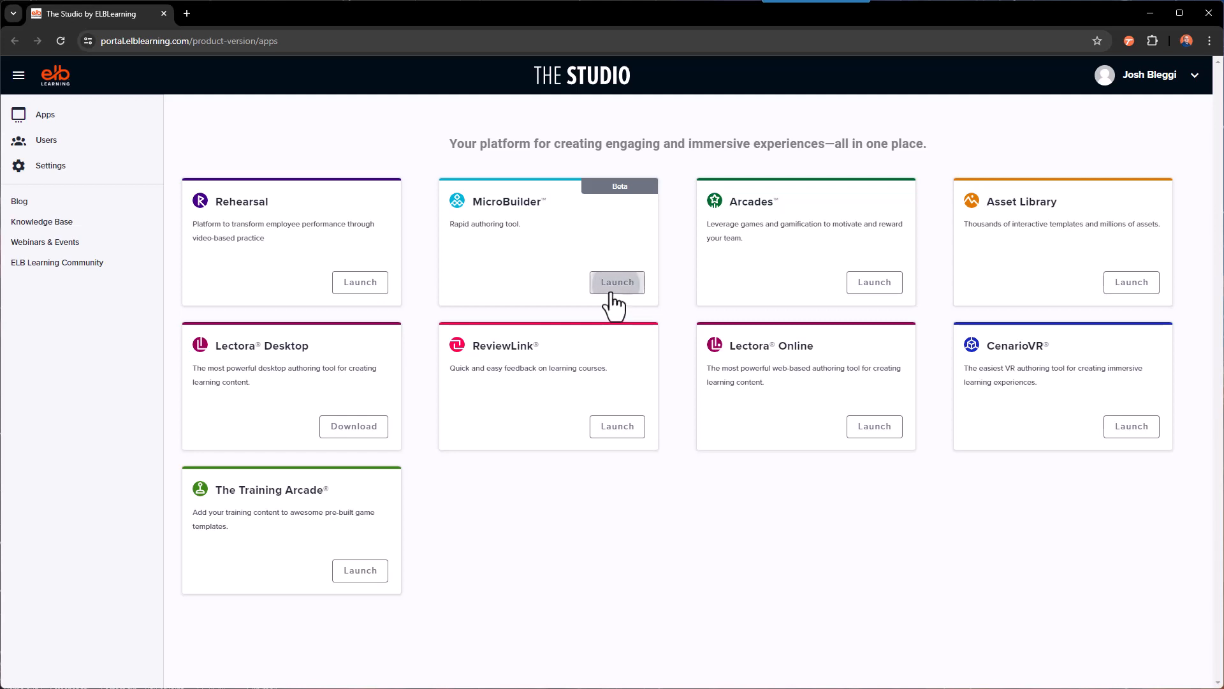
# Launch MicroBuilder from its card on The Studio apps page
pyautogui.click(618, 282)
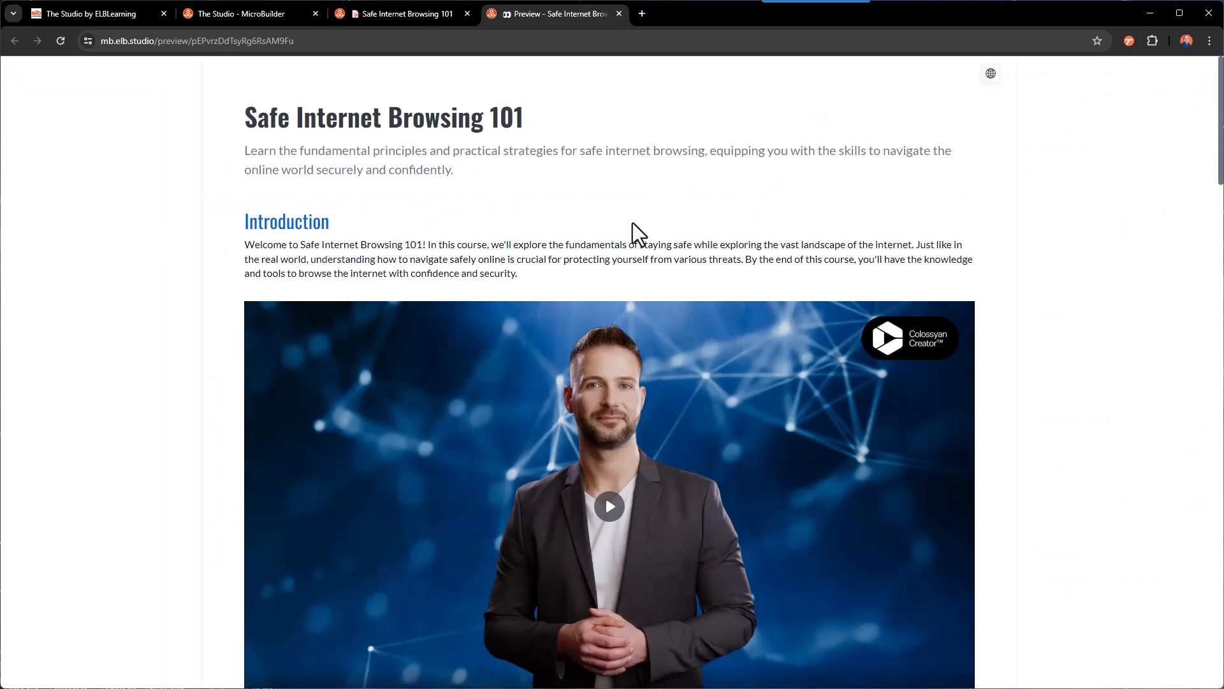
pyautogui.moveTo(754, 216)
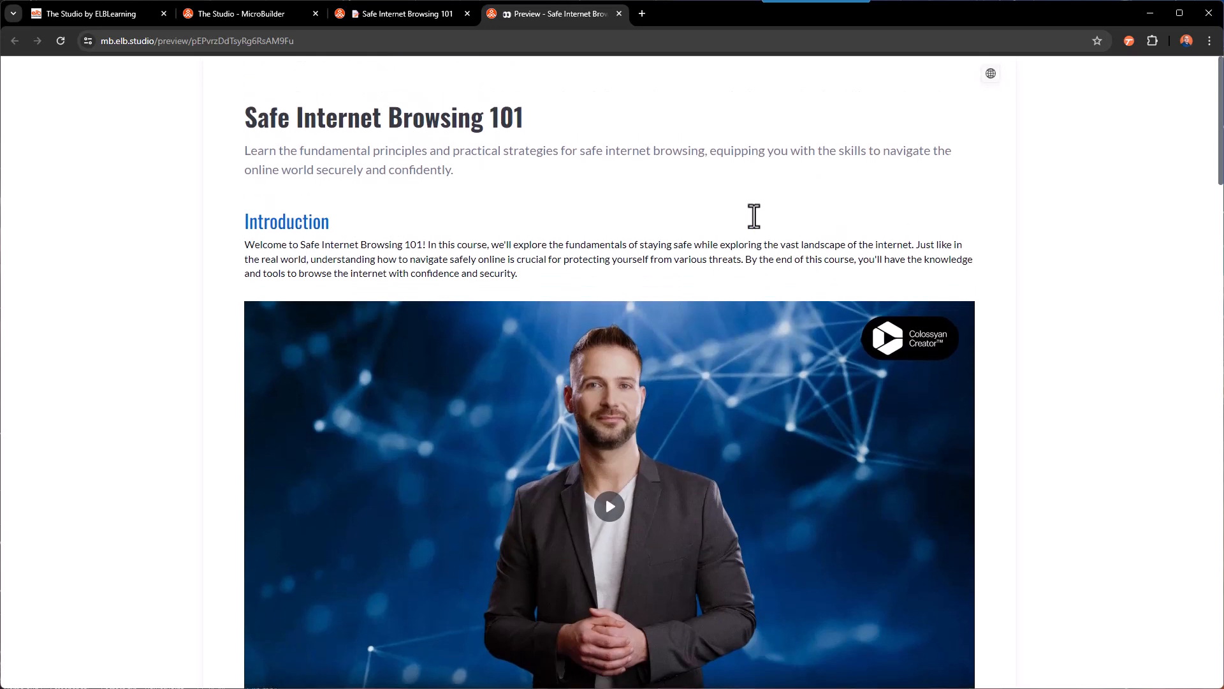
pyautogui.moveTo(415, 174)
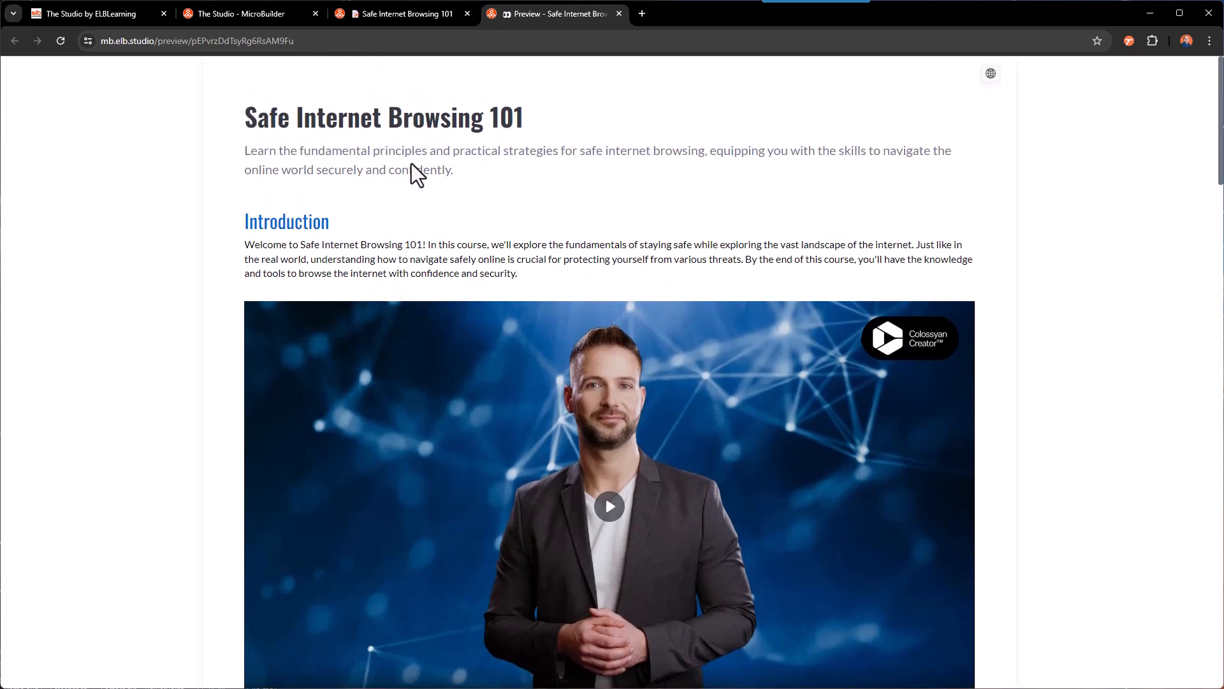
# Scroll the Safe Internet Browsing 101 preview from intro video through quizzes, Jeopardy game, VR scene to the conclusion
pyautogui.scroll(-3)
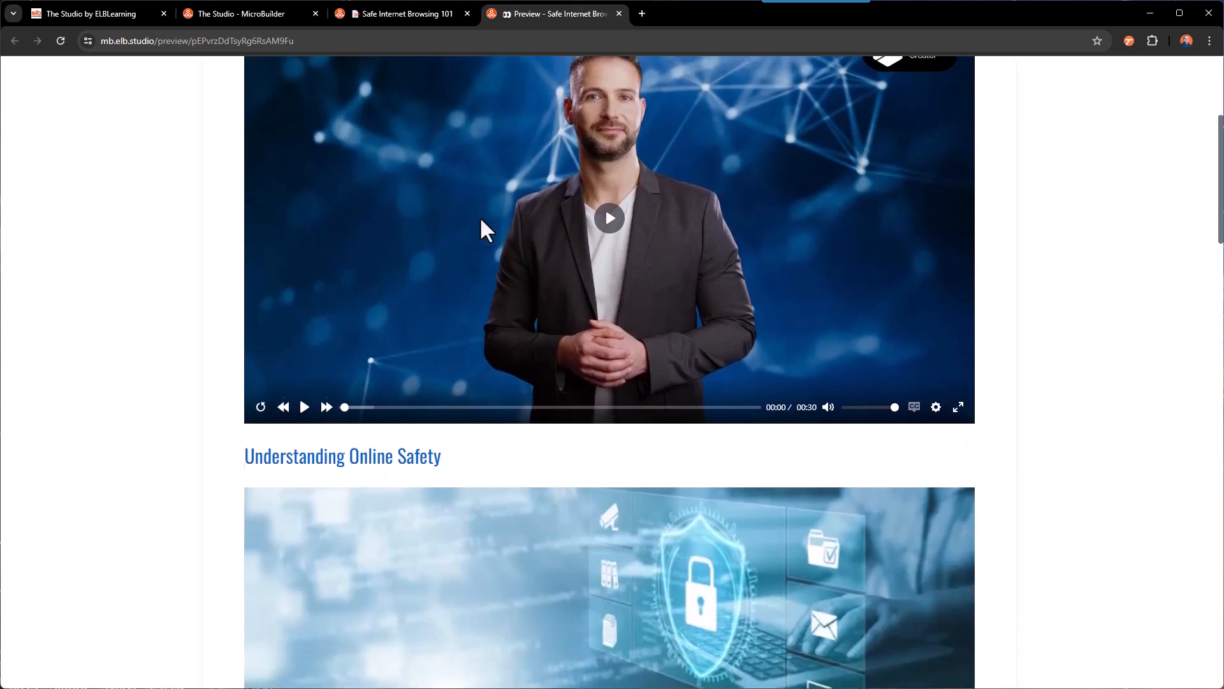
pyautogui.scroll(-3)
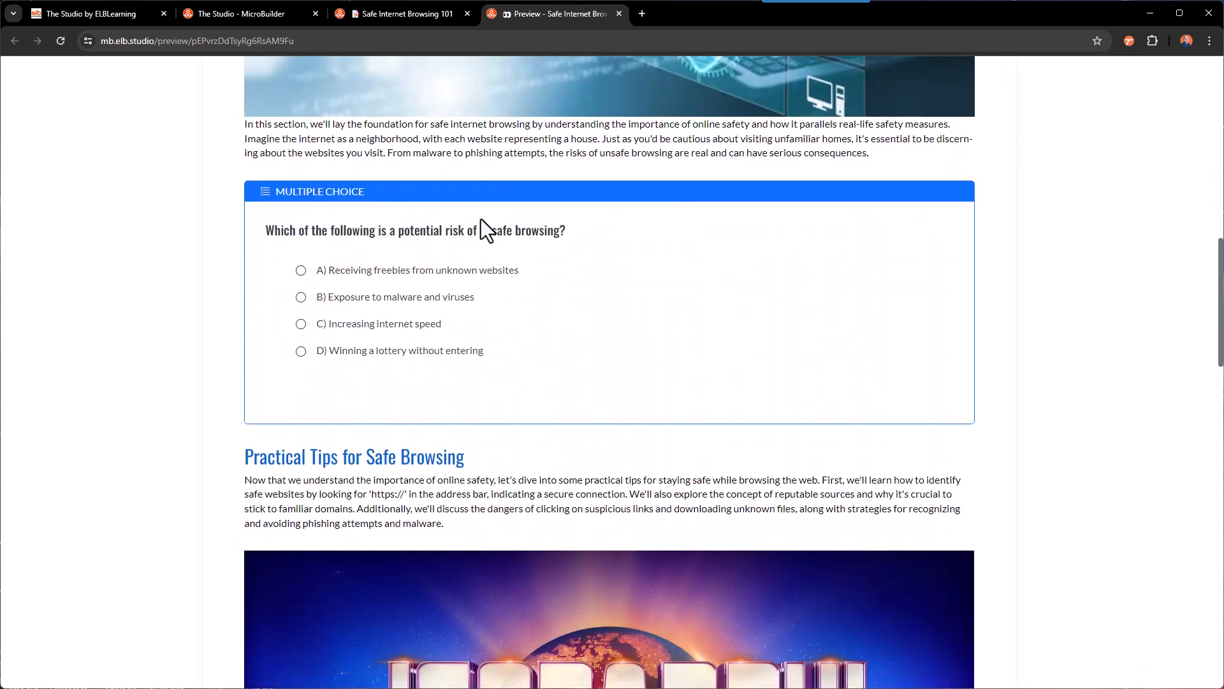
pyautogui.scroll(-3)
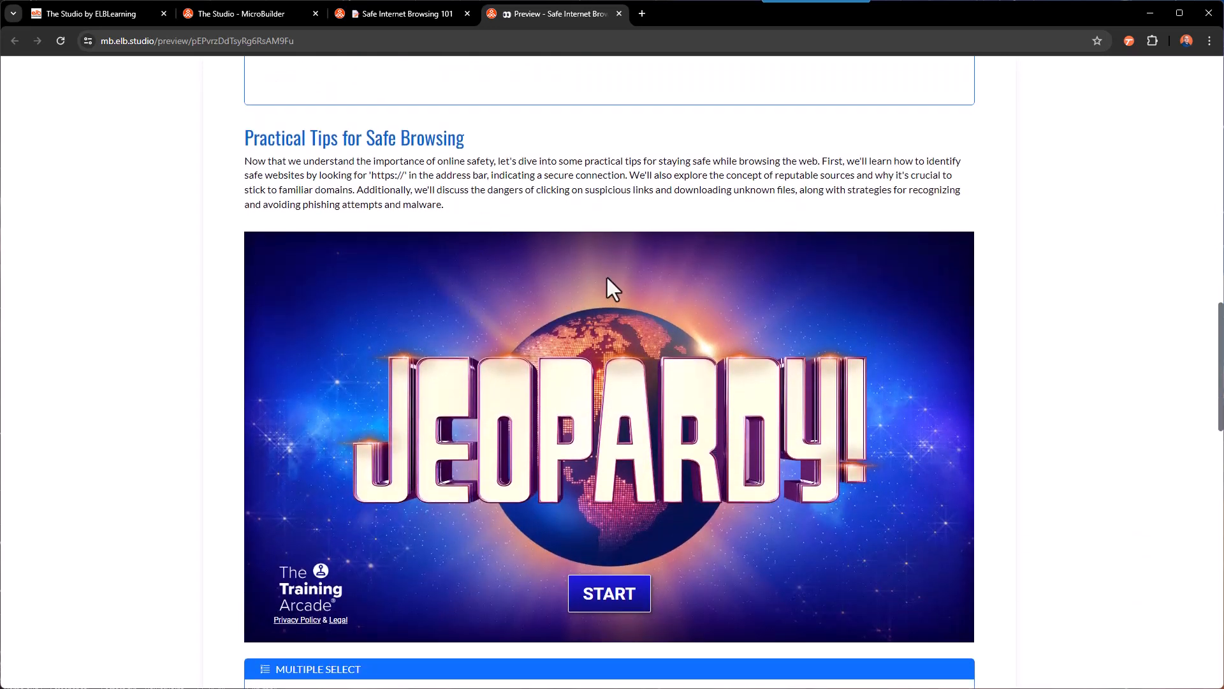
pyautogui.scroll(-3)
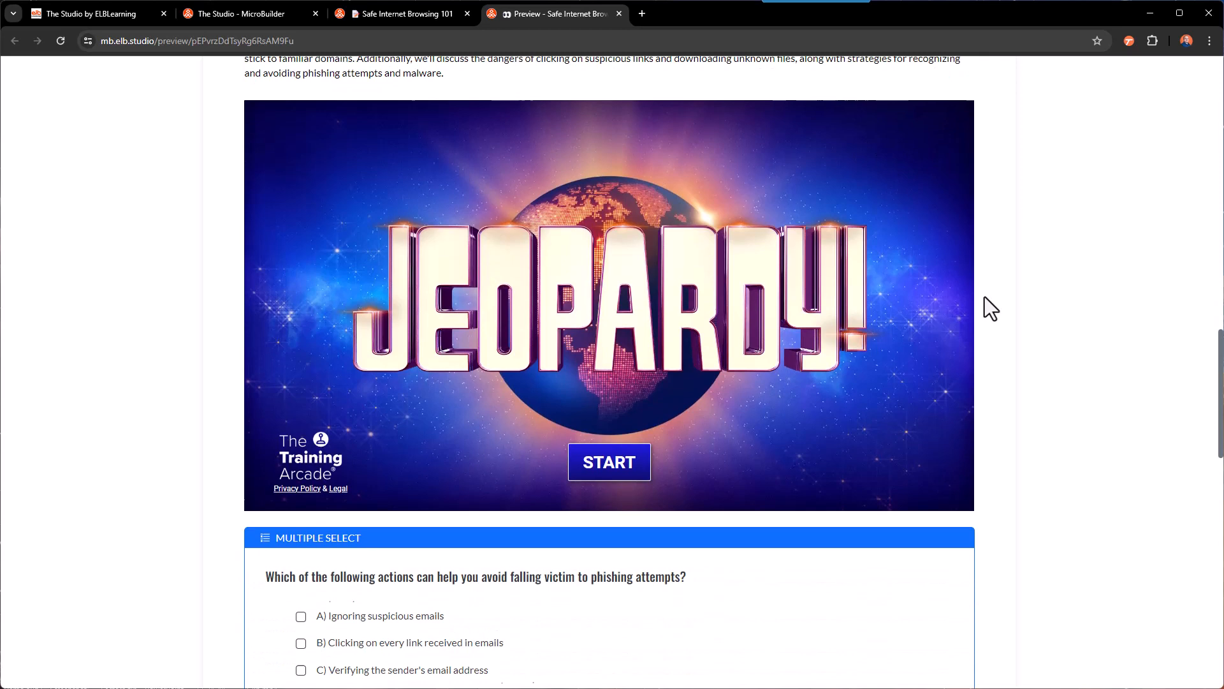
pyautogui.scroll(-3)
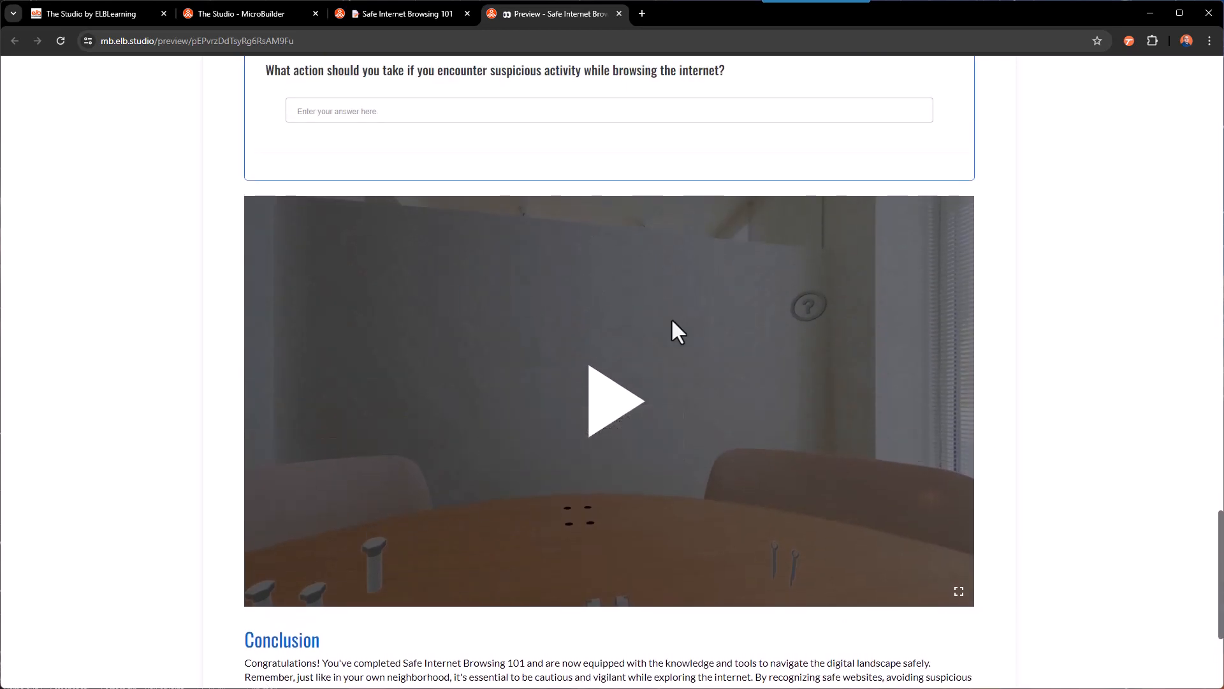
pyautogui.scroll(-3)
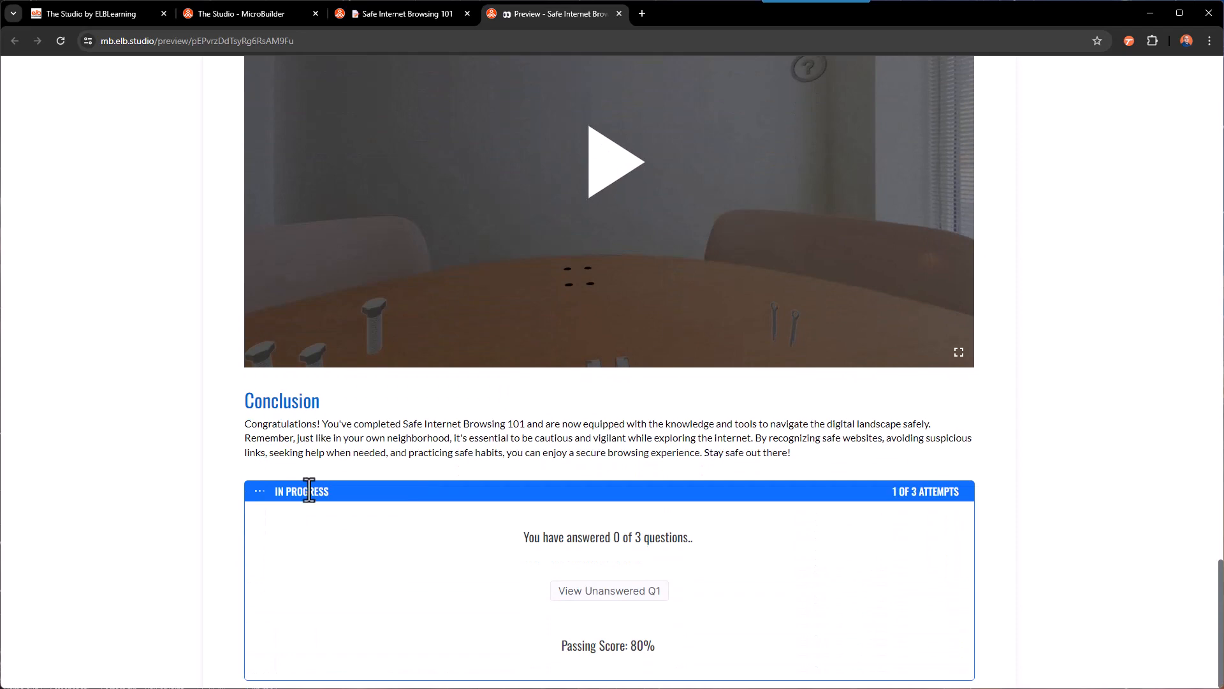
pyautogui.moveTo(791, 494)
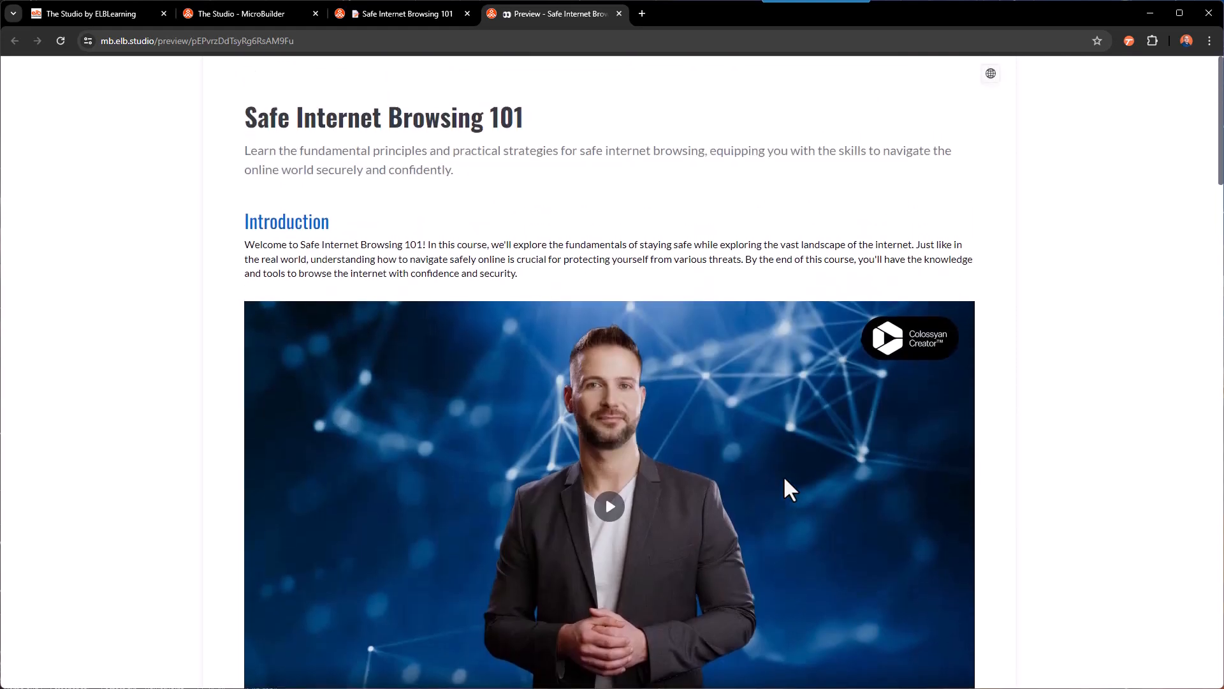
pyautogui.moveTo(848, 391)
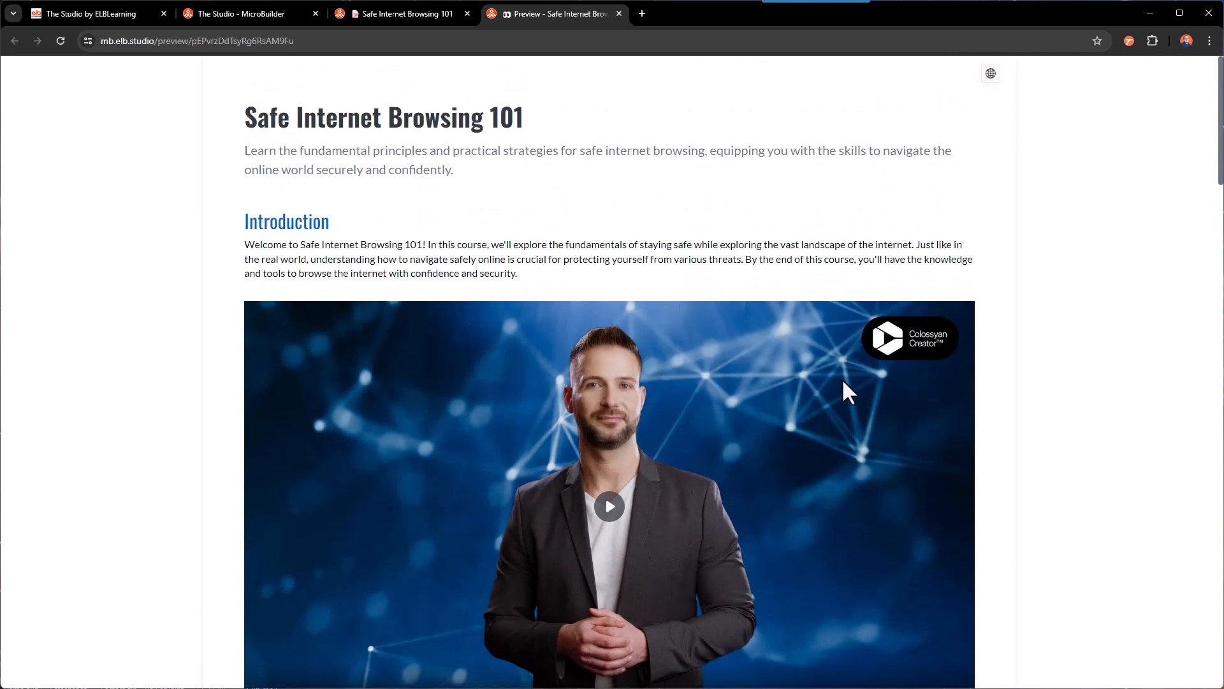
pyautogui.moveTo(989, 74)
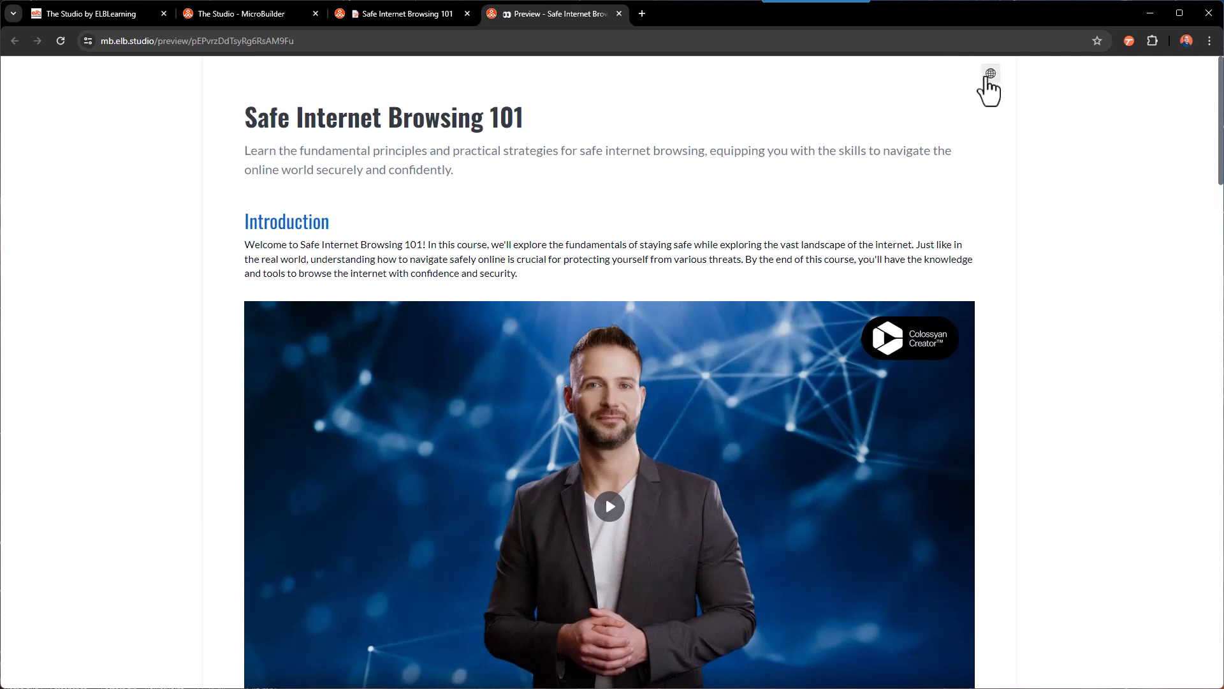
# Switch the module preview language to Spanish (Mexican) from the globe menu
pyautogui.click(990, 75)
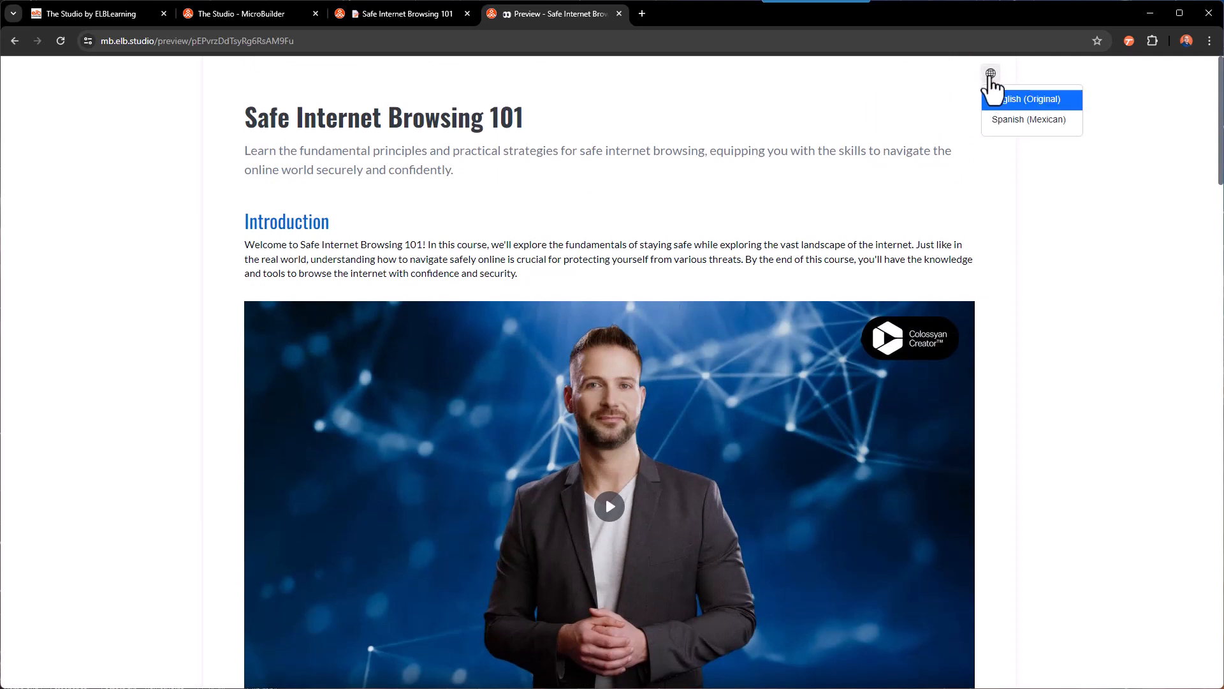
pyautogui.click(1028, 118)
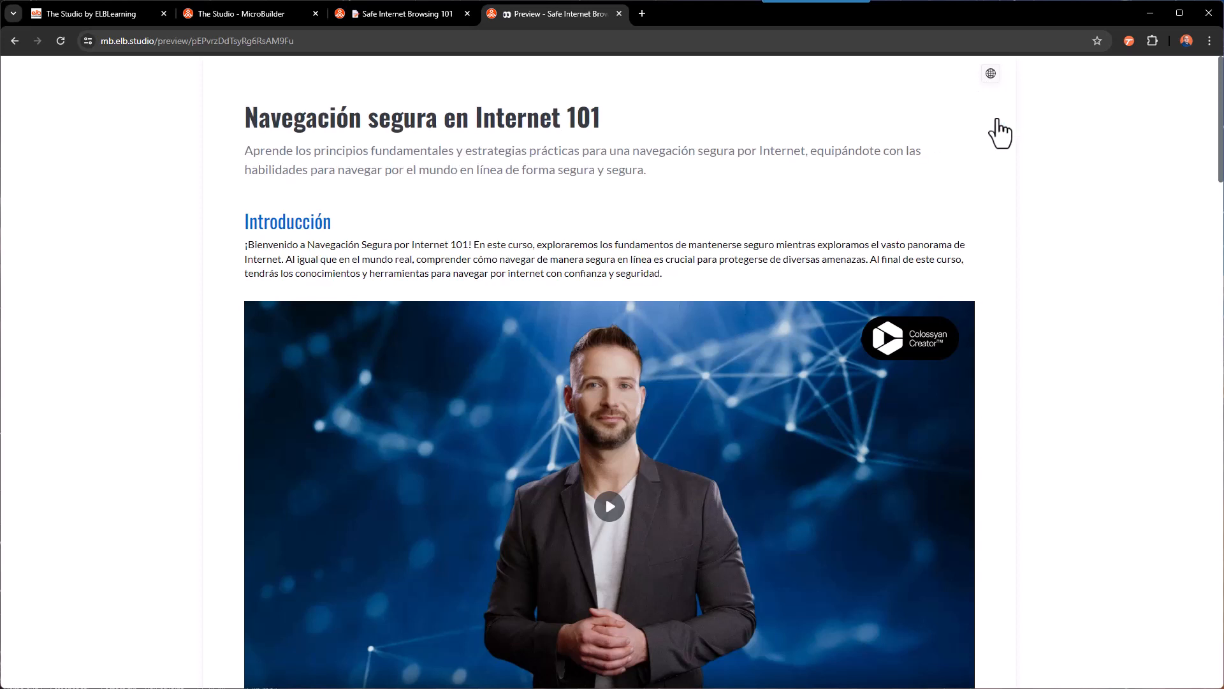
pyautogui.moveTo(995, 93)
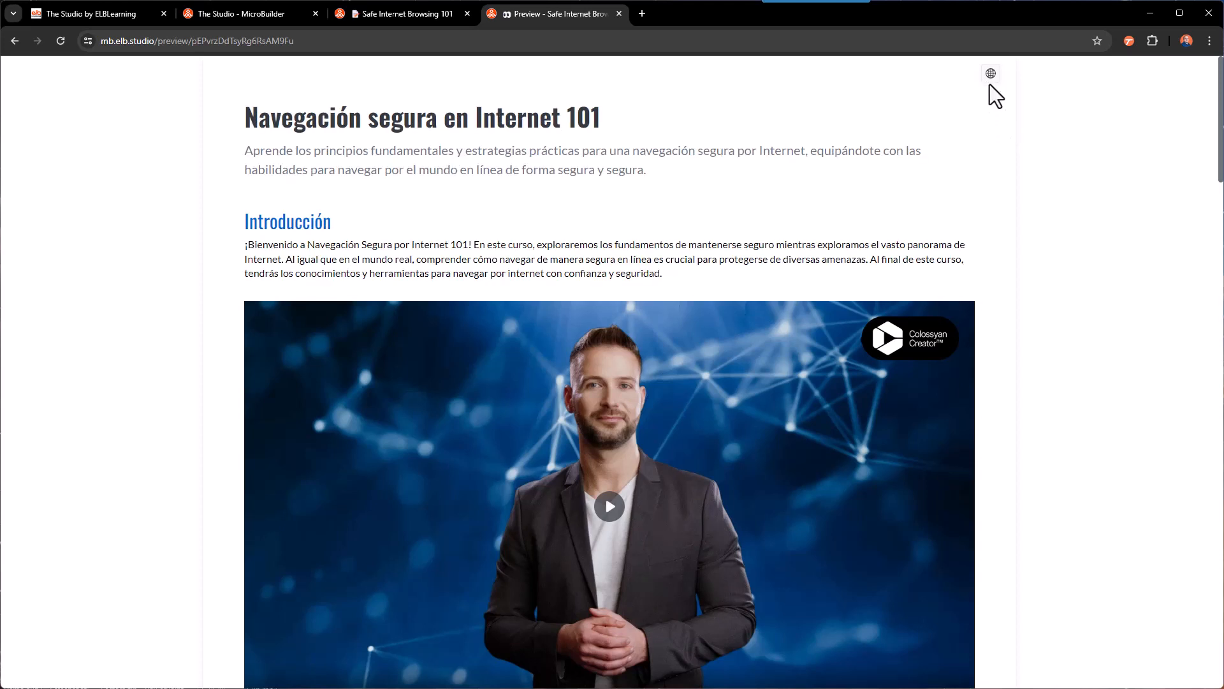
pyautogui.moveTo(991, 74)
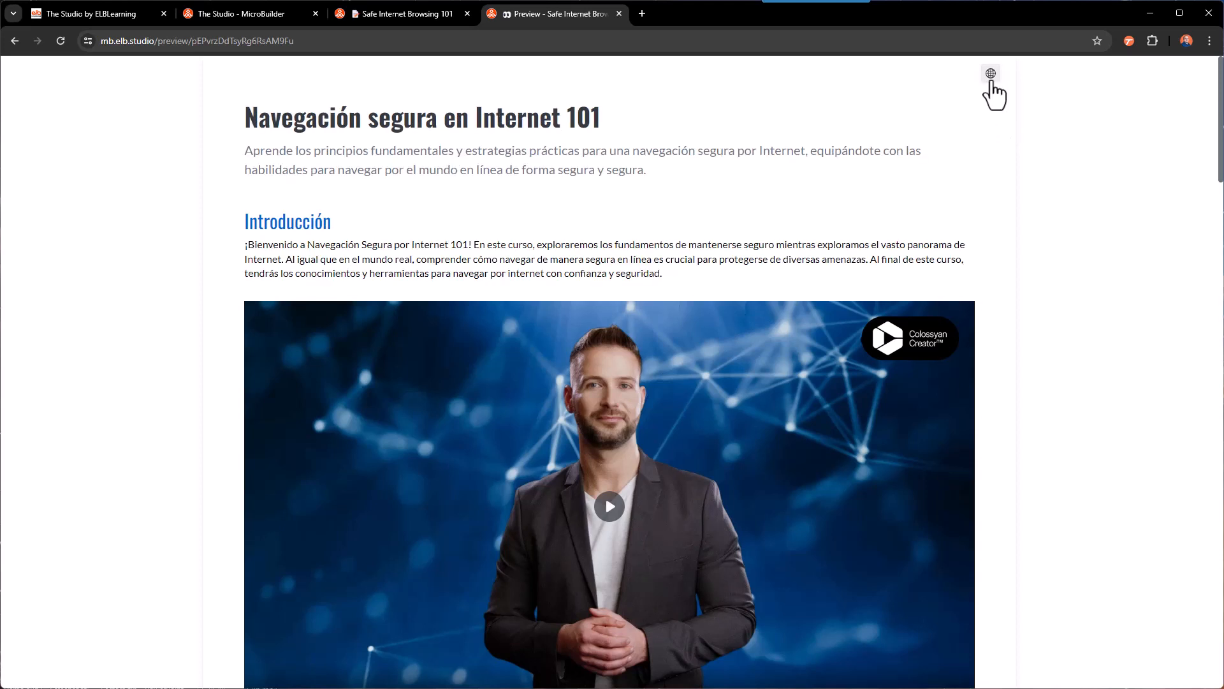
pyautogui.click(990, 74)
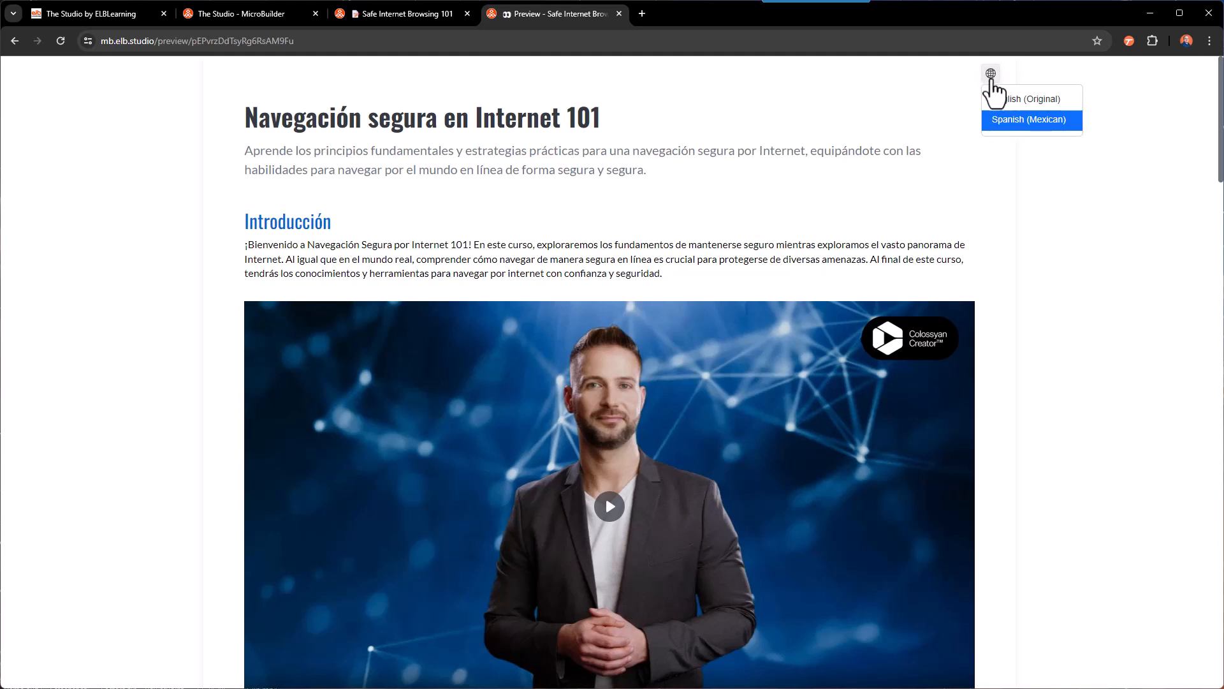
pyautogui.moveTo(1031, 99)
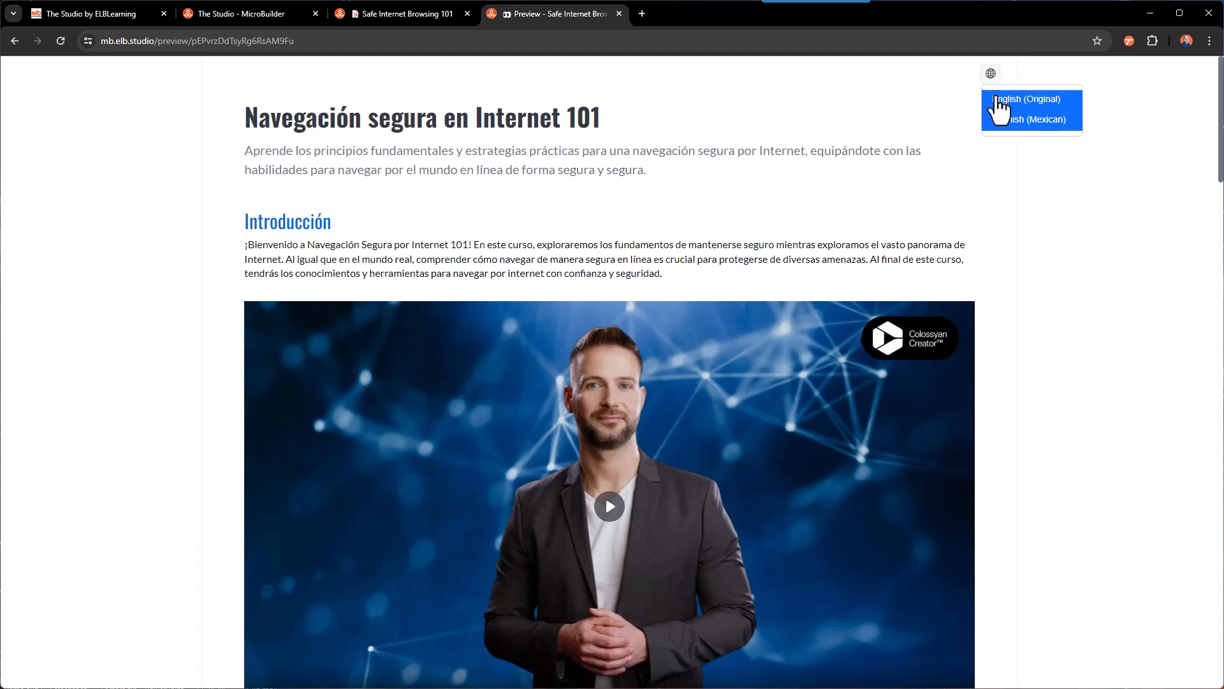
pyautogui.click(1028, 98)
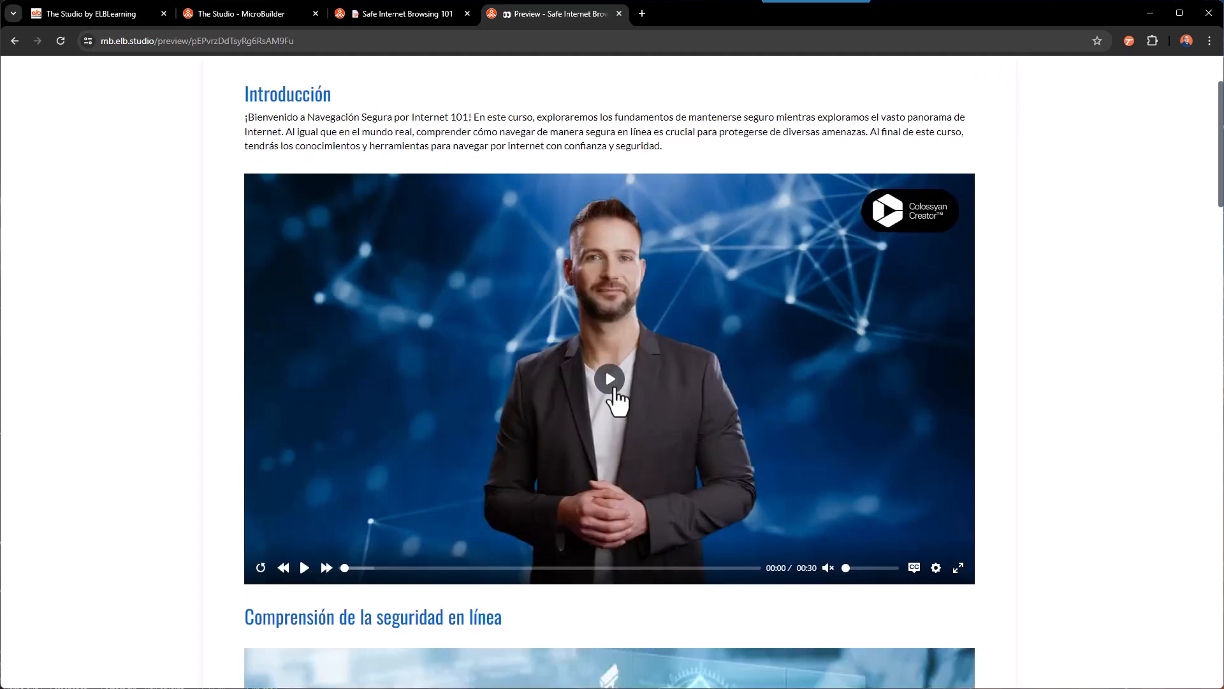
# Play the intro video with Spanish subtitles for a few seconds, then pause it
pyautogui.click(609, 378)
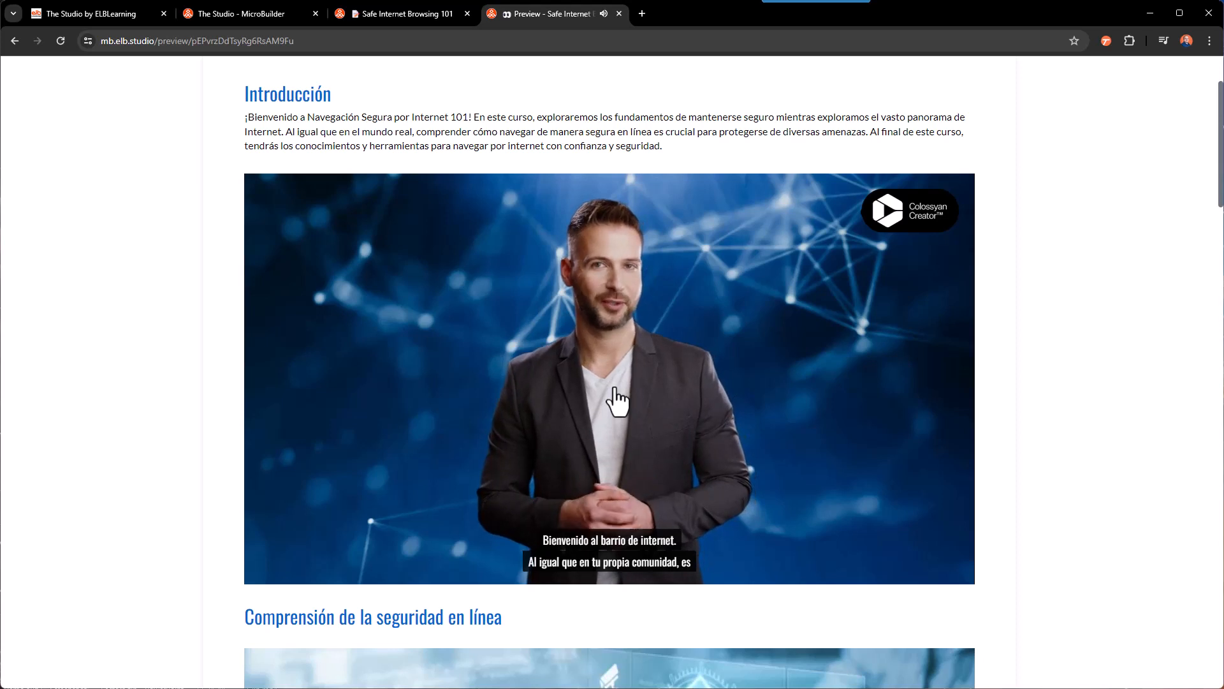
pyautogui.click(305, 568)
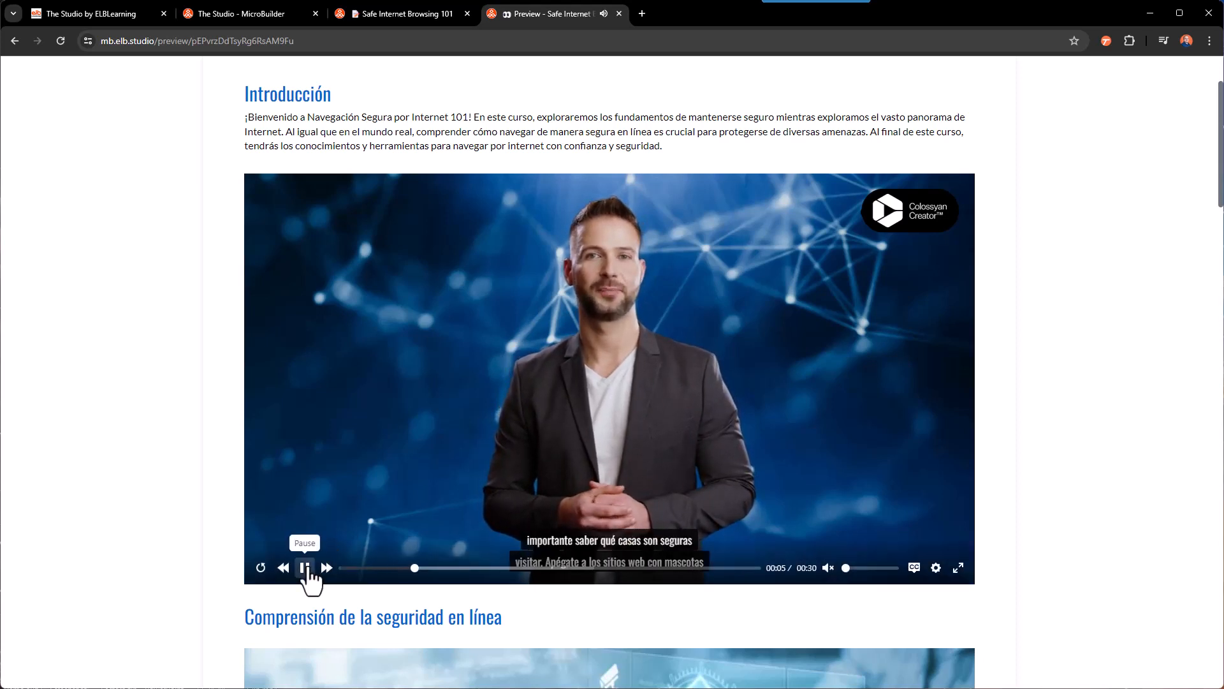
pyautogui.click(305, 567)
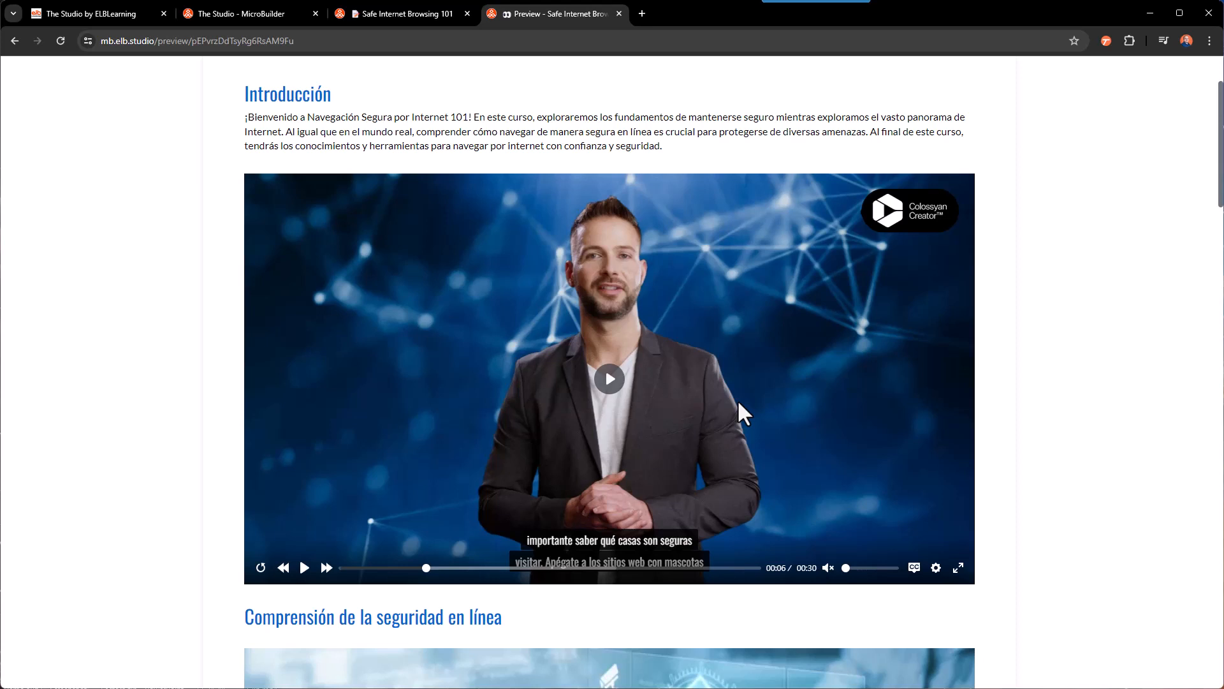
pyautogui.moveTo(629, 36)
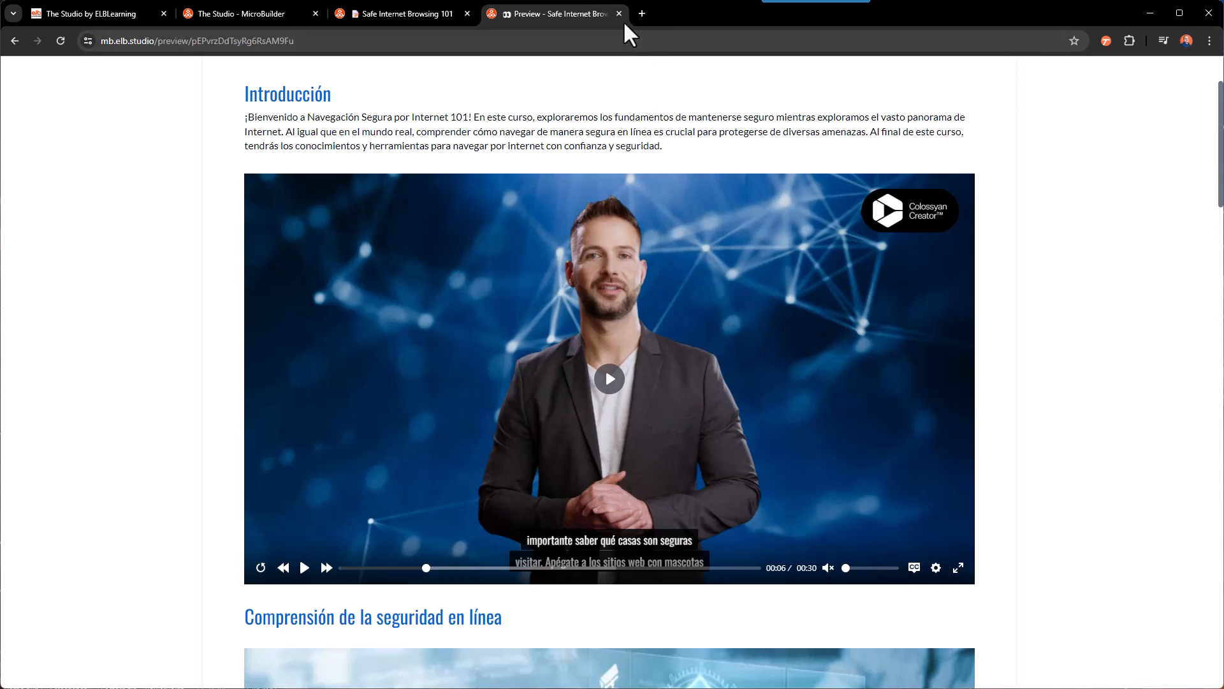
pyautogui.moveTo(555, 14)
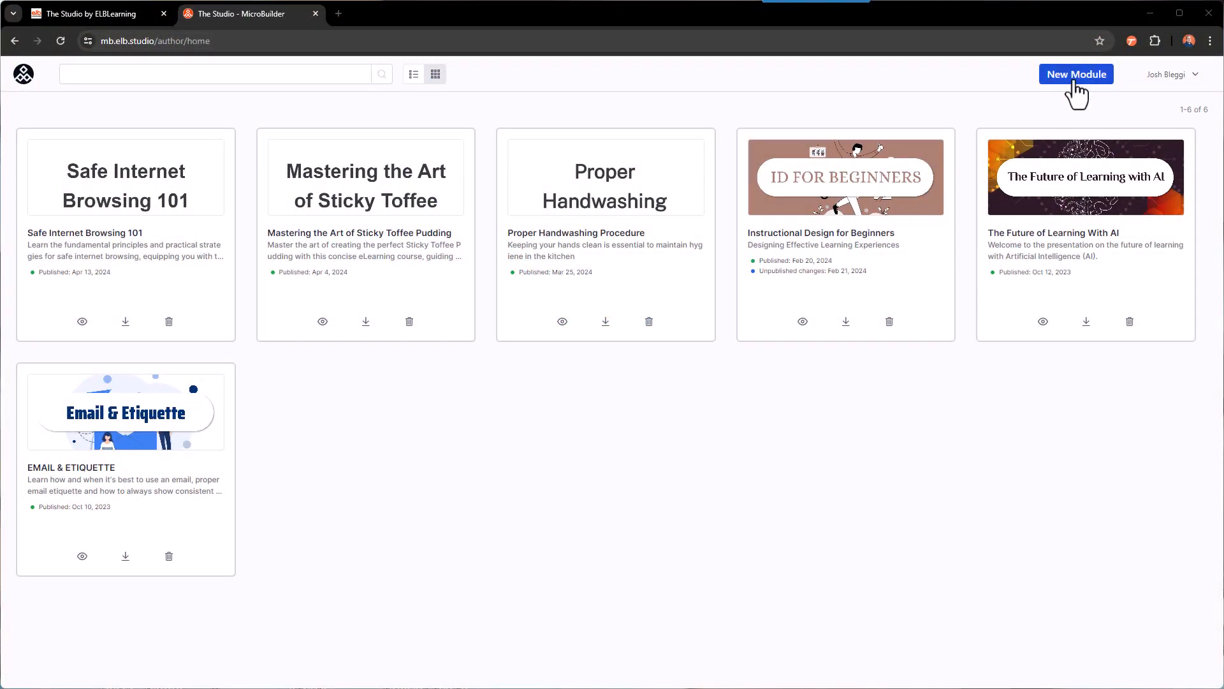
# Start a new module, remove the sample guitar photo, and select the placeholder title text
pyautogui.click(1075, 74)
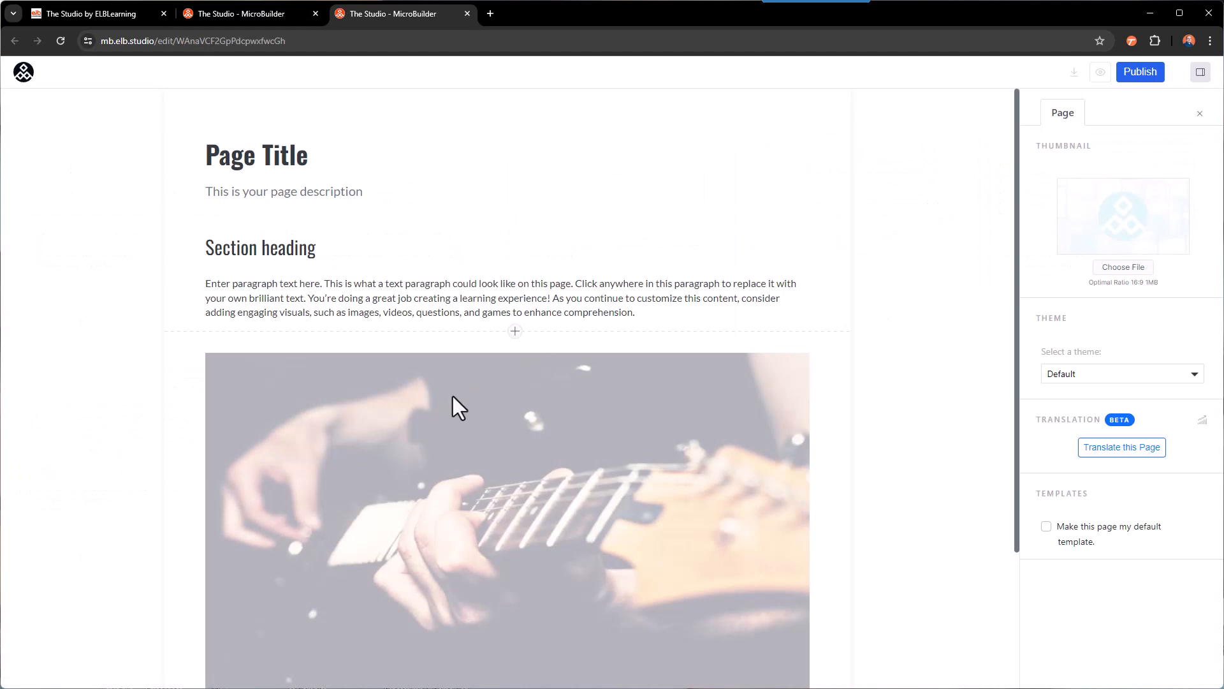
pyautogui.click(280, 154)
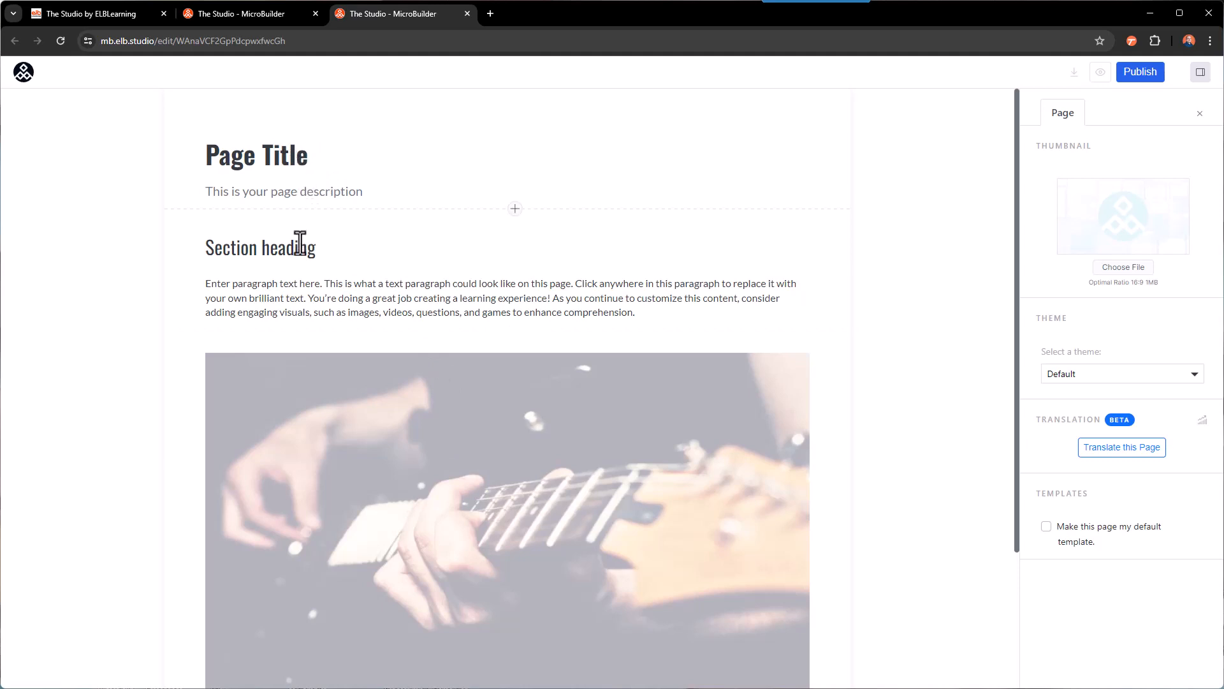
pyautogui.doubleClick(260, 246)
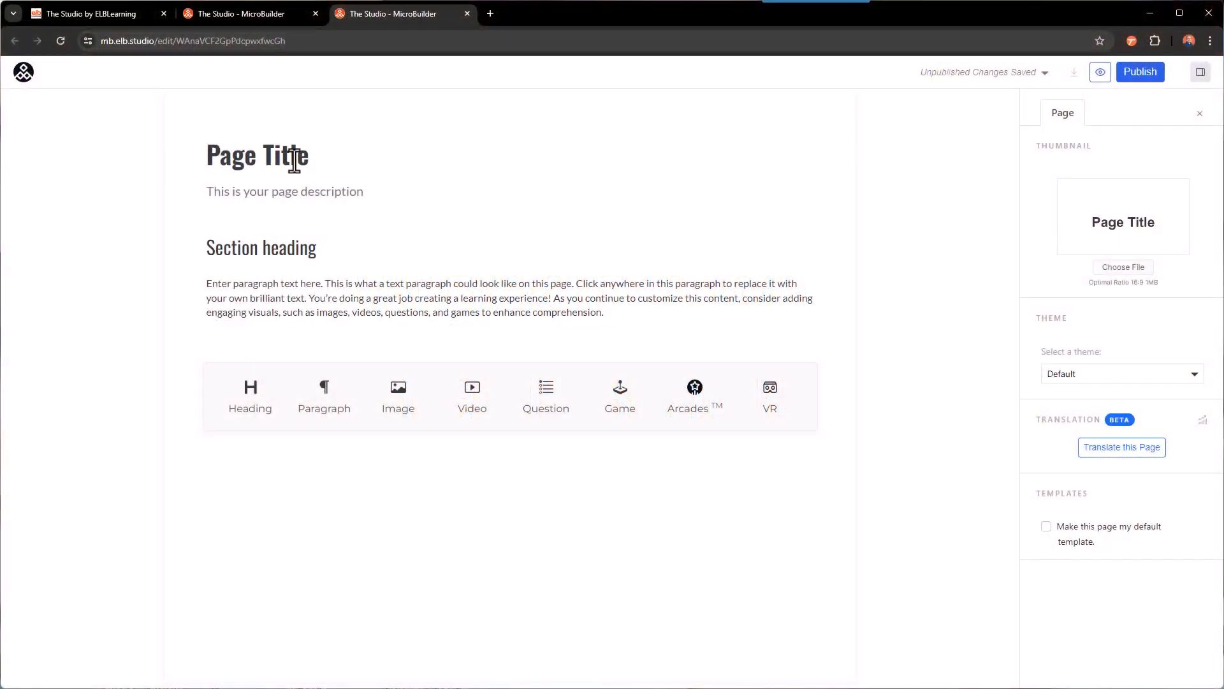
# Enter the 'Safe Internet Browsing 101' title and 'Introduction' heading, keeping the welcome paragraph as Normal text
pyautogui.write('Safe Internet Browsing 101')
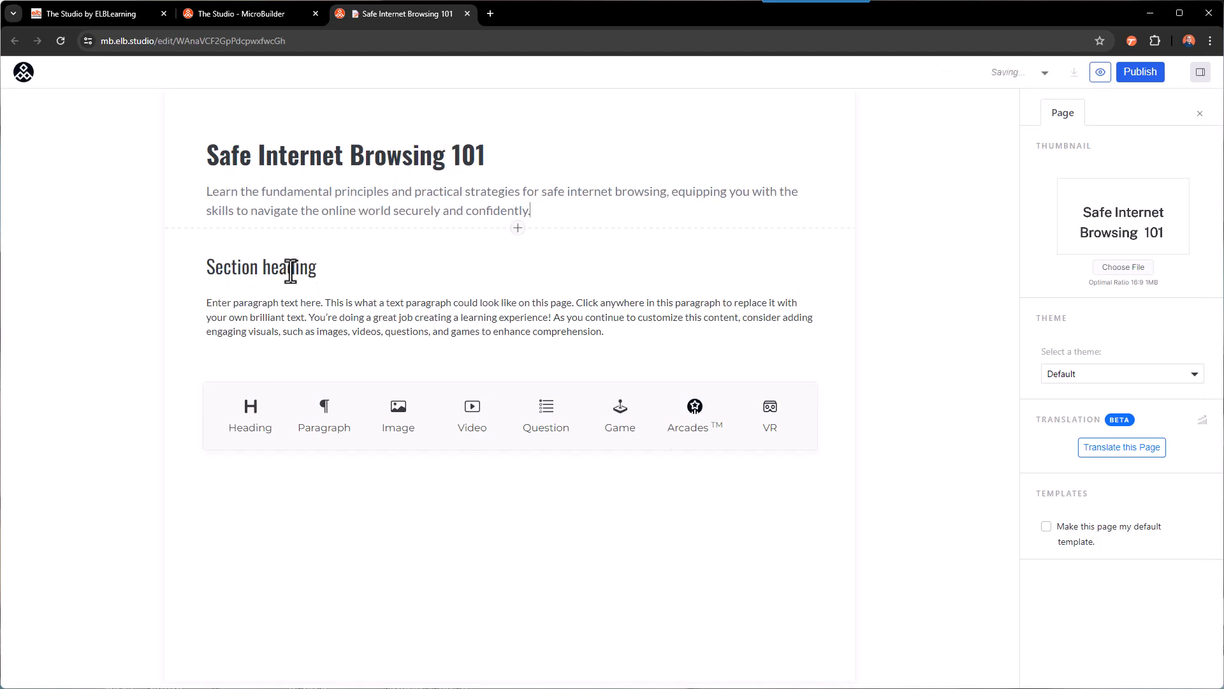
pyautogui.write('Introduction')
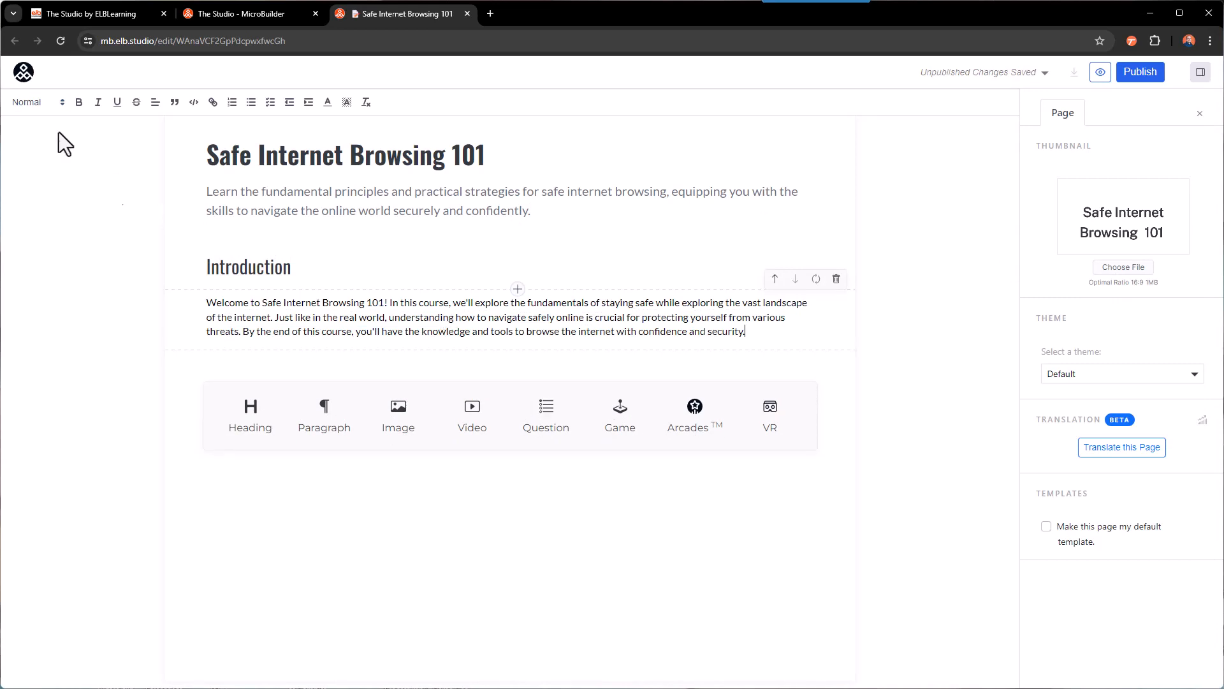
pyautogui.click(36, 102)
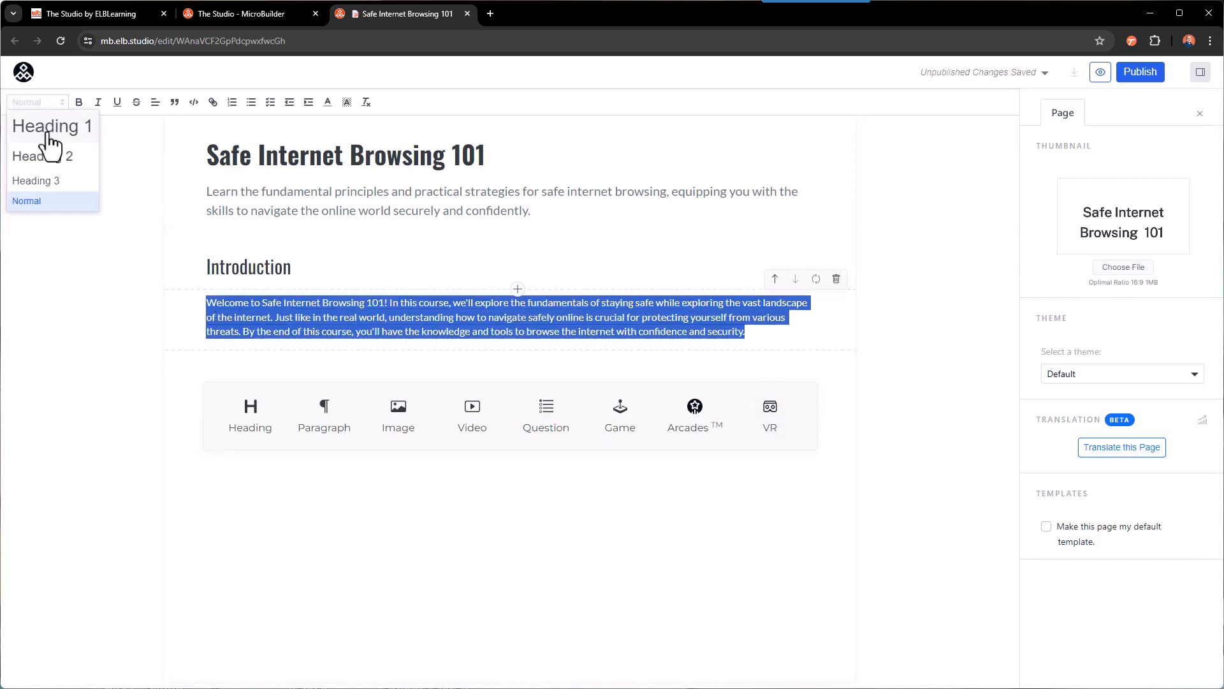
pyautogui.click(882, 394)
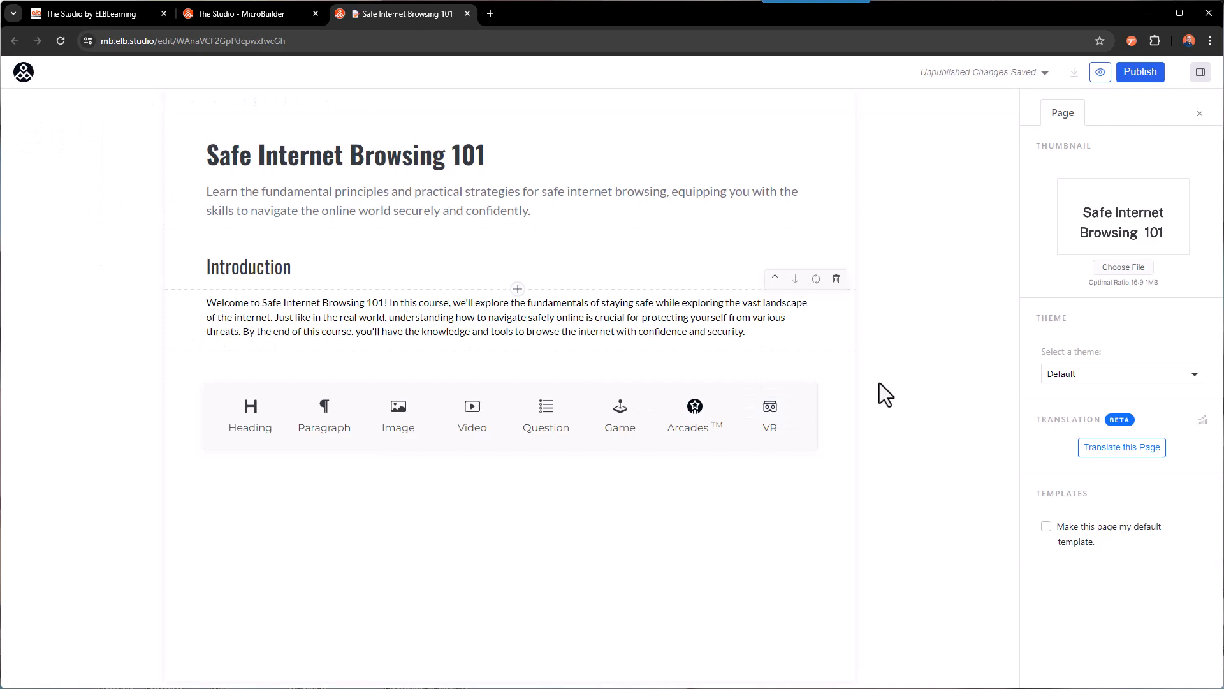
pyautogui.moveTo(801, 371)
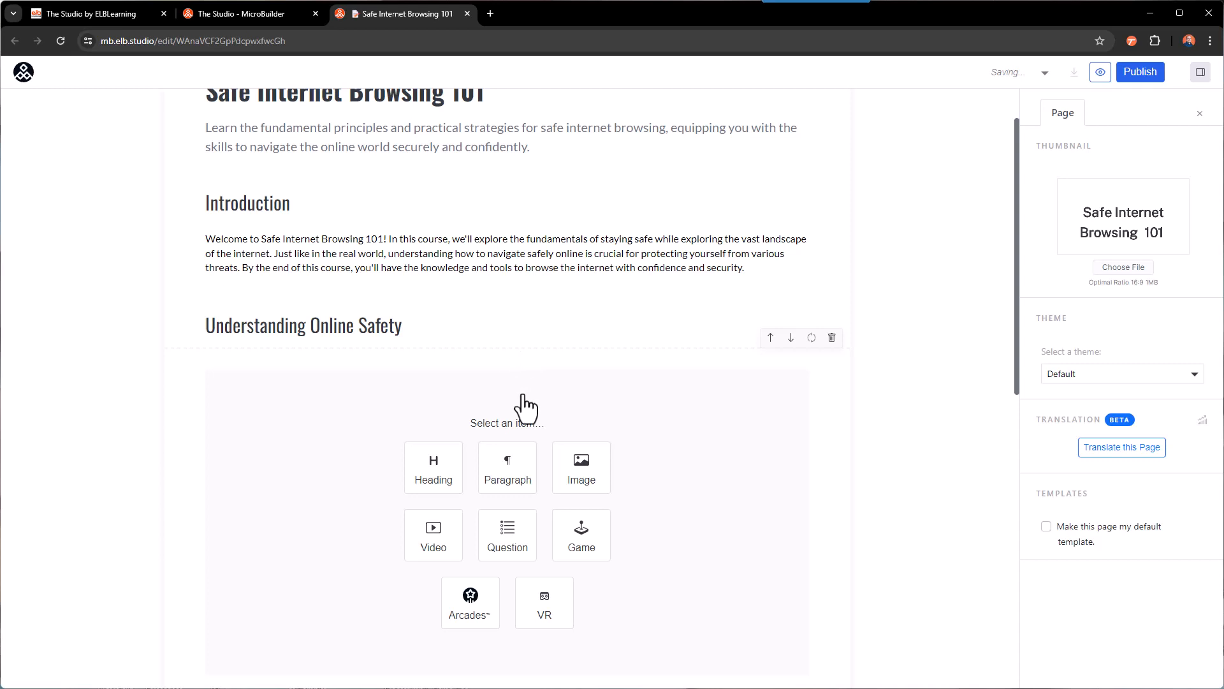
# Insert the padlock cybersecurity stock photo under Understanding Online Safety via a 'safe internet browsing' library search
pyautogui.click(581, 467)
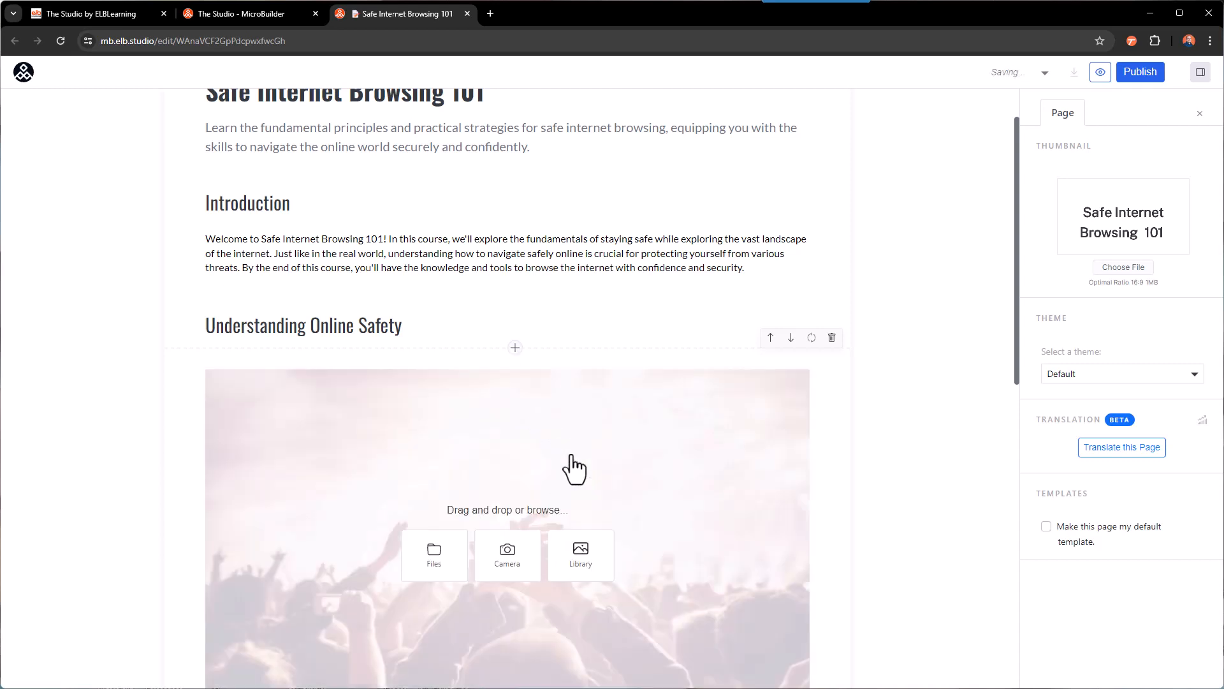
pyautogui.scroll(-3)
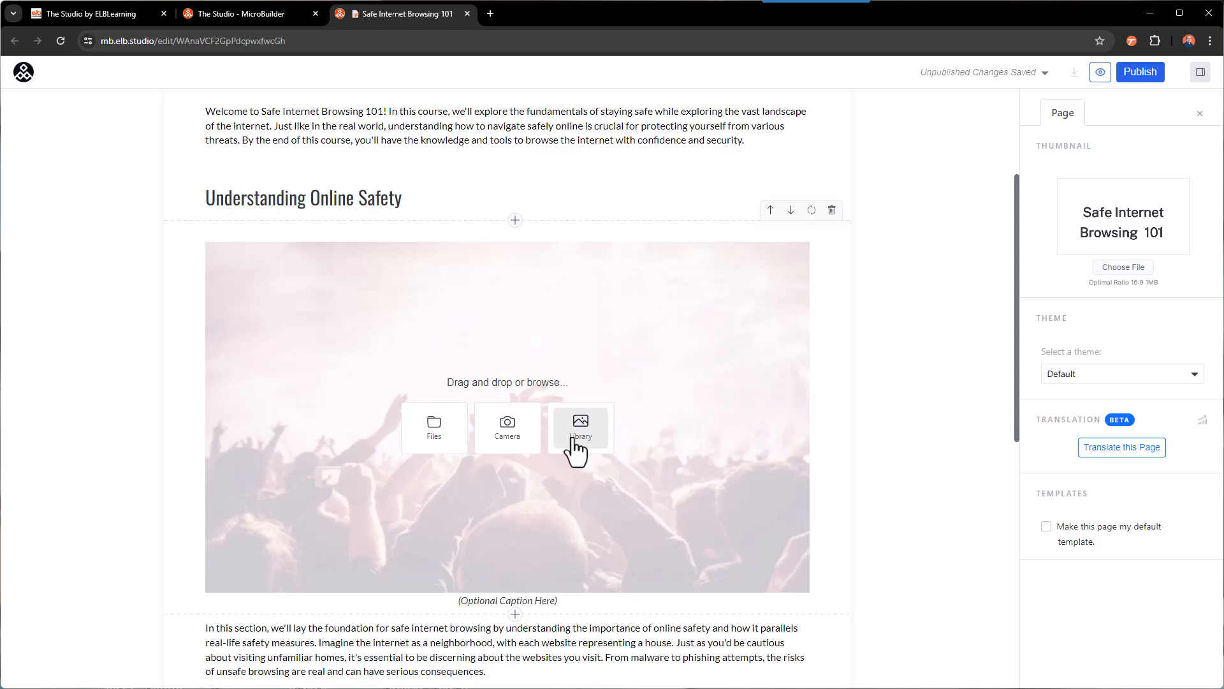
pyautogui.click(582, 427)
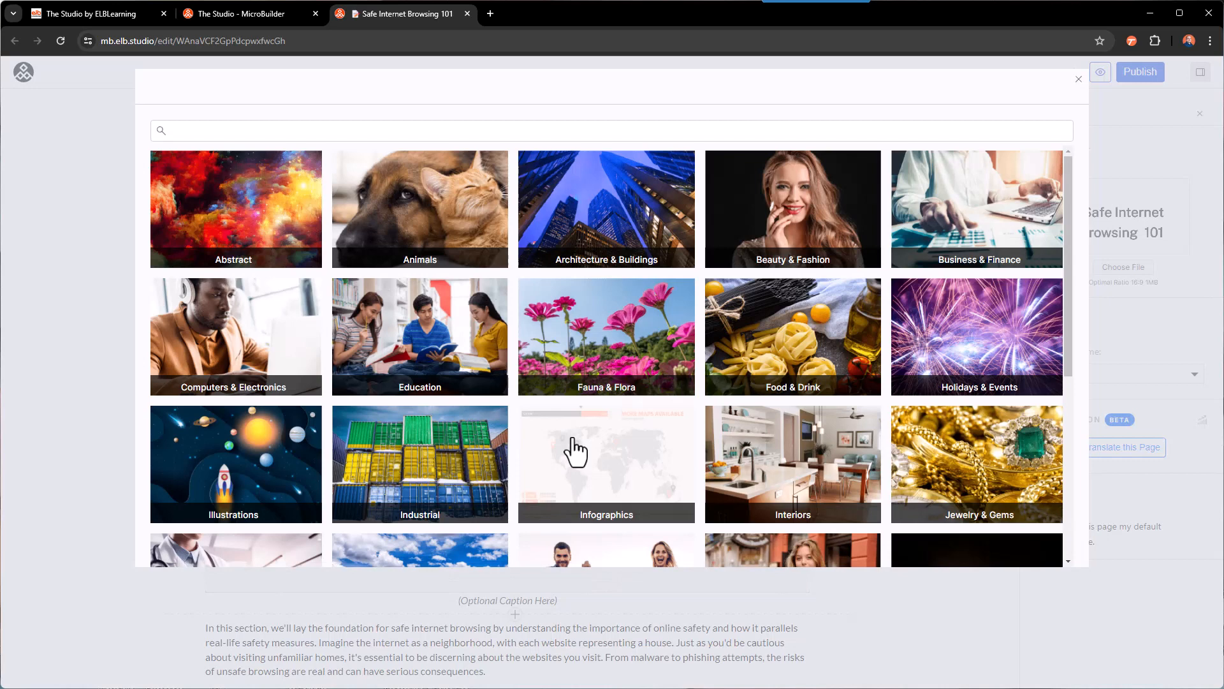
pyautogui.moveTo(289, 194)
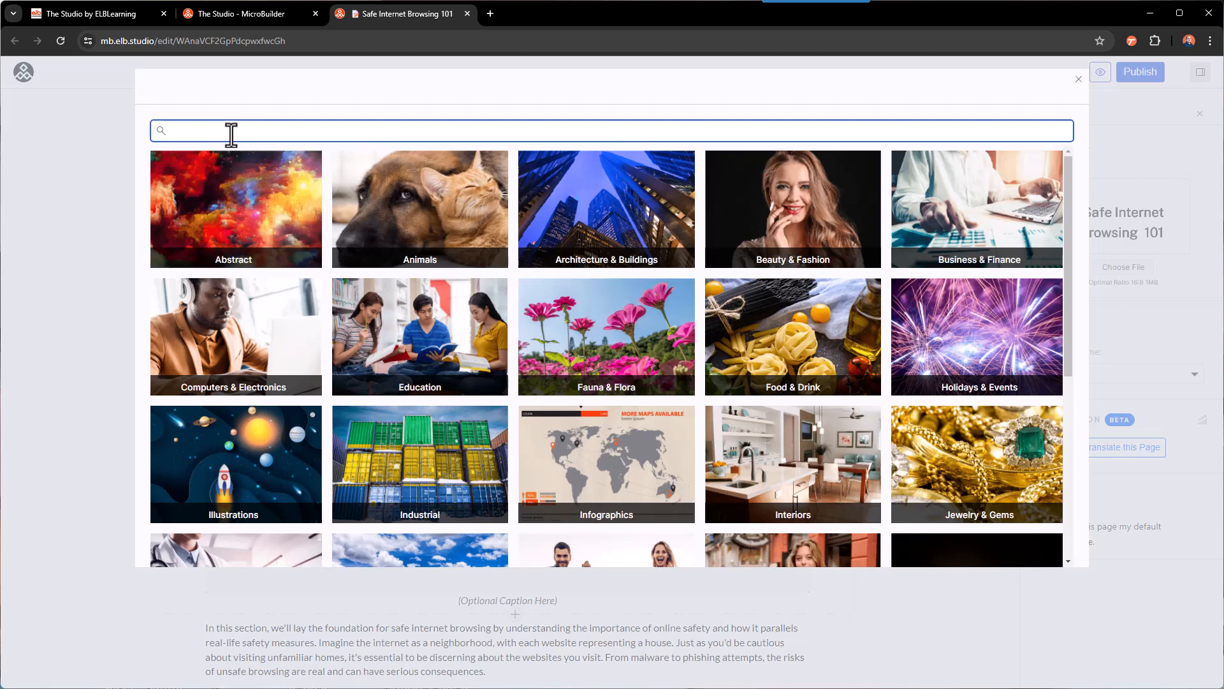
pyautogui.write('safe internet browsing')
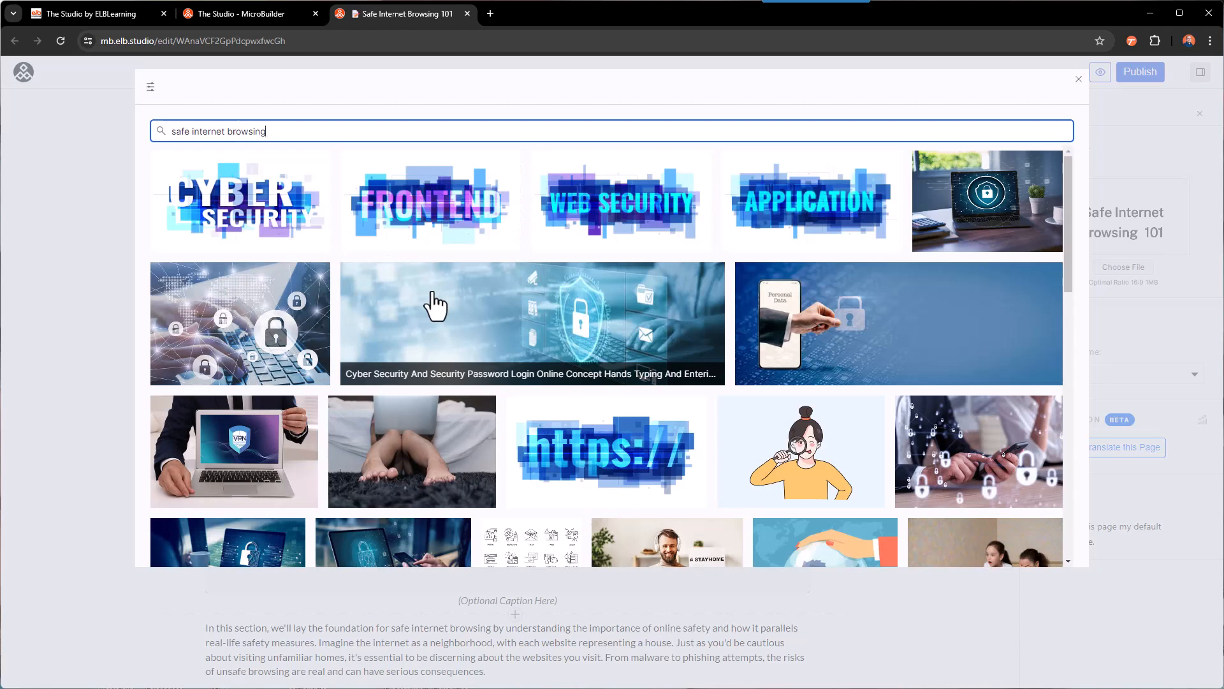
pyautogui.click(532, 322)
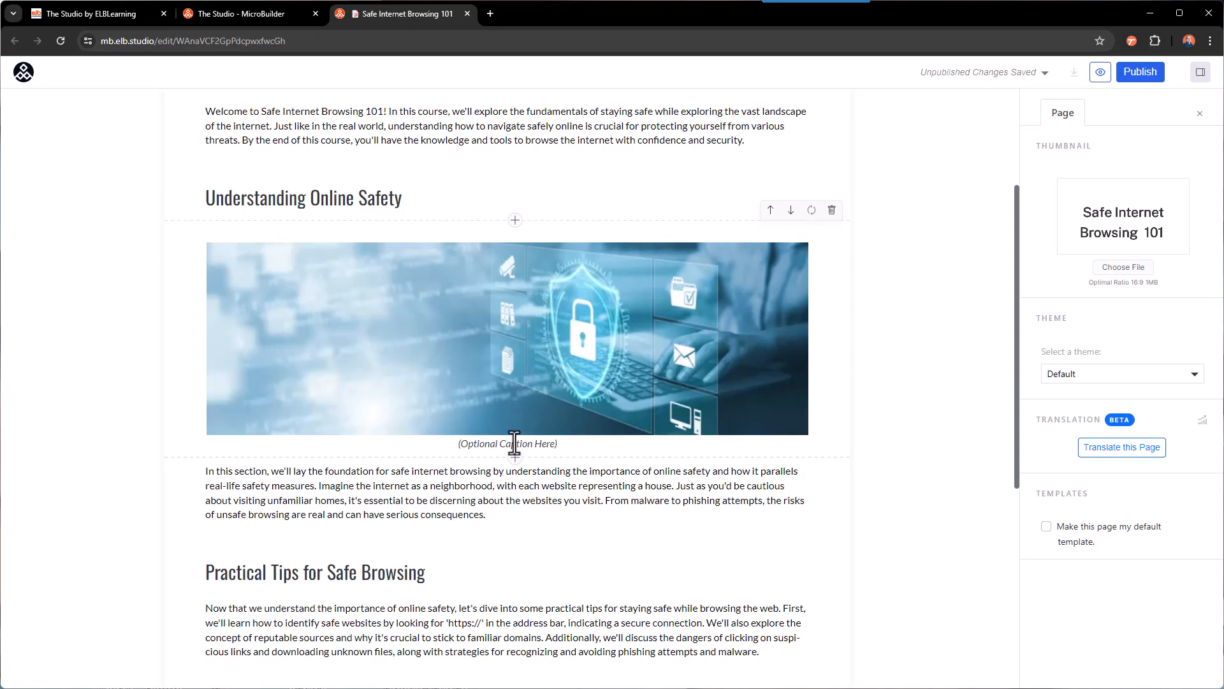
pyautogui.moveTo(761, 227)
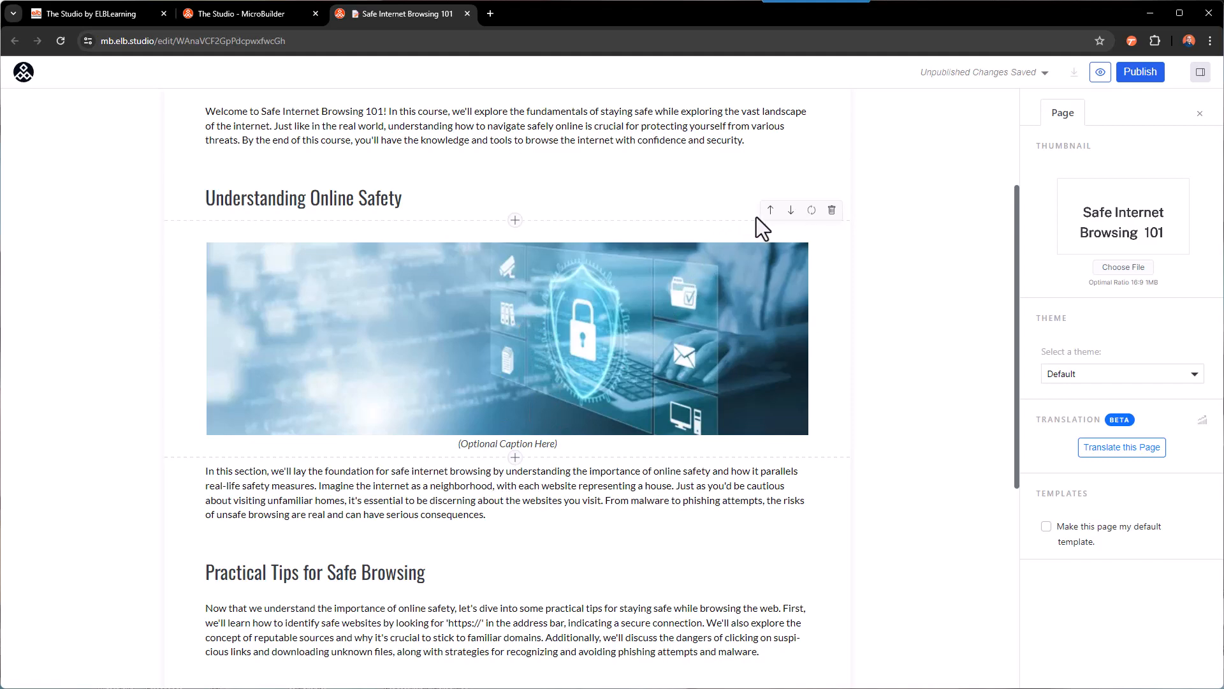
pyautogui.moveTo(527, 353)
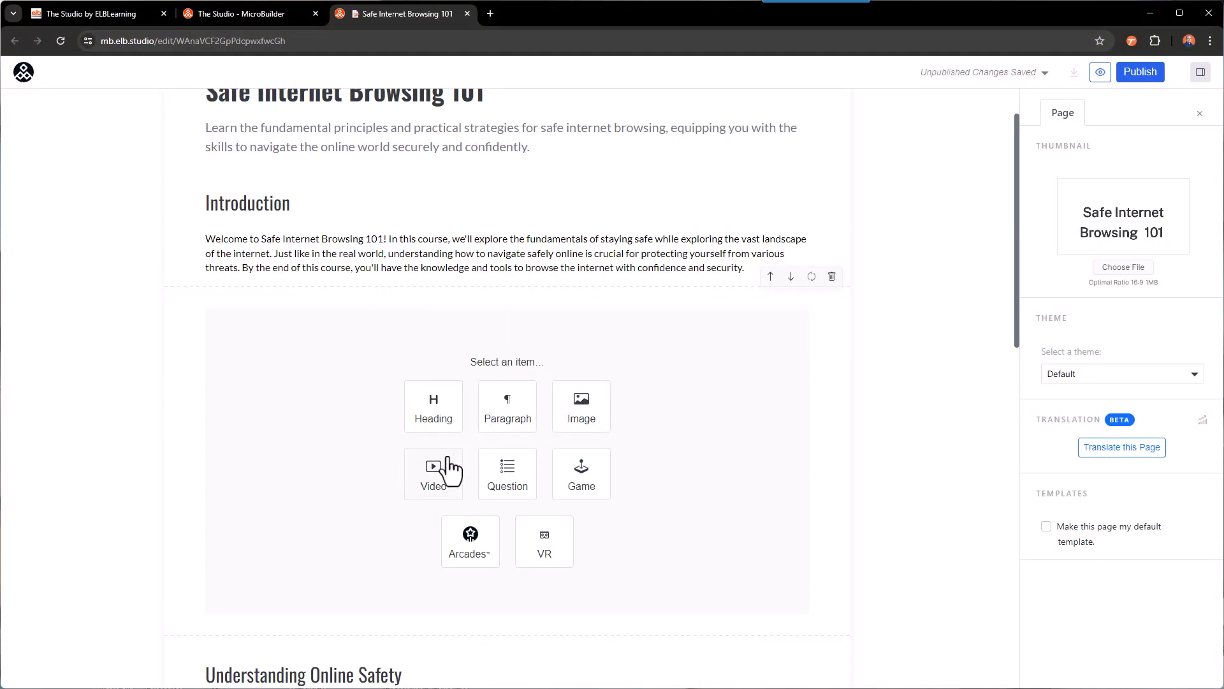
# Embed Digital Neighborhood.mp4 from Downloads as a video block after the Introduction paragraph
pyautogui.click(433, 473)
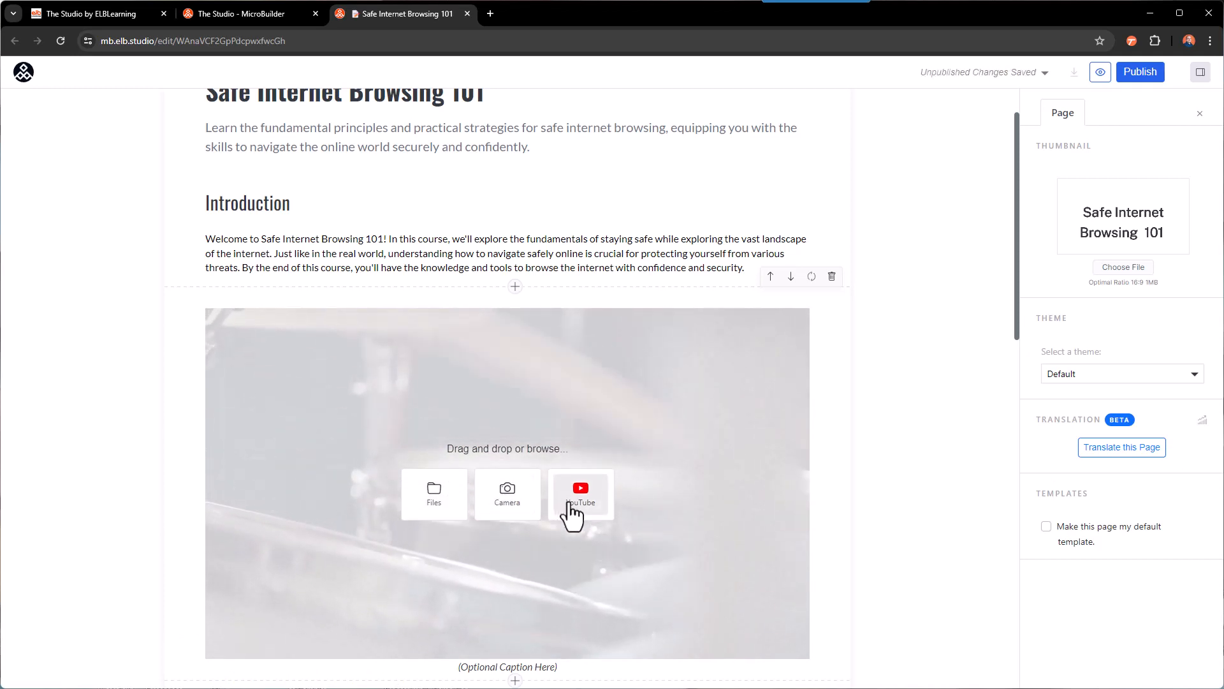
pyautogui.click(434, 493)
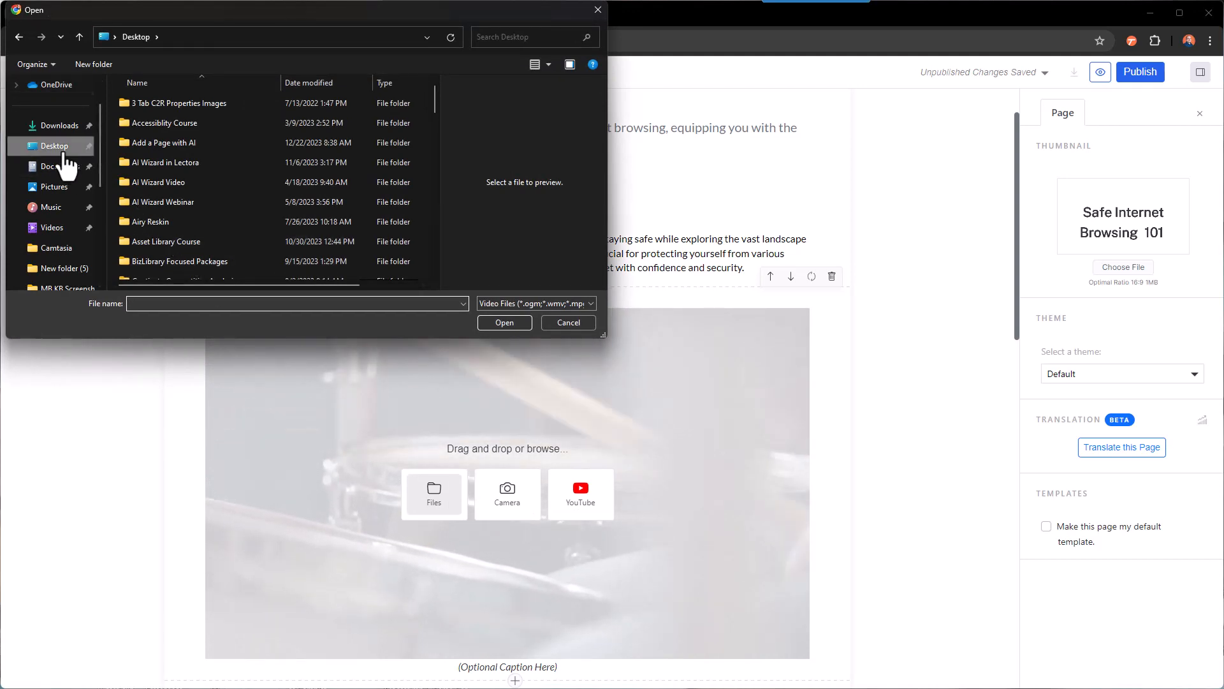
pyautogui.click(59, 125)
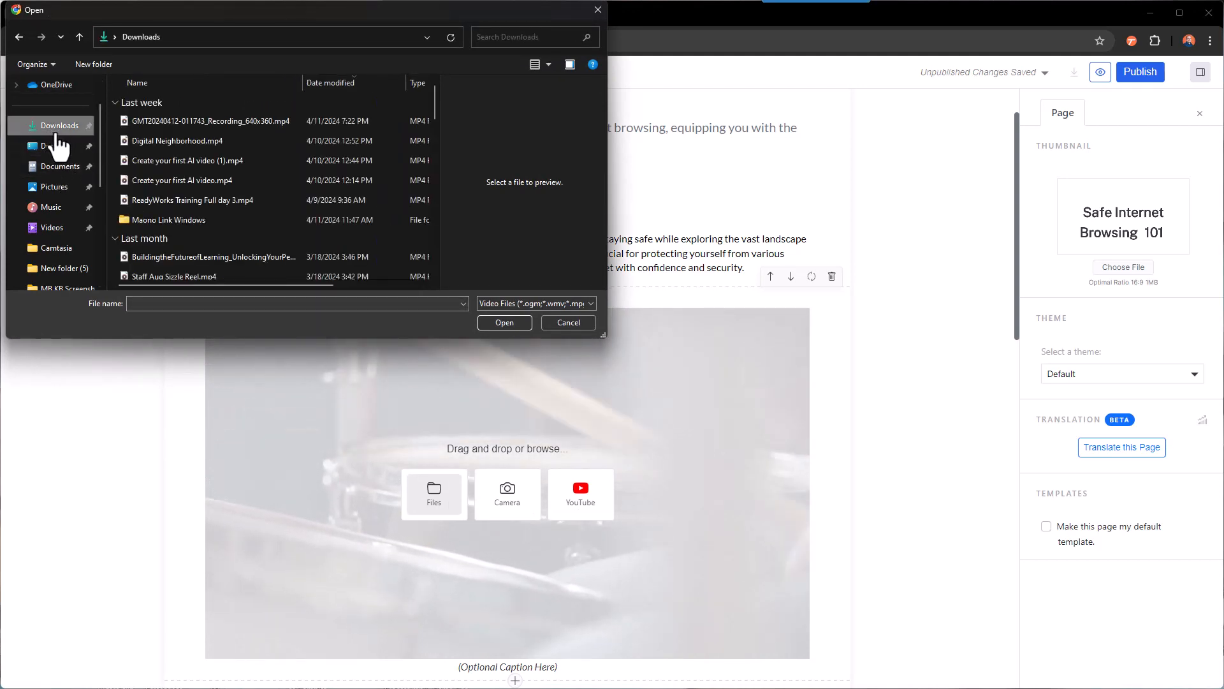
pyautogui.click(176, 140)
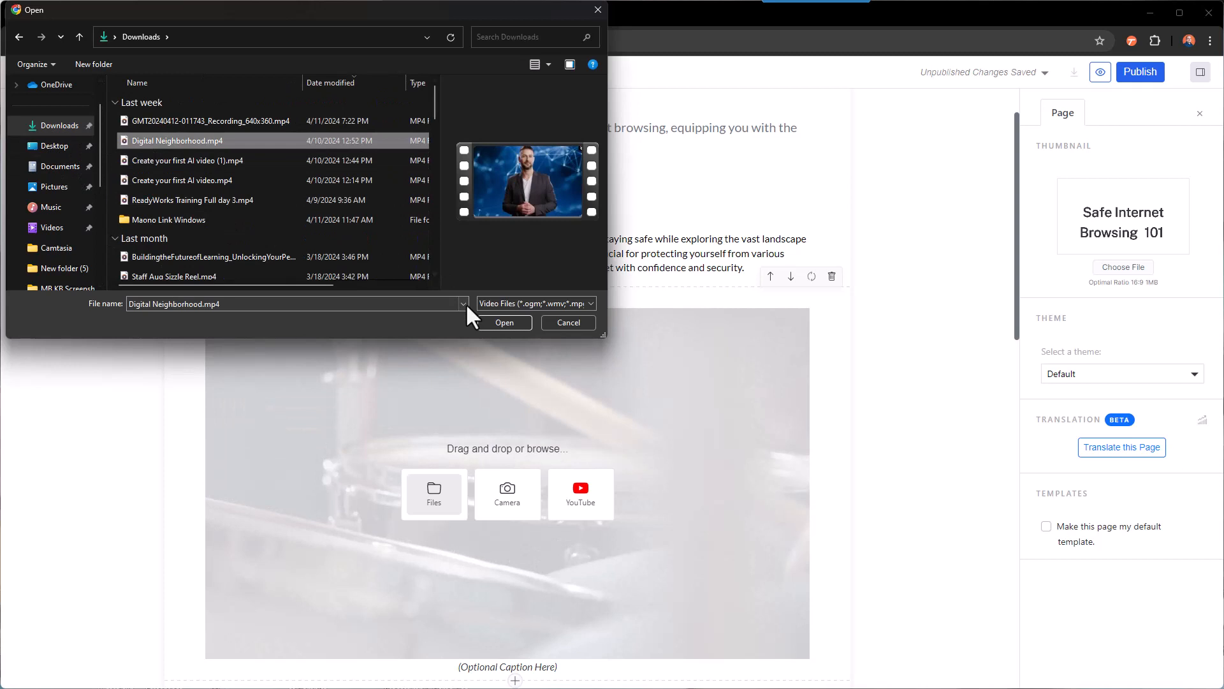
pyautogui.click(503, 323)
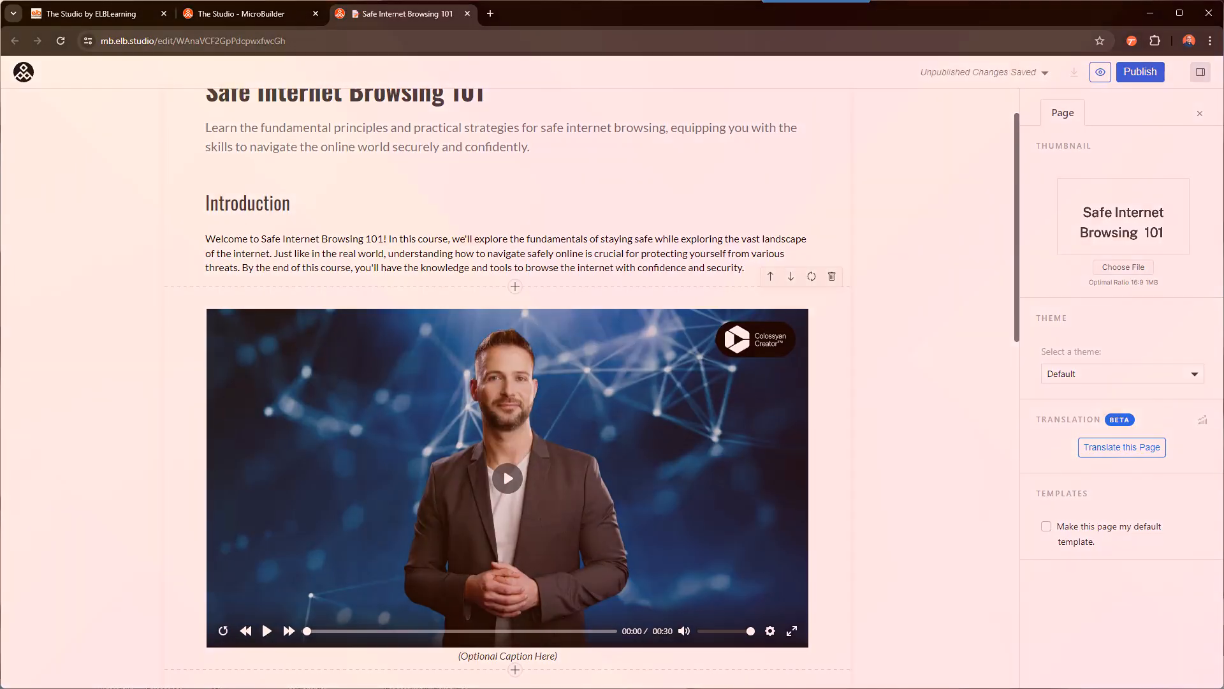
pyautogui.scroll(-3)
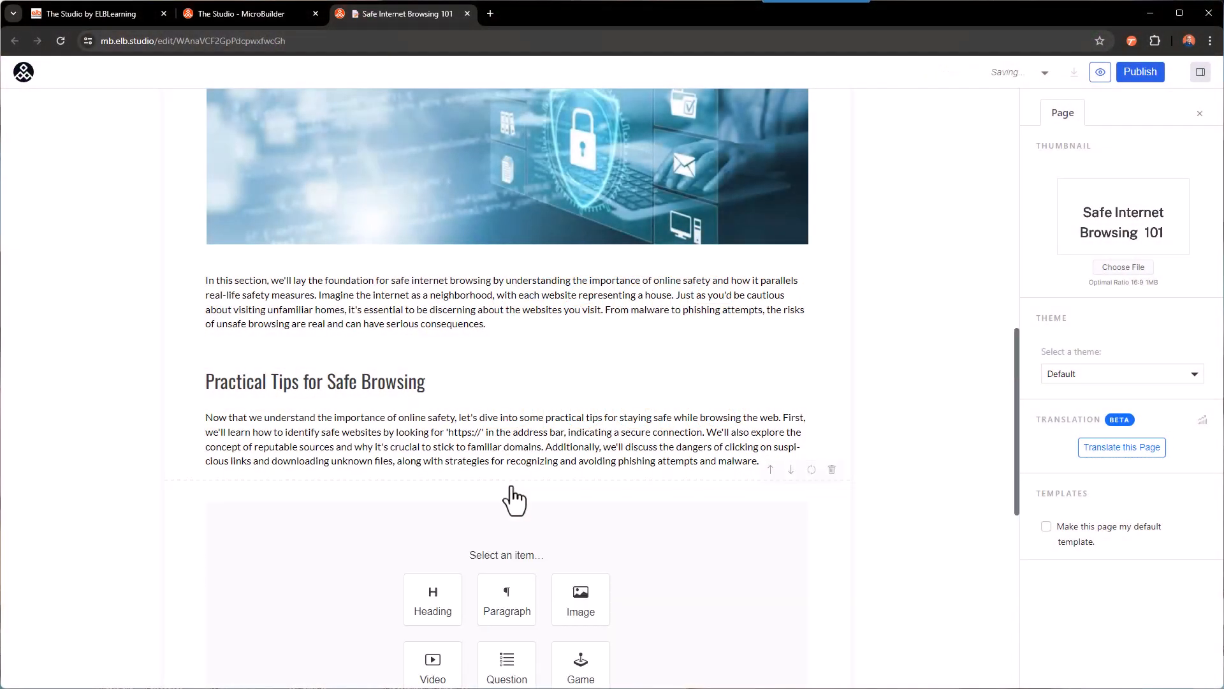
# Embed the Cyber Security Jeopardy game after the Practical Tips paragraph, found by searching 'cy'
pyautogui.scroll(-3)
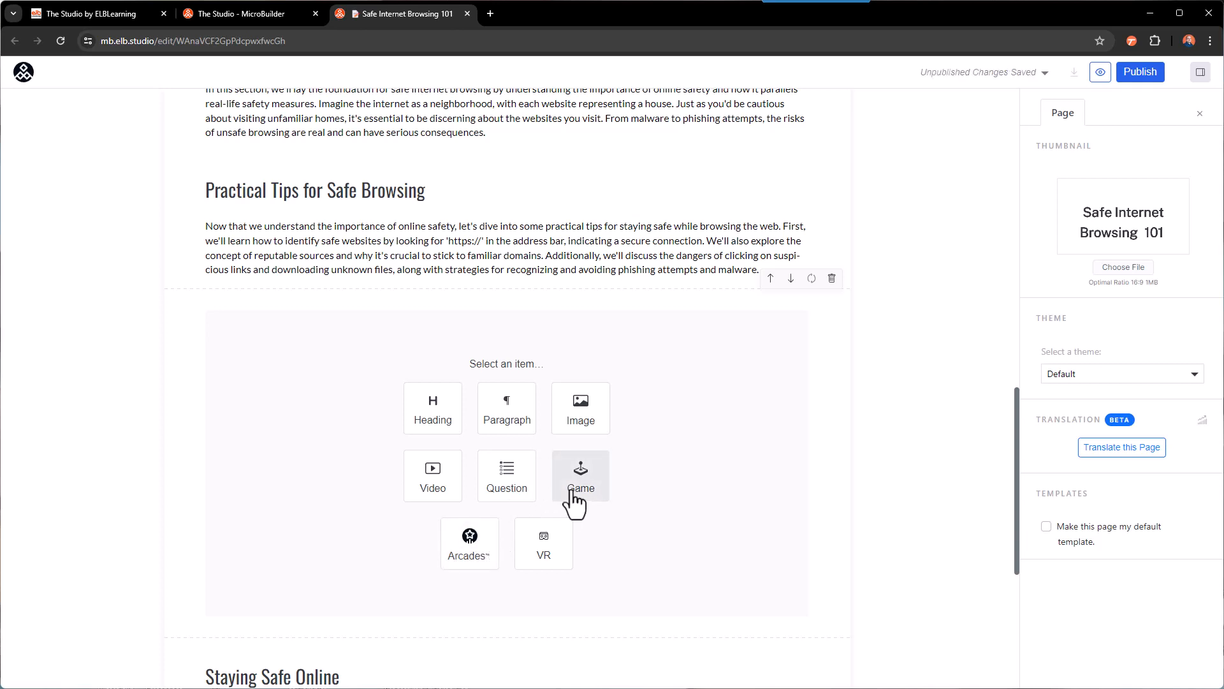
pyautogui.click(580, 475)
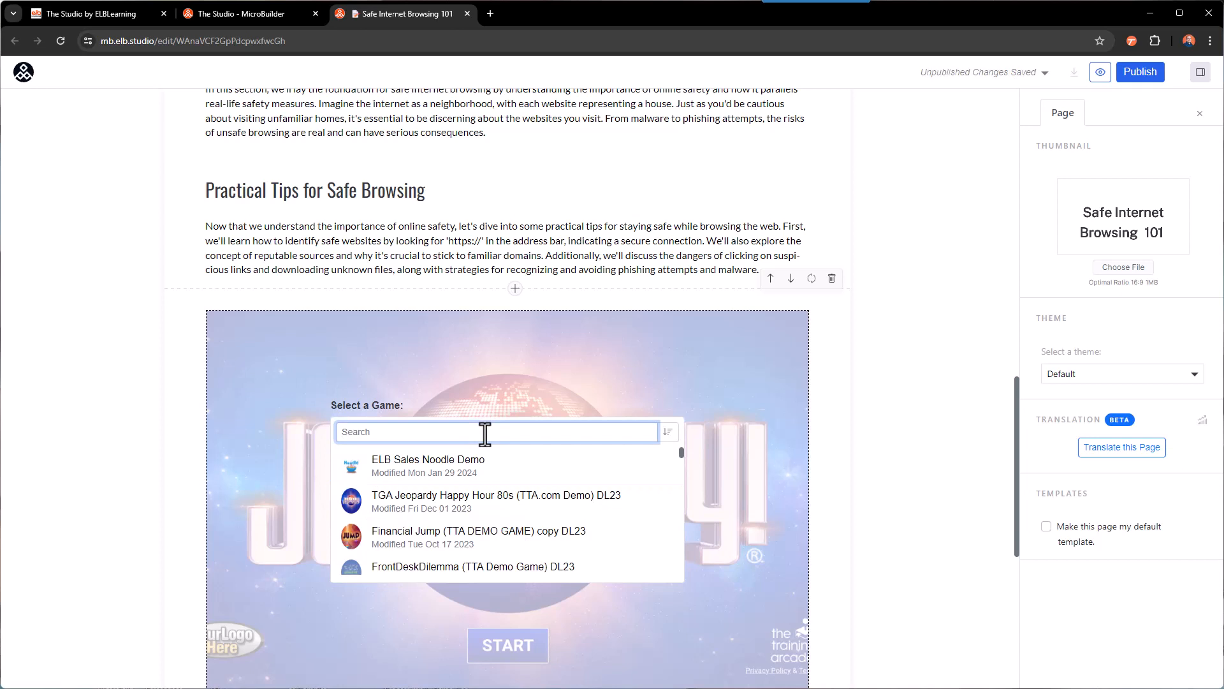
pyautogui.write('c')
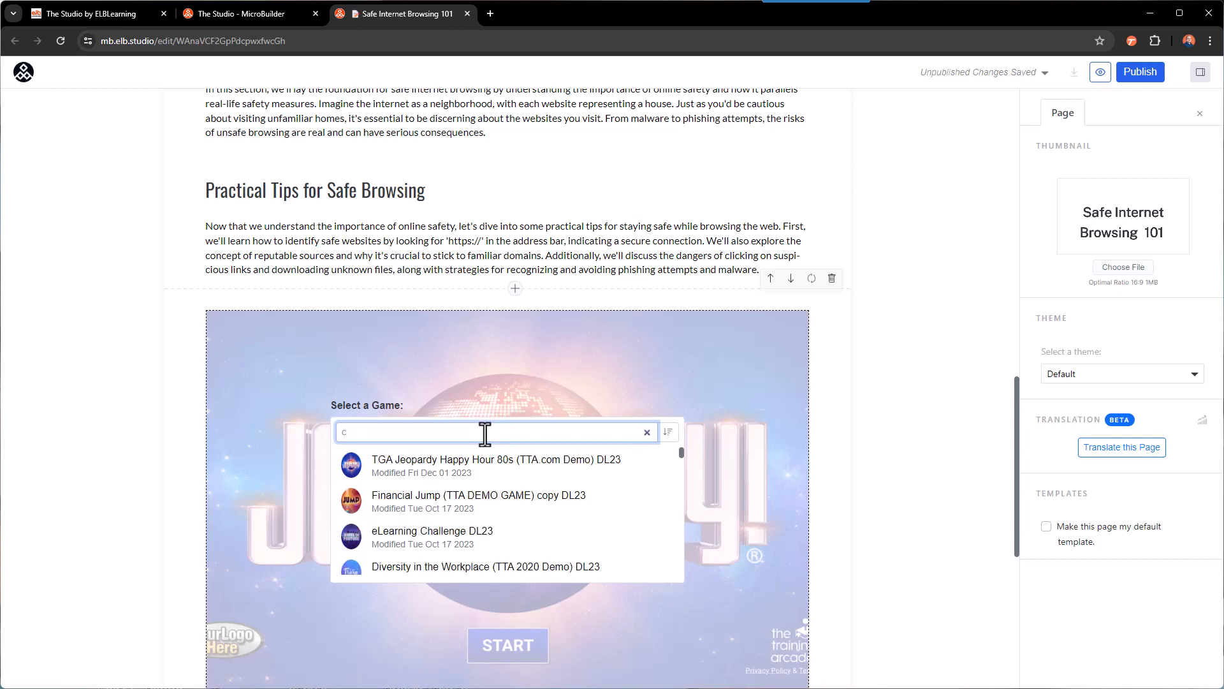
pyautogui.write('y')
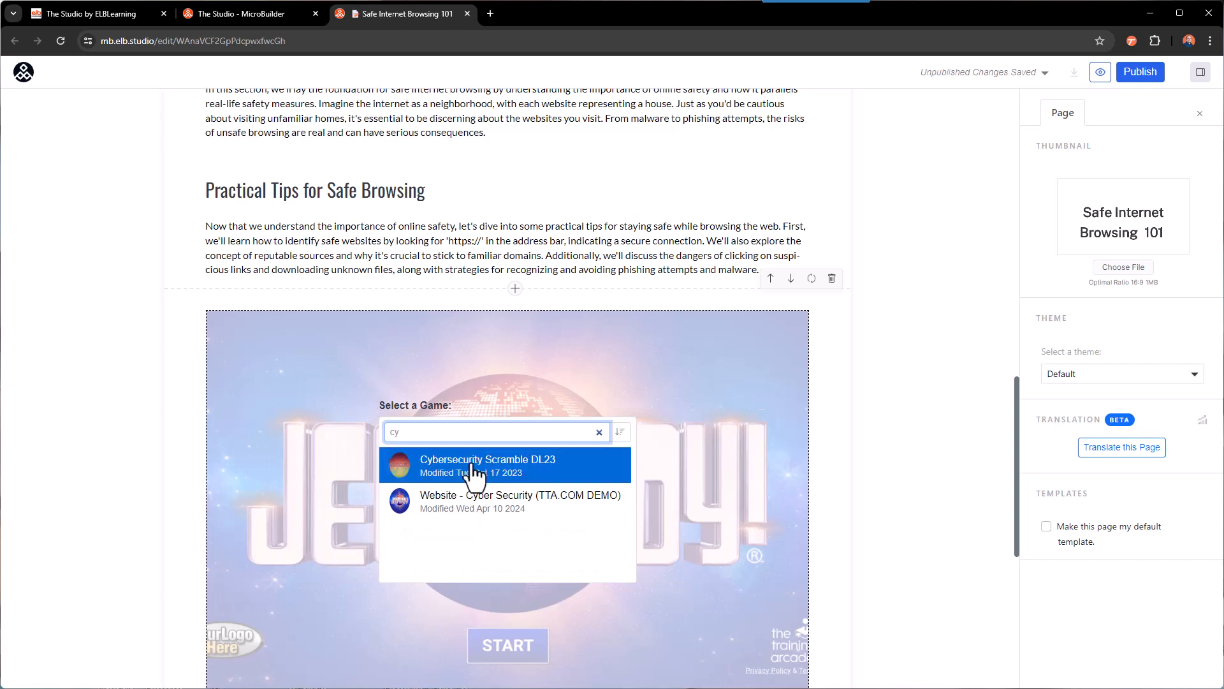
pyautogui.click(486, 466)
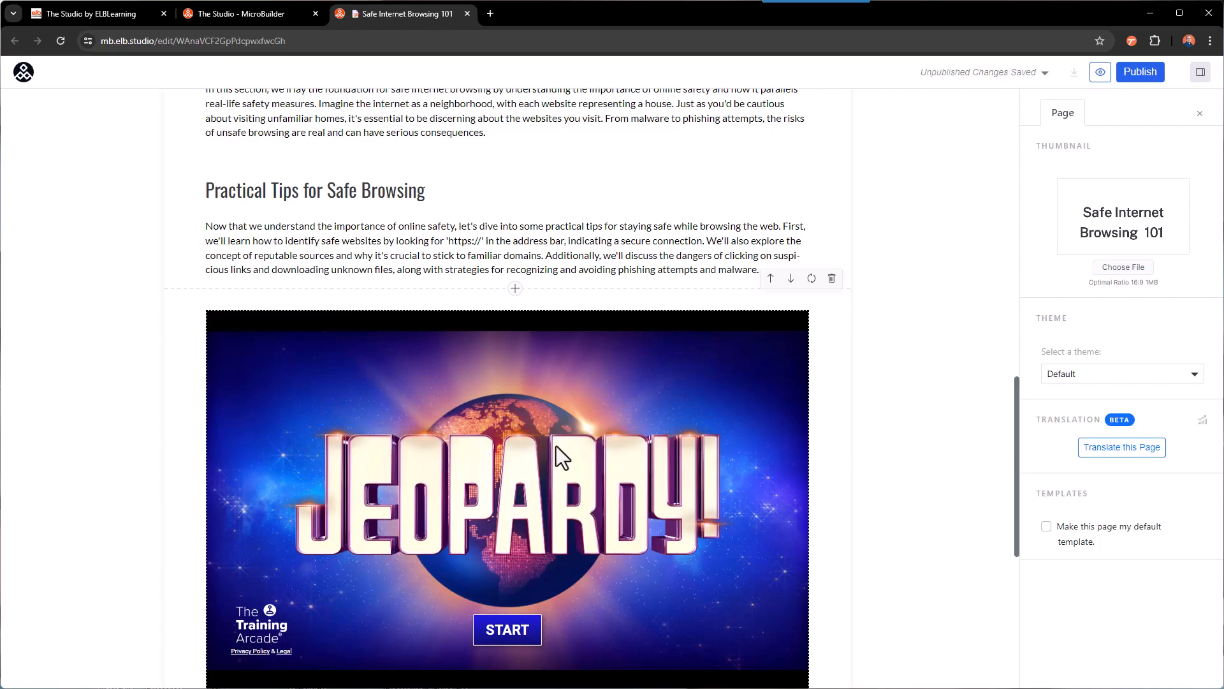
pyautogui.scroll(-3)
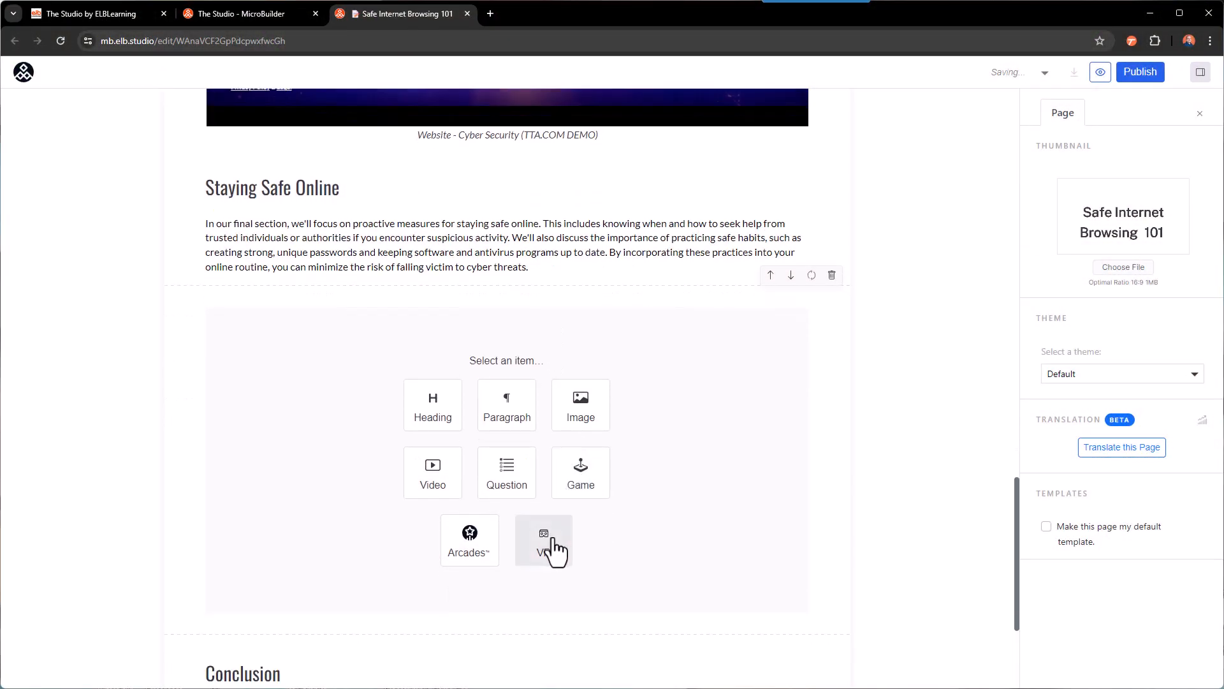
# Add a VR block after Staying Safe Online and upload a zip file from Downloads for it
pyautogui.click(544, 541)
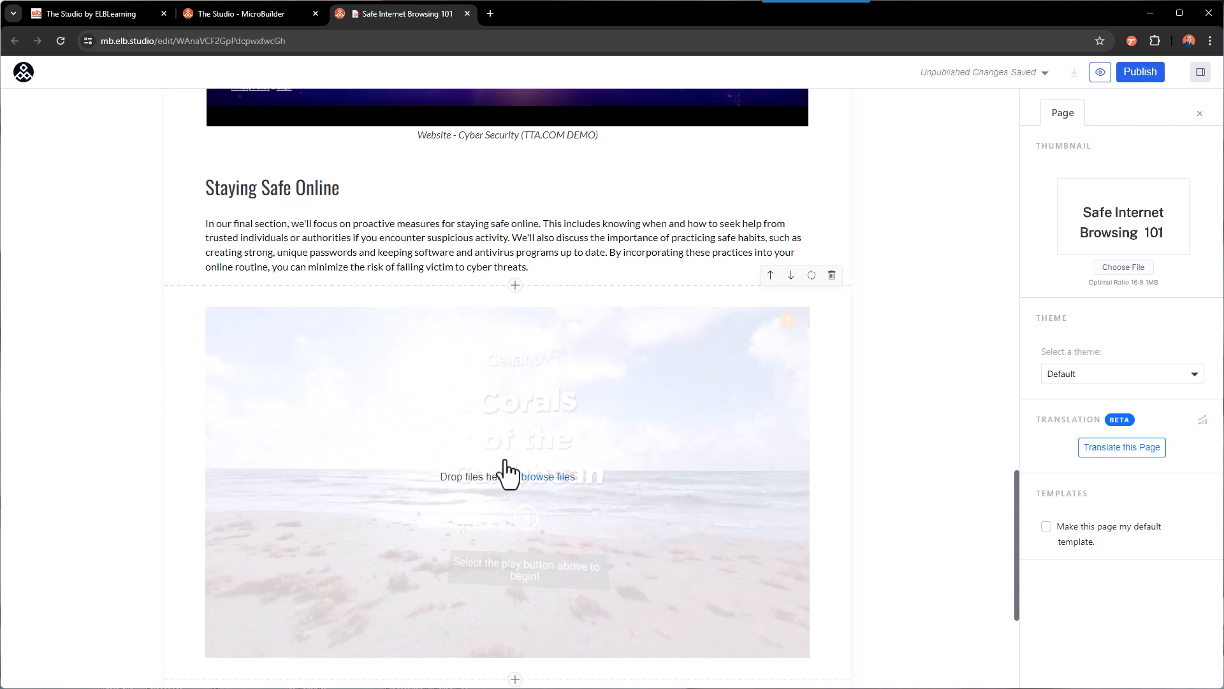
pyautogui.click(547, 475)
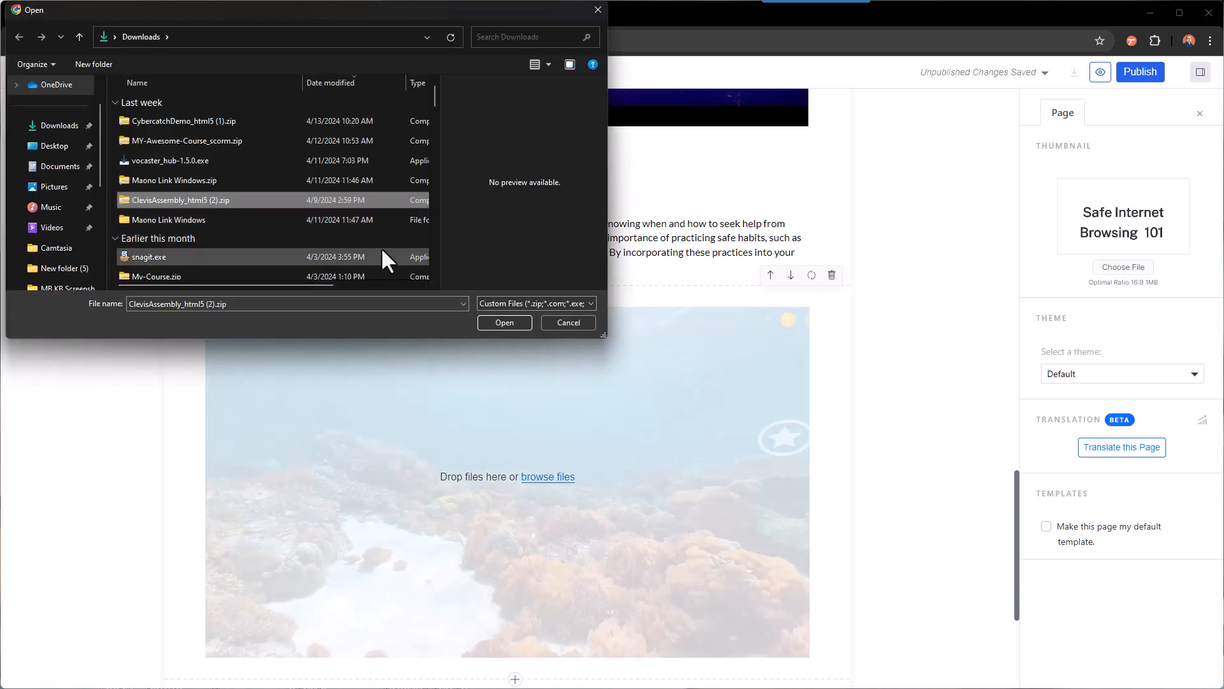
pyautogui.click(503, 323)
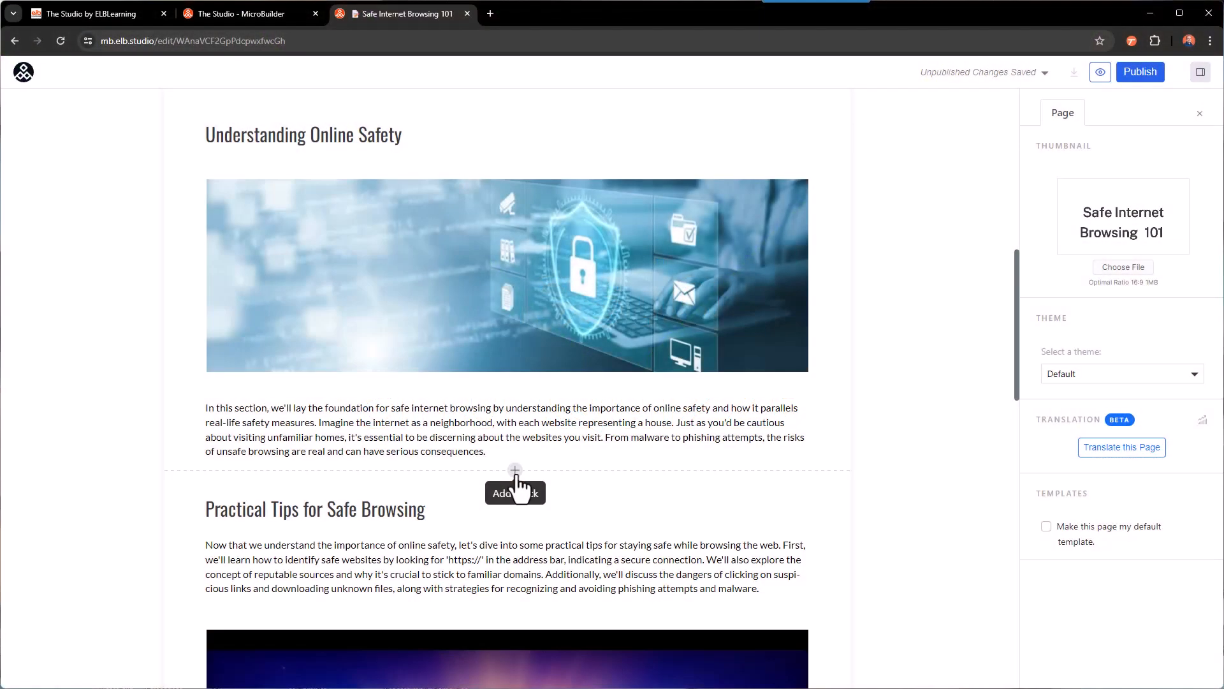
# Add a multiple-choice question on unsafe browsing risks with four answers, marking 'Exposure to malware and viruses' correct
pyautogui.click(514, 491)
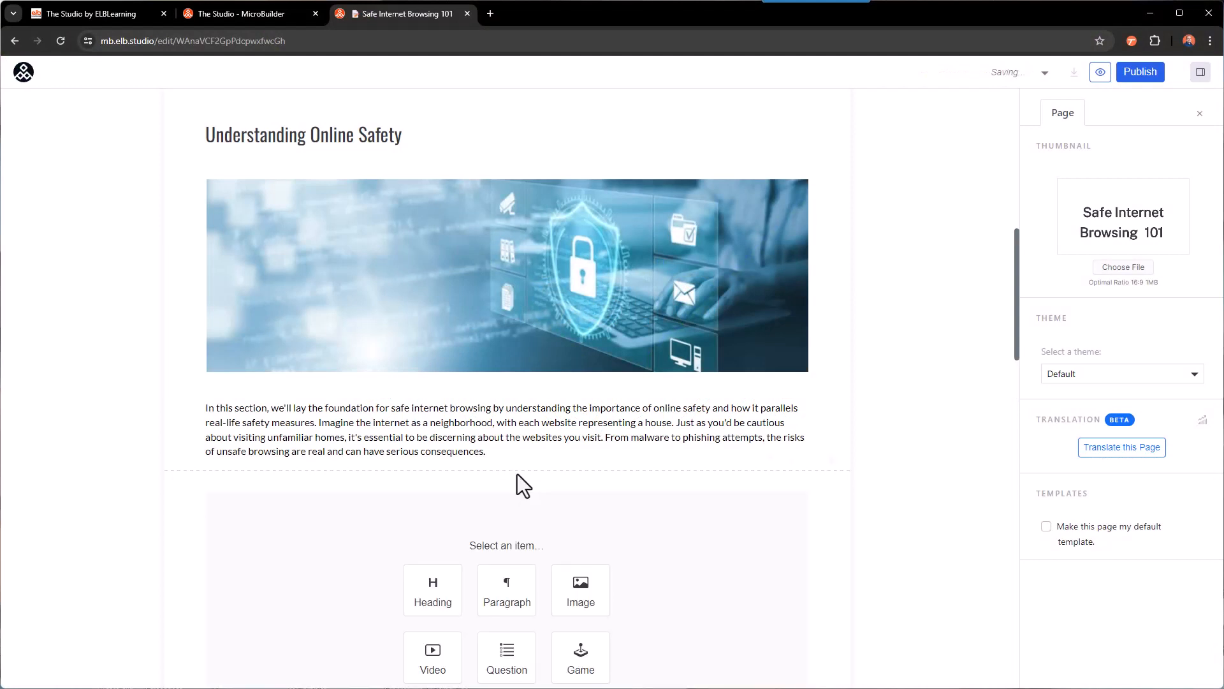
pyautogui.scroll(-3)
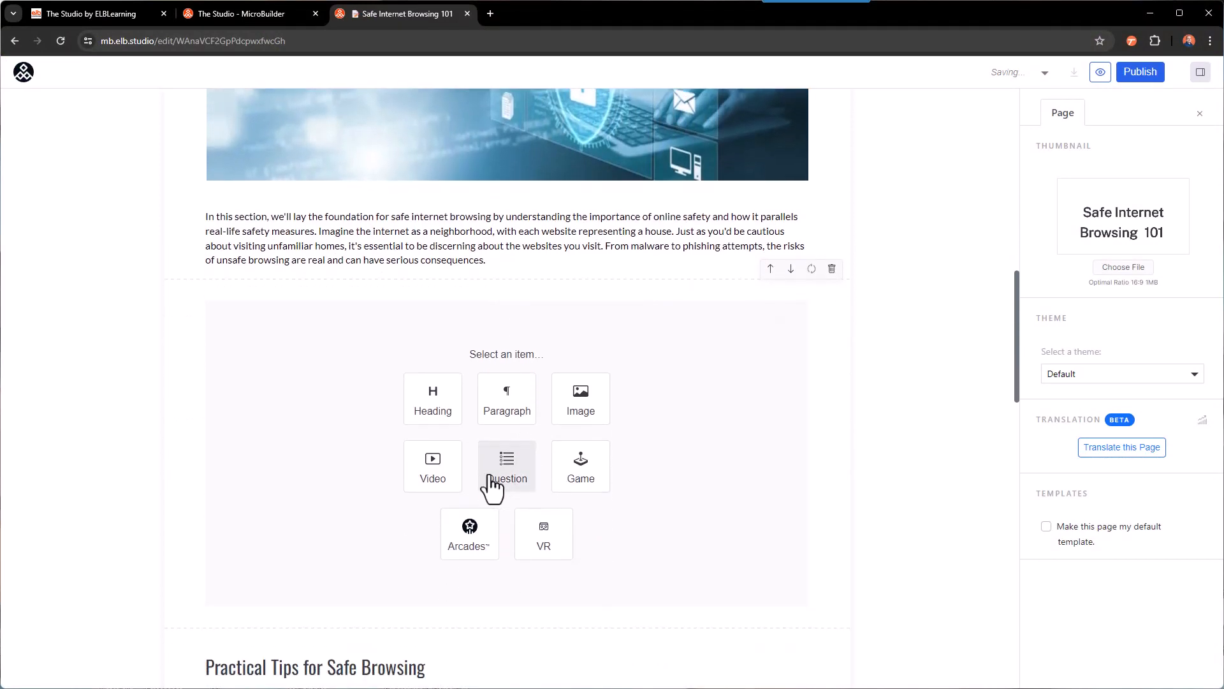
pyautogui.click(506, 465)
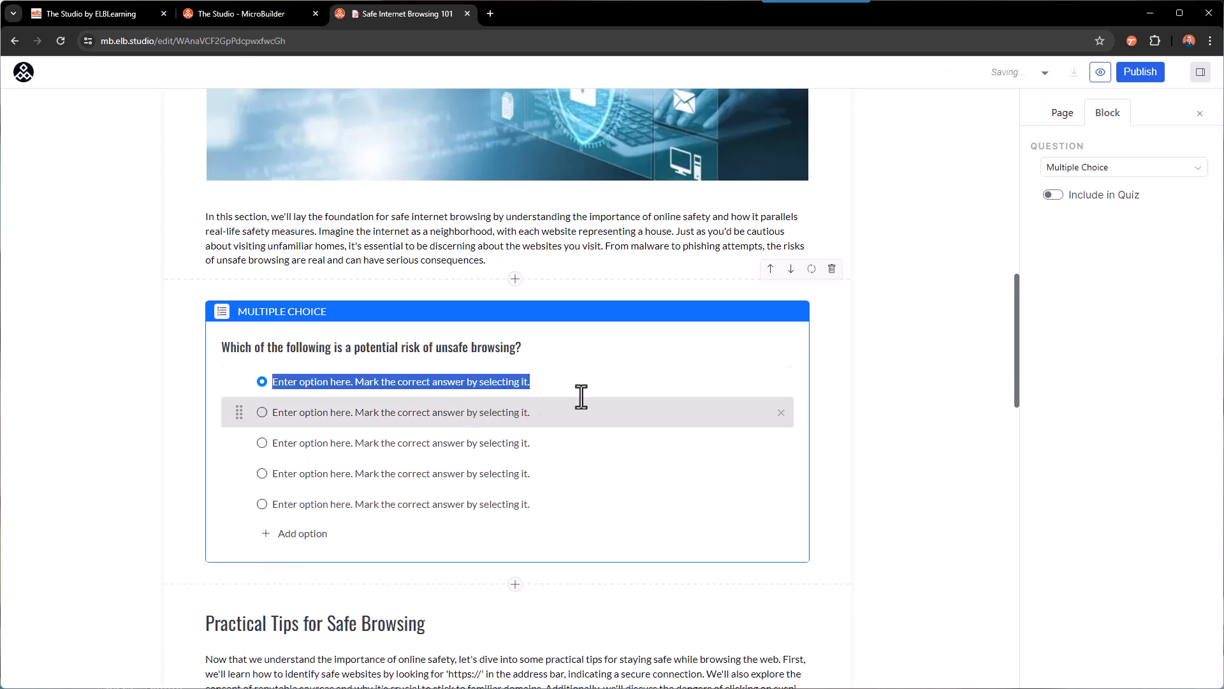
pyautogui.write('A) Receiving freebies from unknown websites')
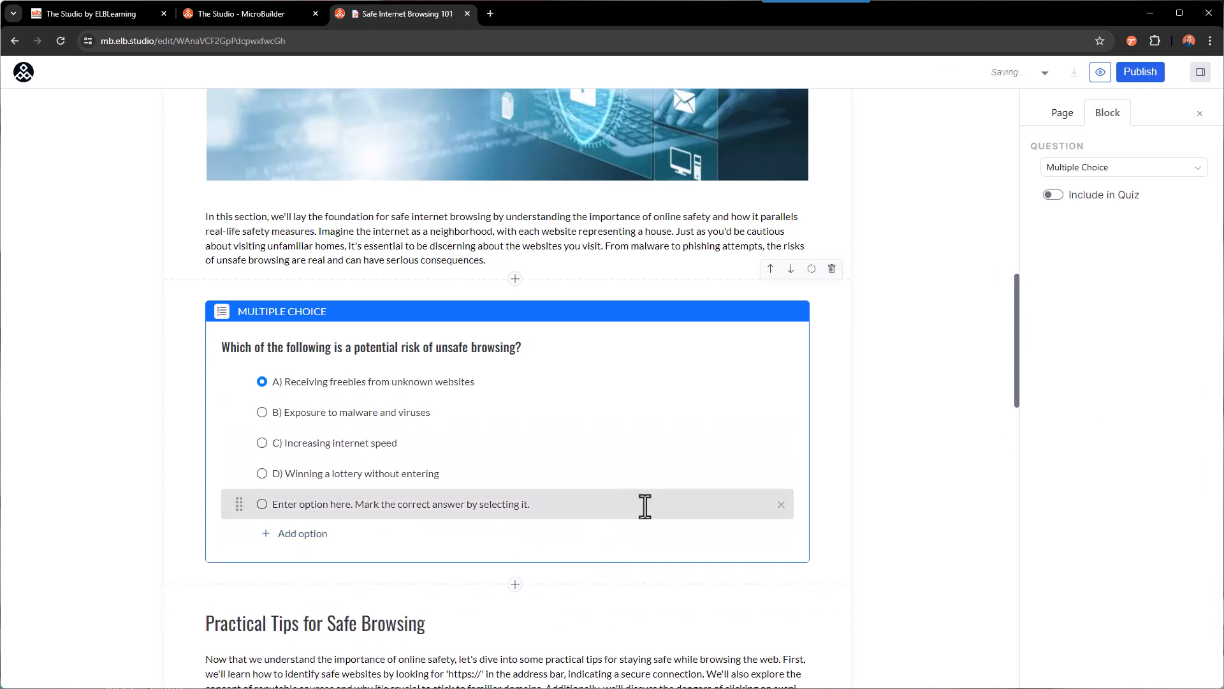
pyautogui.click(780, 503)
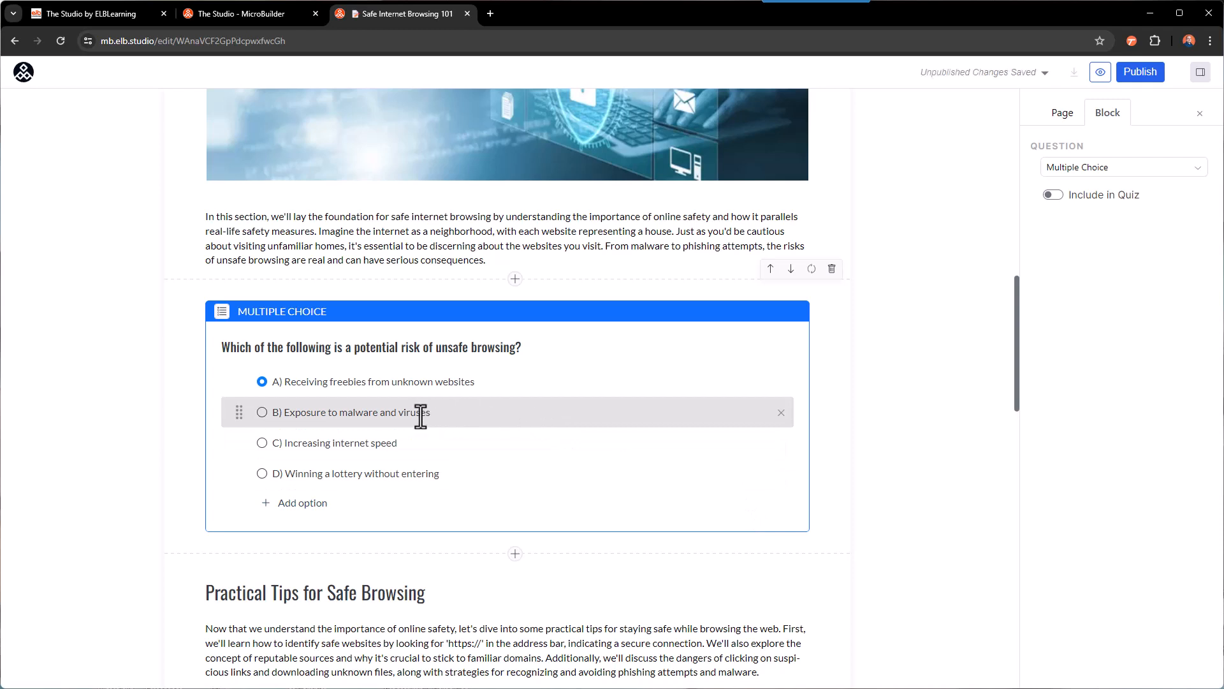
pyautogui.click(261, 412)
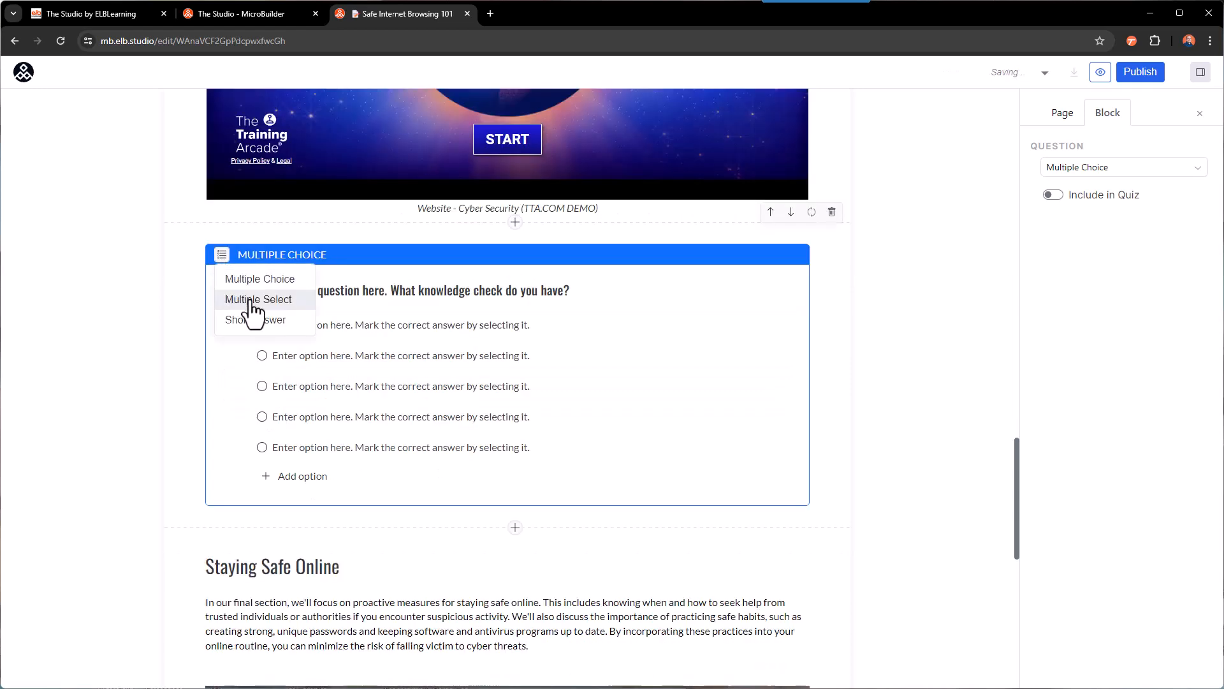
# Make the phishing question Multiple Select with ignoring suspicious emails and verifying the sender marked correct
pyautogui.click(258, 298)
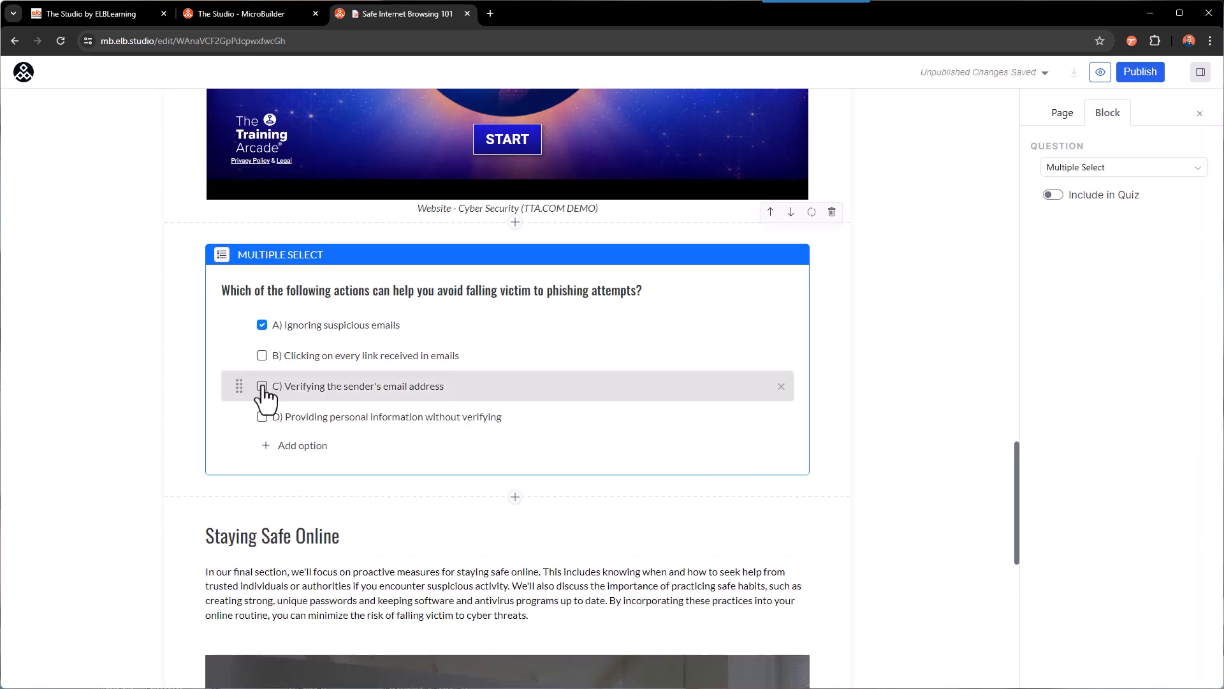
pyautogui.click(262, 385)
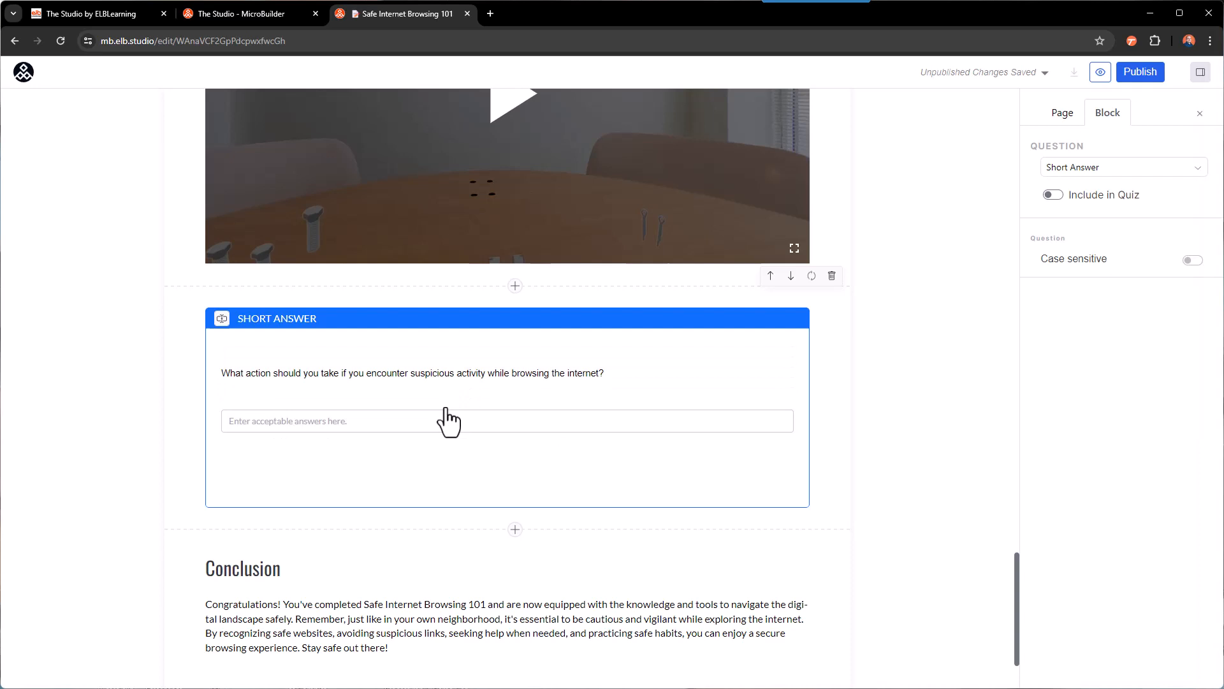
# Add 'report' as the accepted answer for the suspicious-activity short answer question
pyautogui.write('re')
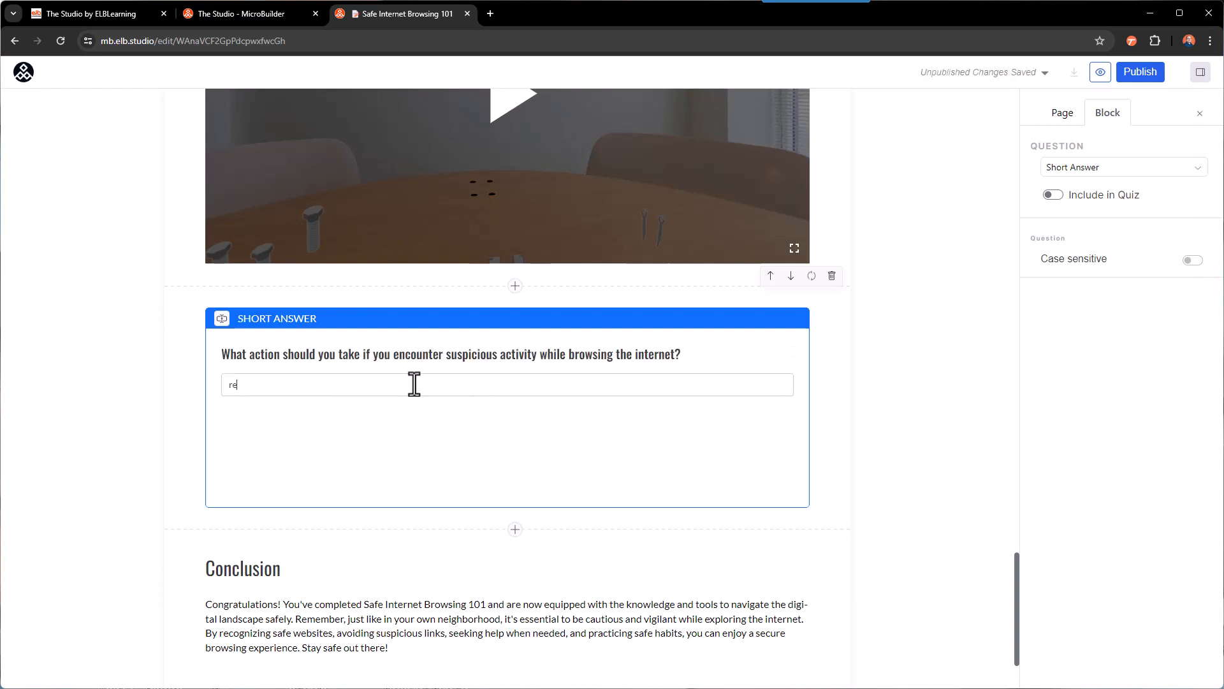
pyautogui.write('report')
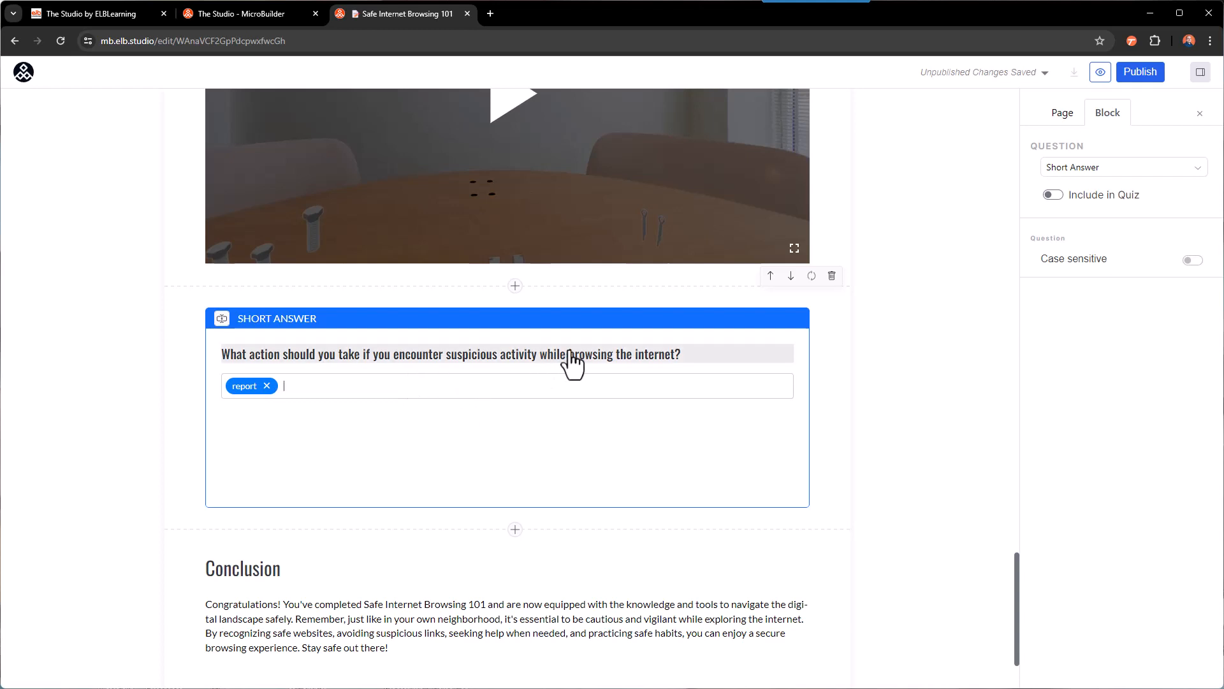
pyautogui.click(1052, 193)
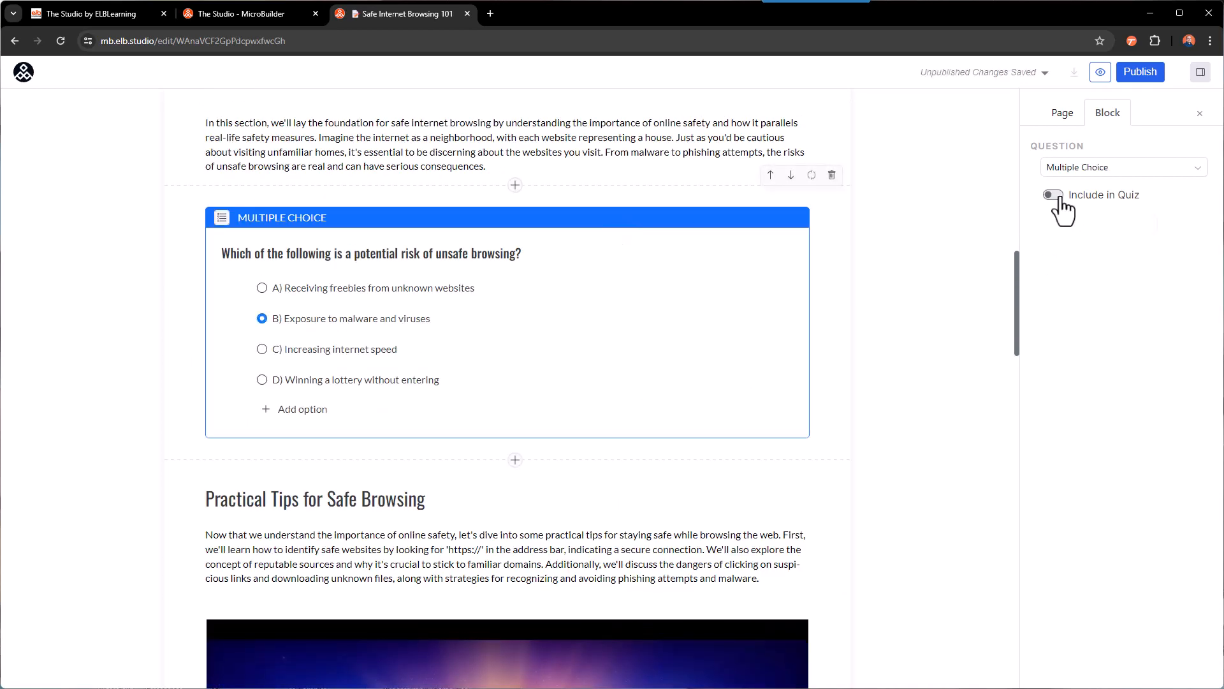
# Include the question in the quiz and set the quiz passing percentage and 3 attempts
pyautogui.click(1052, 194)
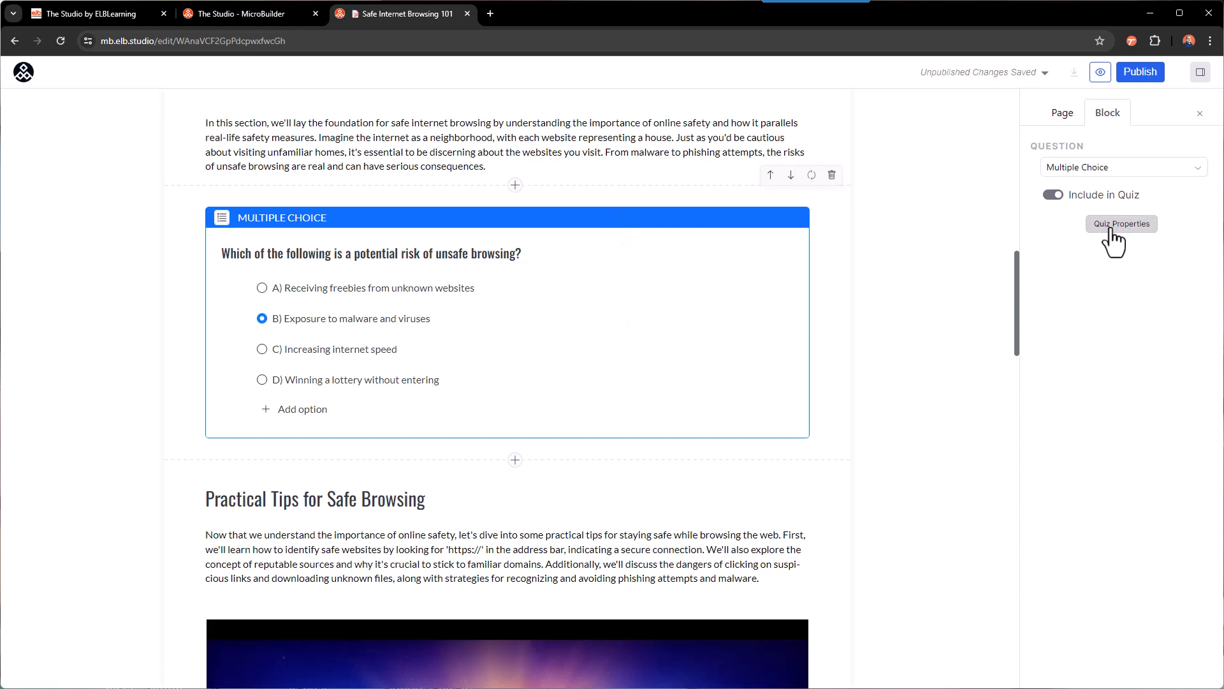
pyautogui.click(1121, 225)
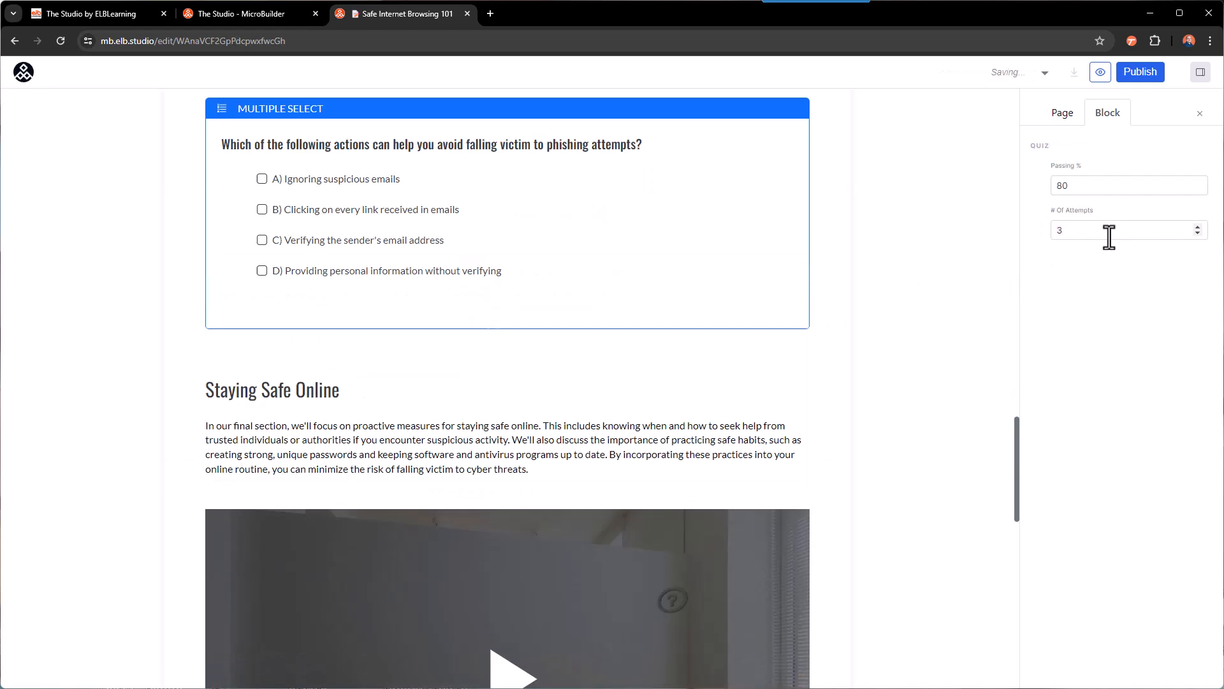
pyautogui.scroll(-3)
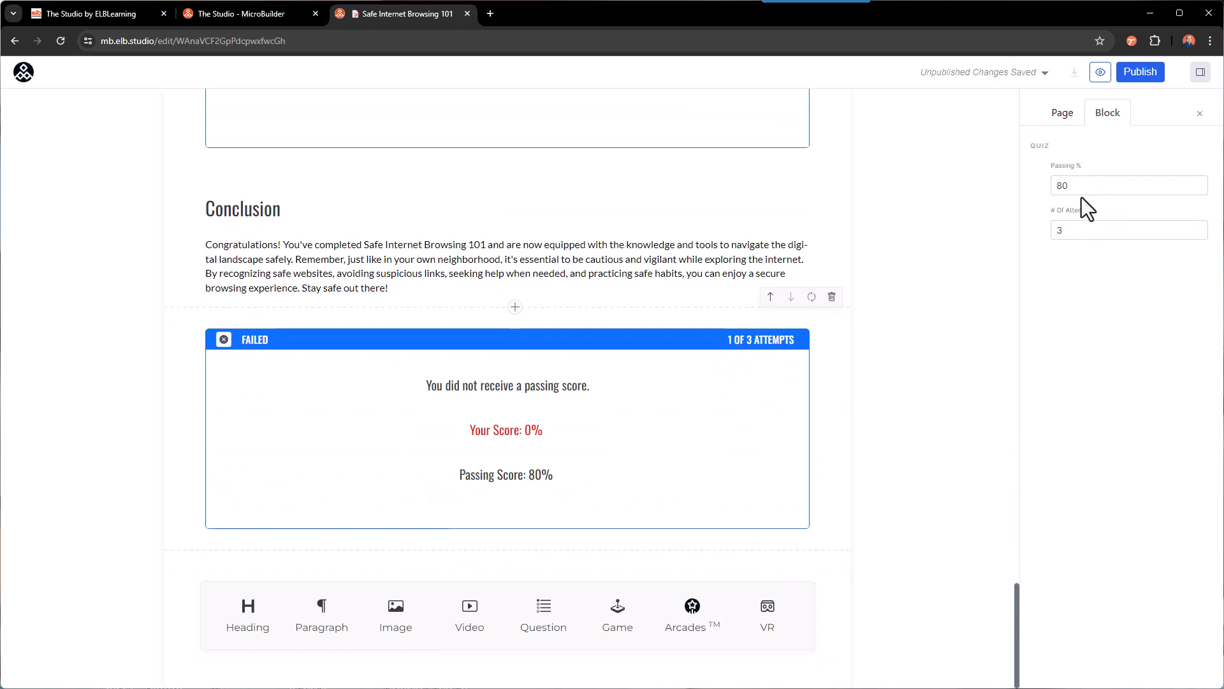
pyautogui.write('100')
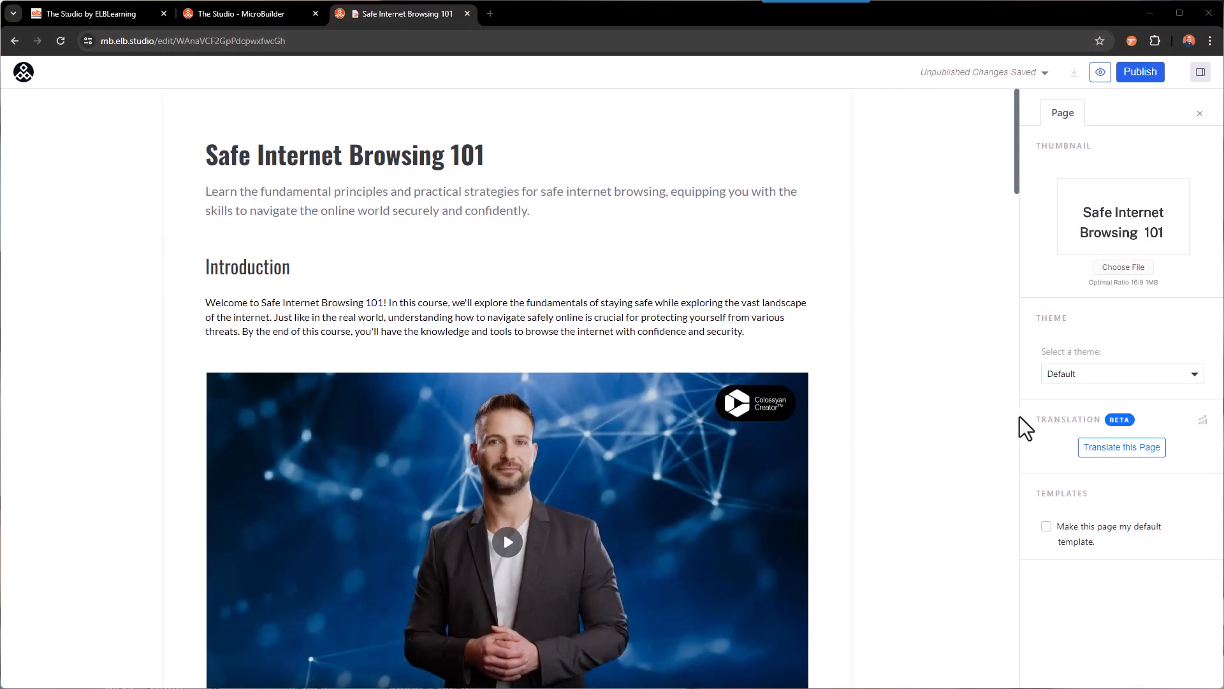
pyautogui.moveTo(1121, 447)
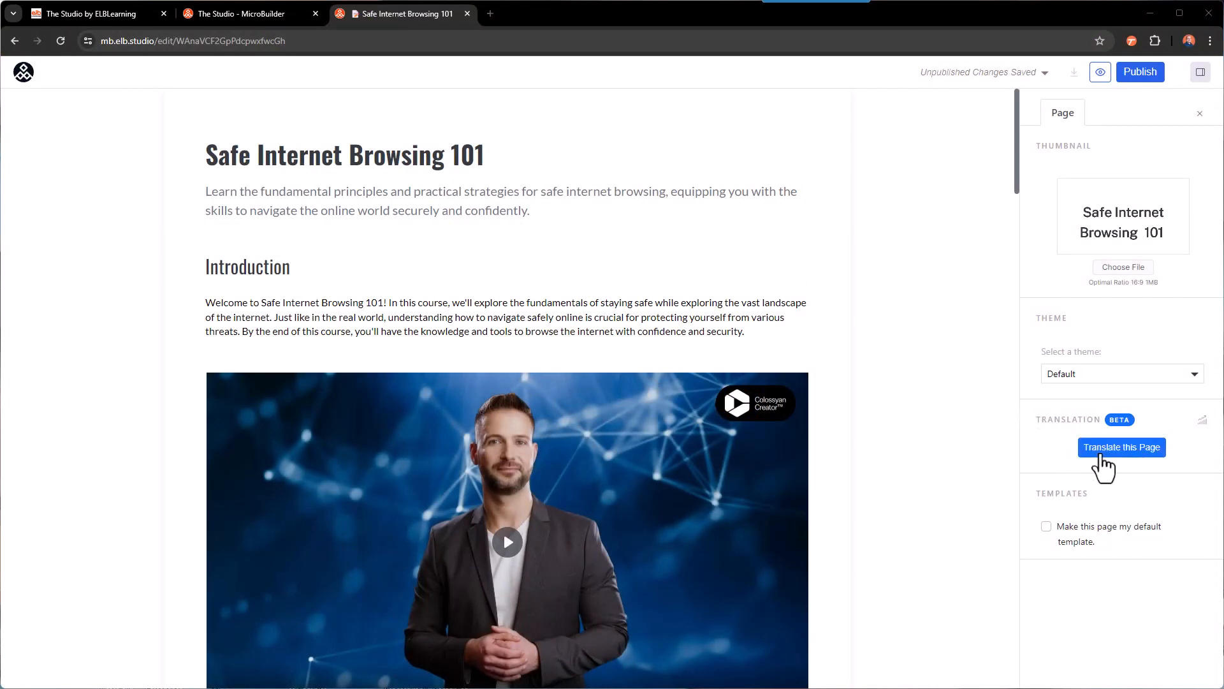
# Add Spanish (Mexican) as a page translation and generate it with Translate Now
pyautogui.click(1121, 446)
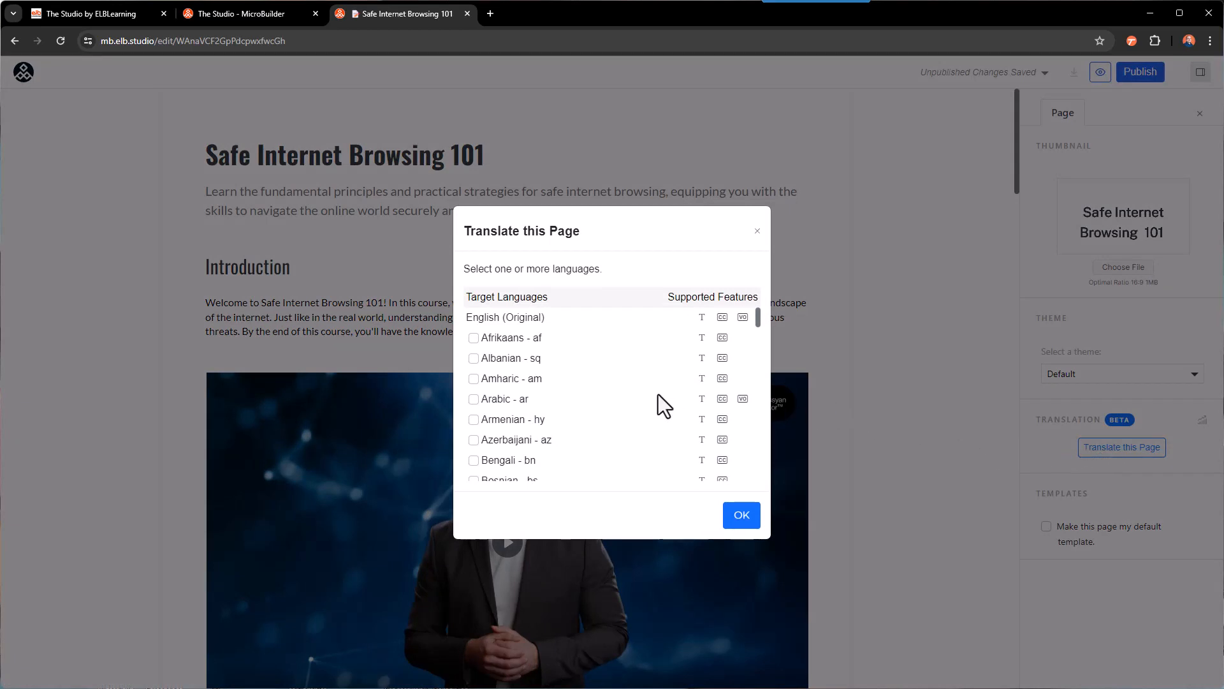
pyautogui.scroll(-3)
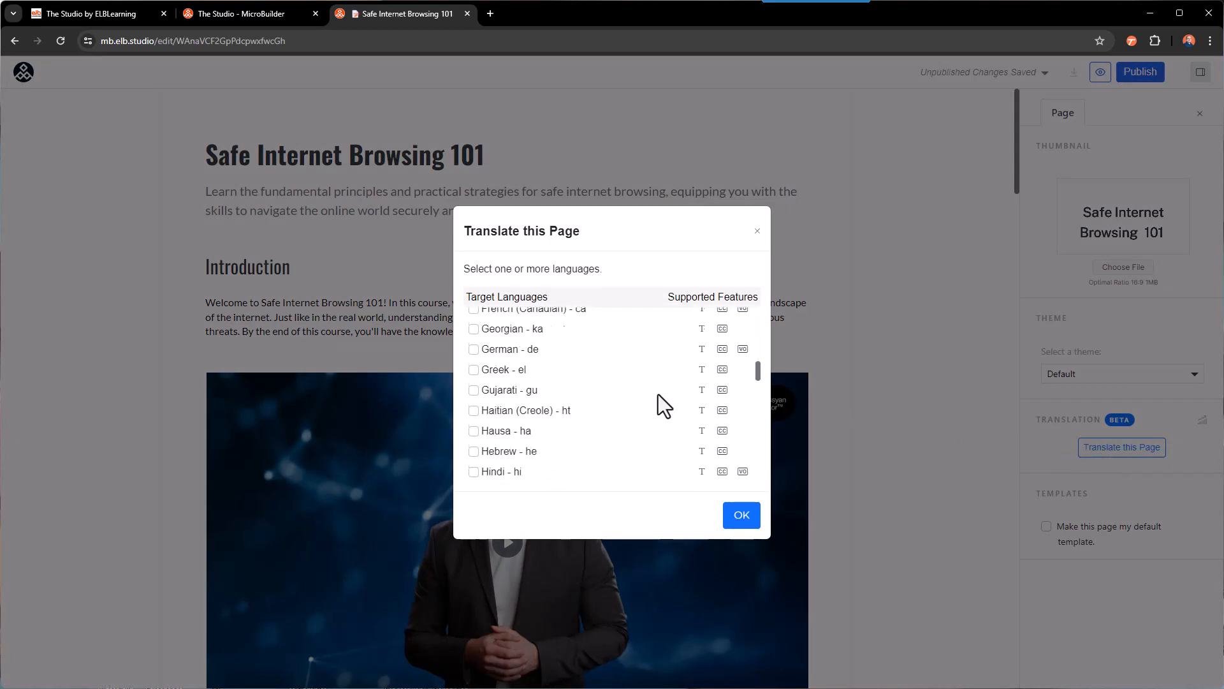
pyautogui.scroll(-3)
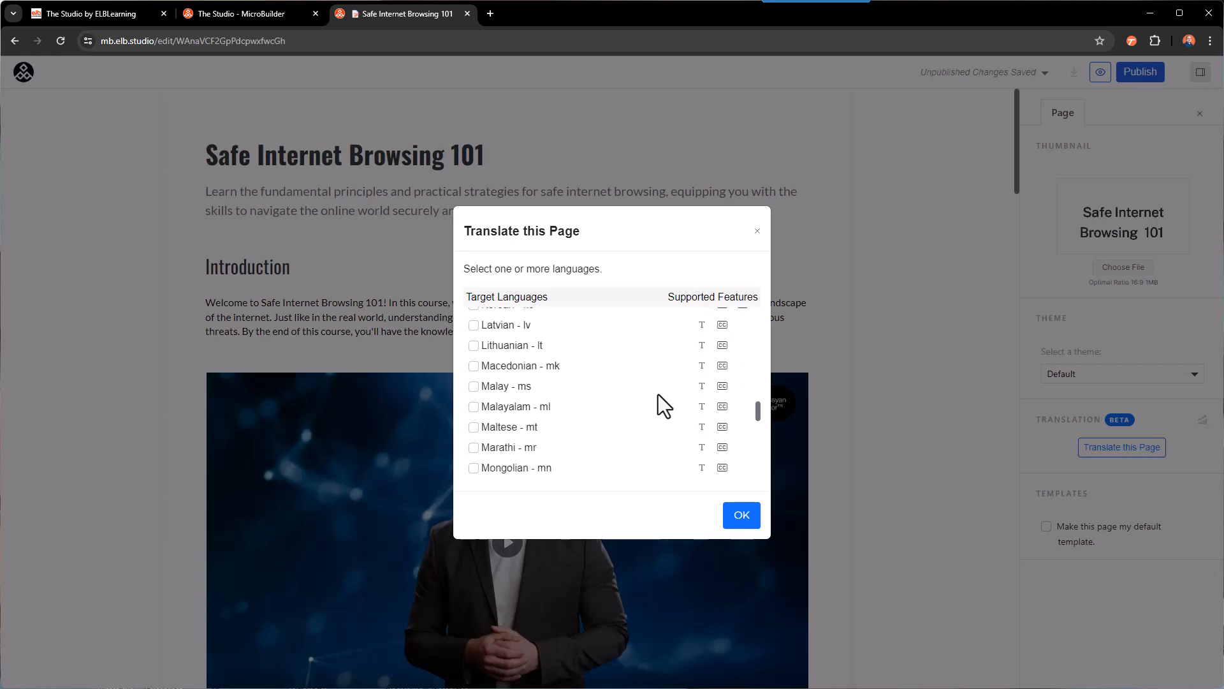
pyautogui.scroll(-3)
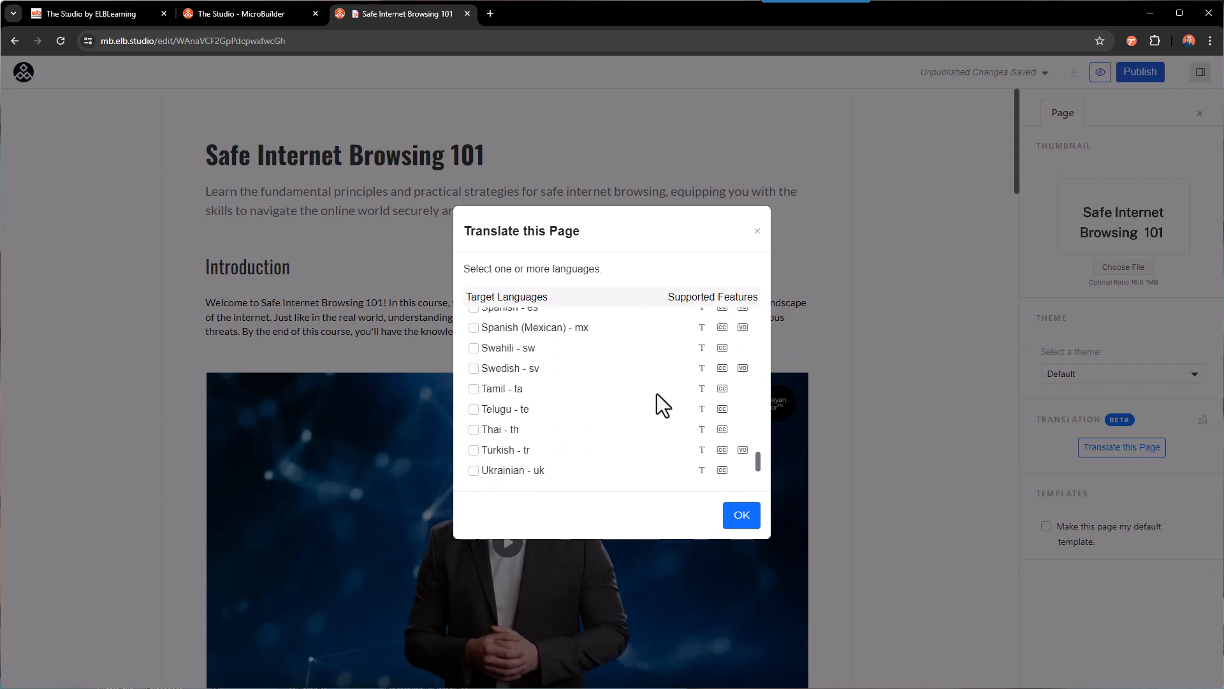
pyautogui.click(473, 328)
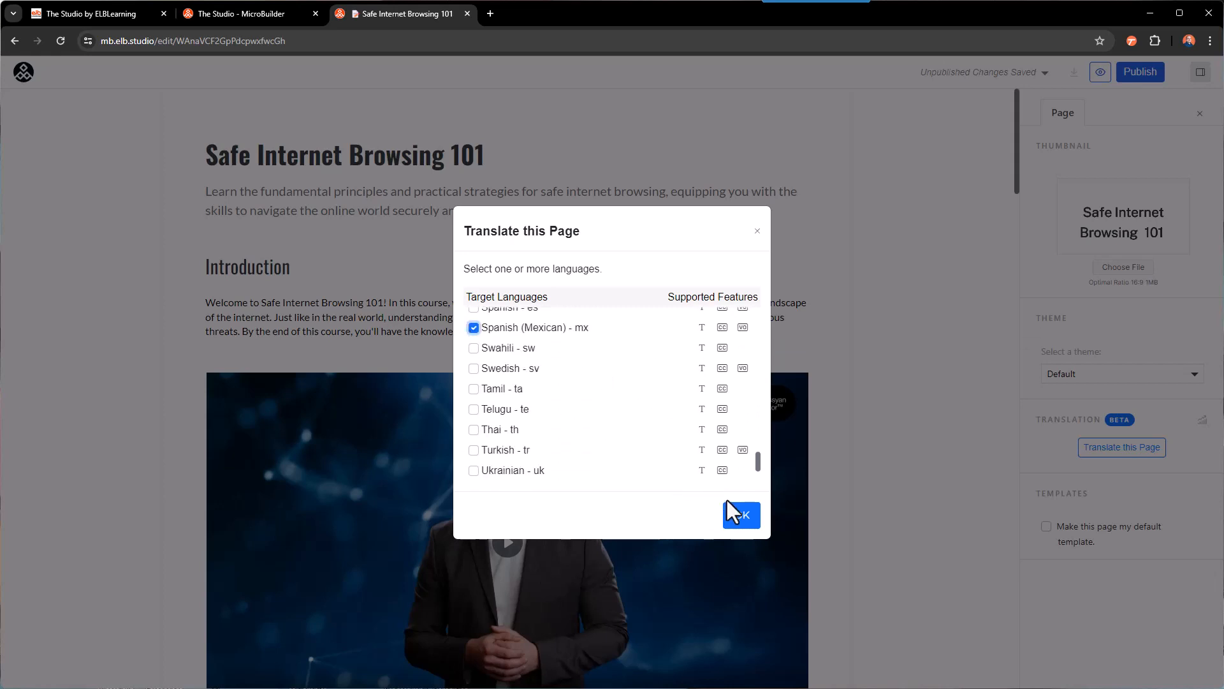
pyautogui.click(739, 514)
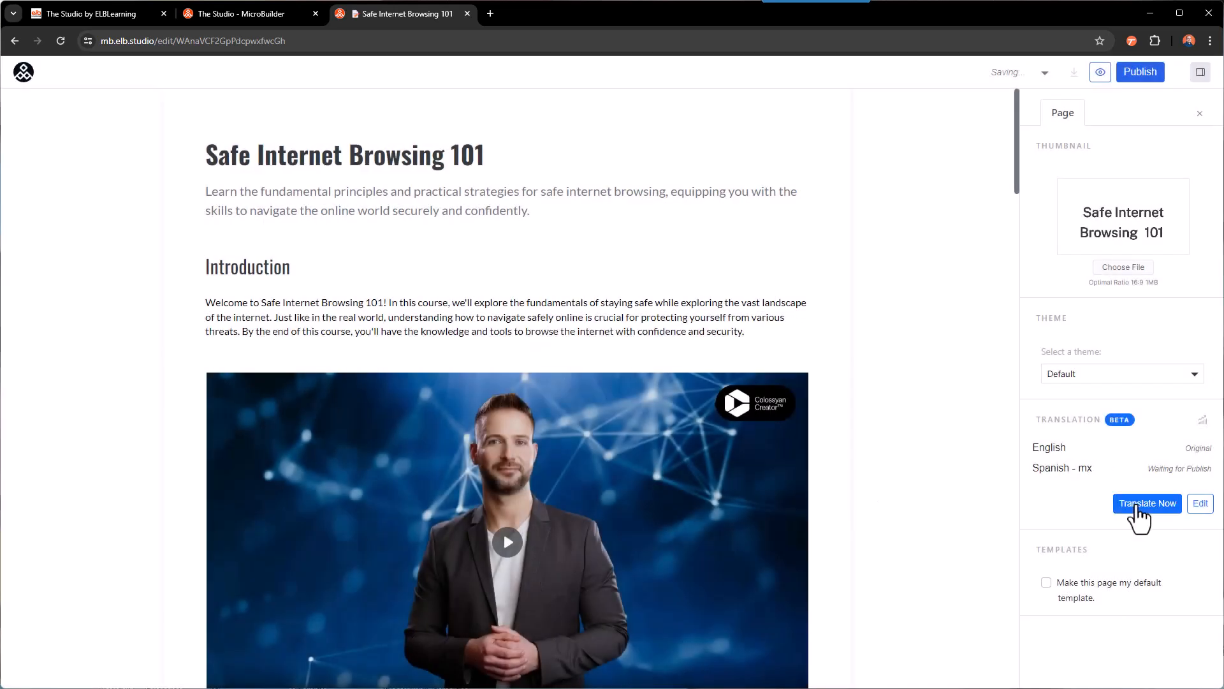
pyautogui.click(1146, 502)
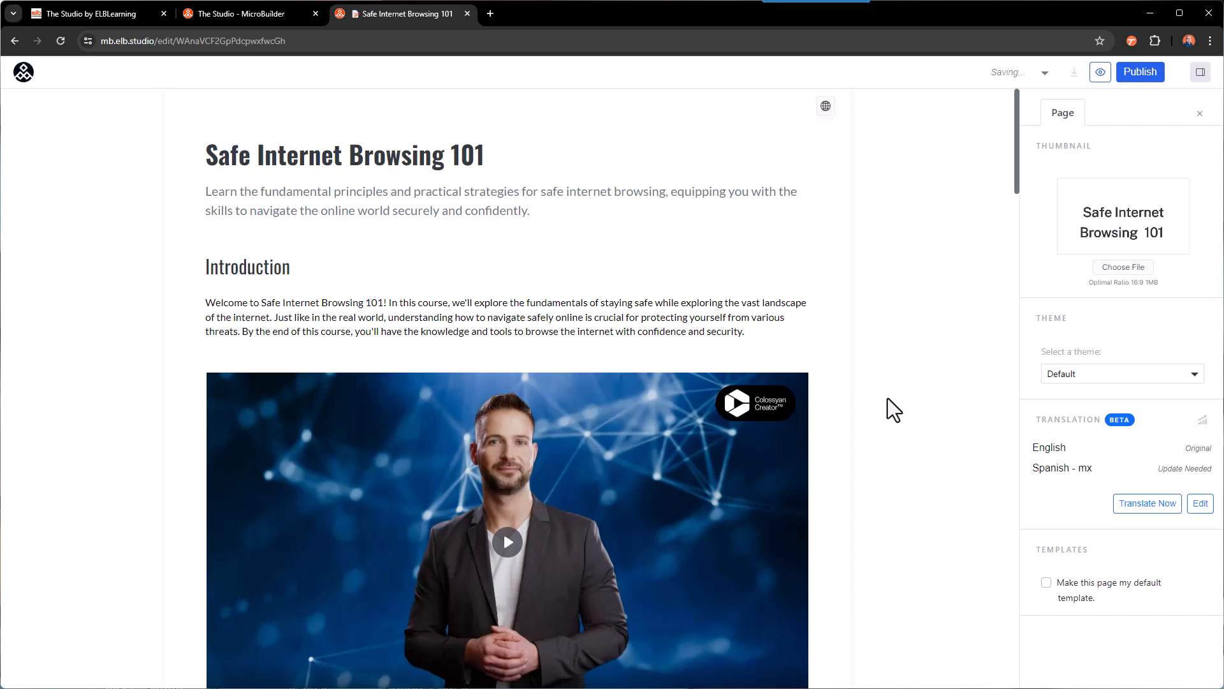
pyautogui.moveTo(825, 106)
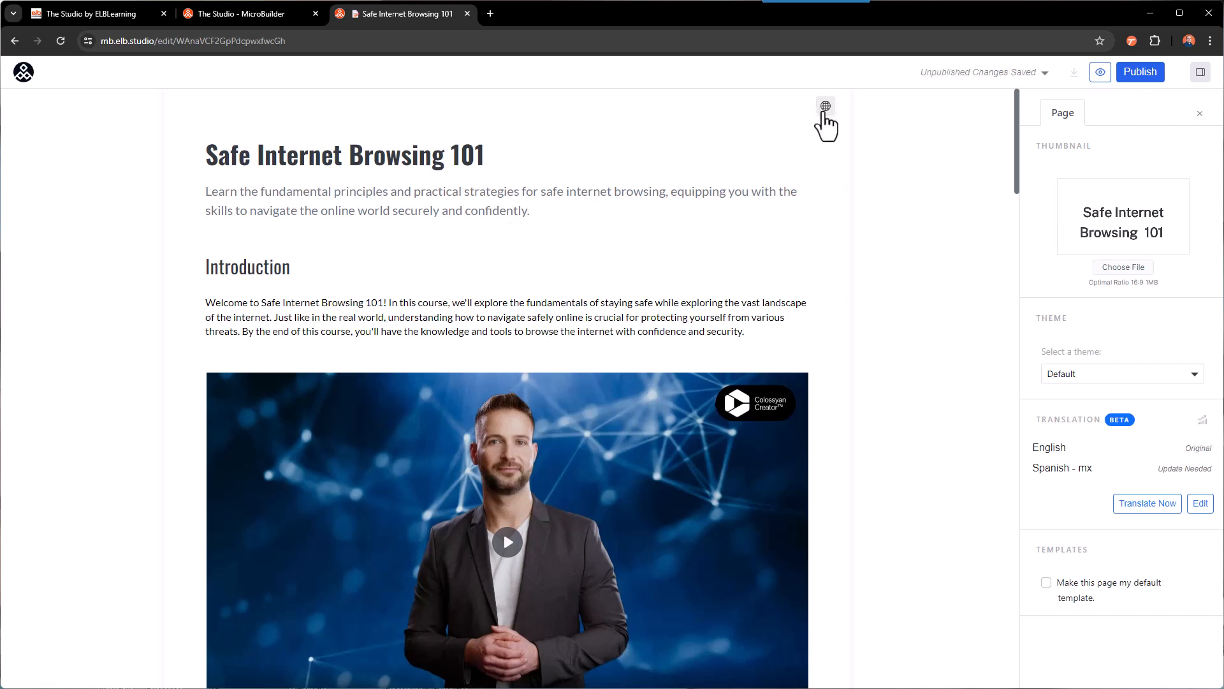
# View the module in Spanish (Mexican) and play the translated introduction video
pyautogui.click(825, 106)
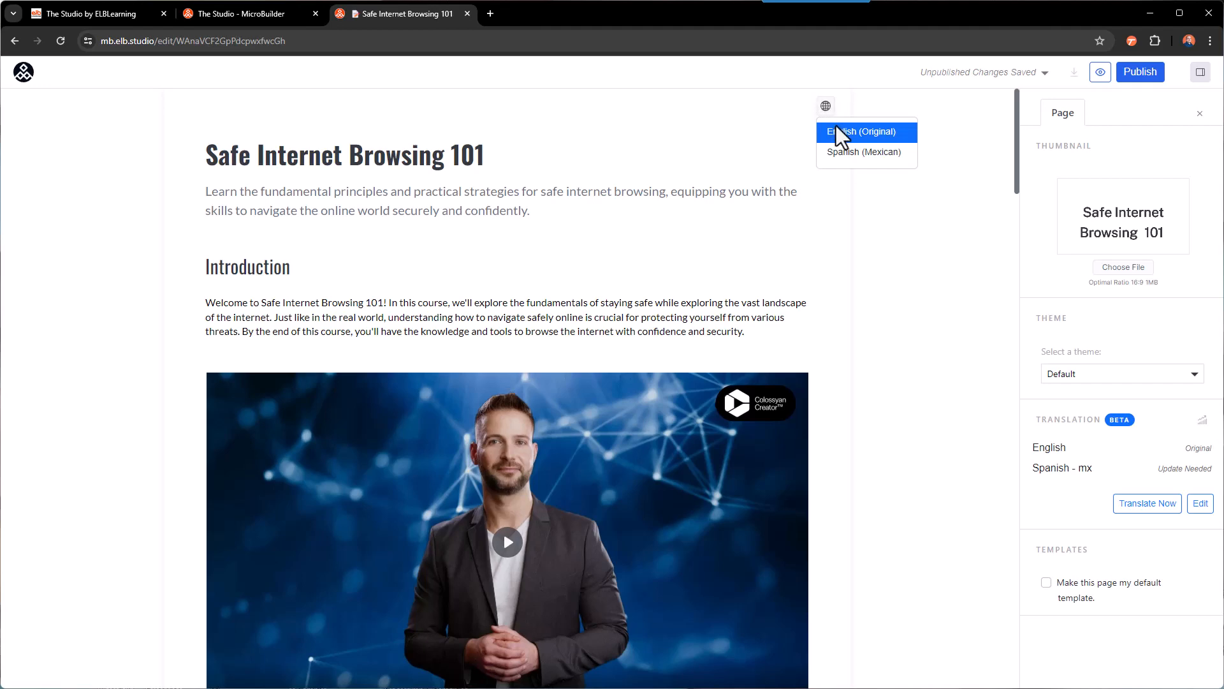
pyautogui.click(866, 151)
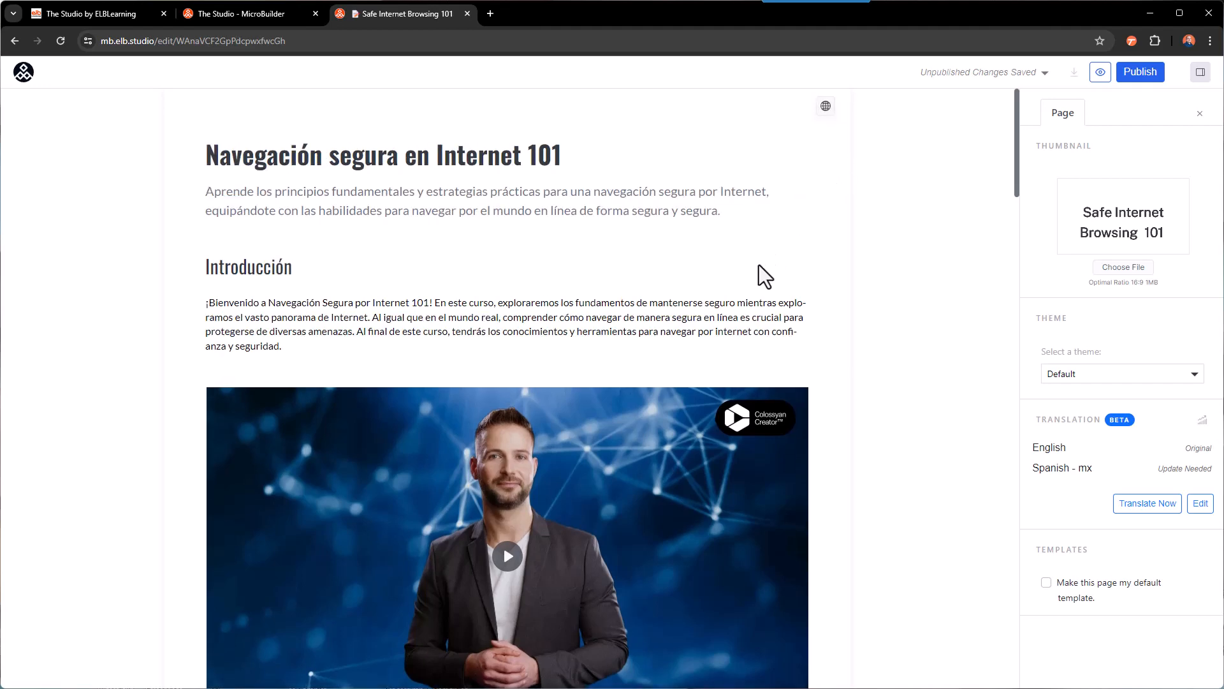
pyautogui.scroll(-3)
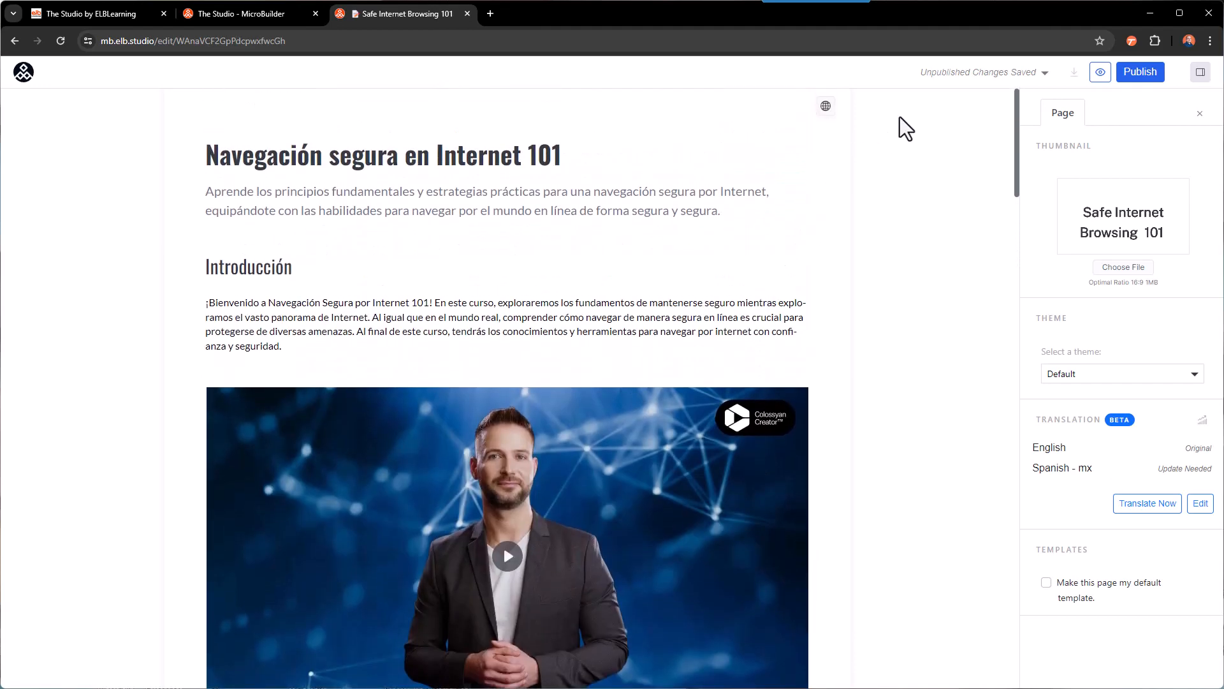
pyautogui.click(1139, 71)
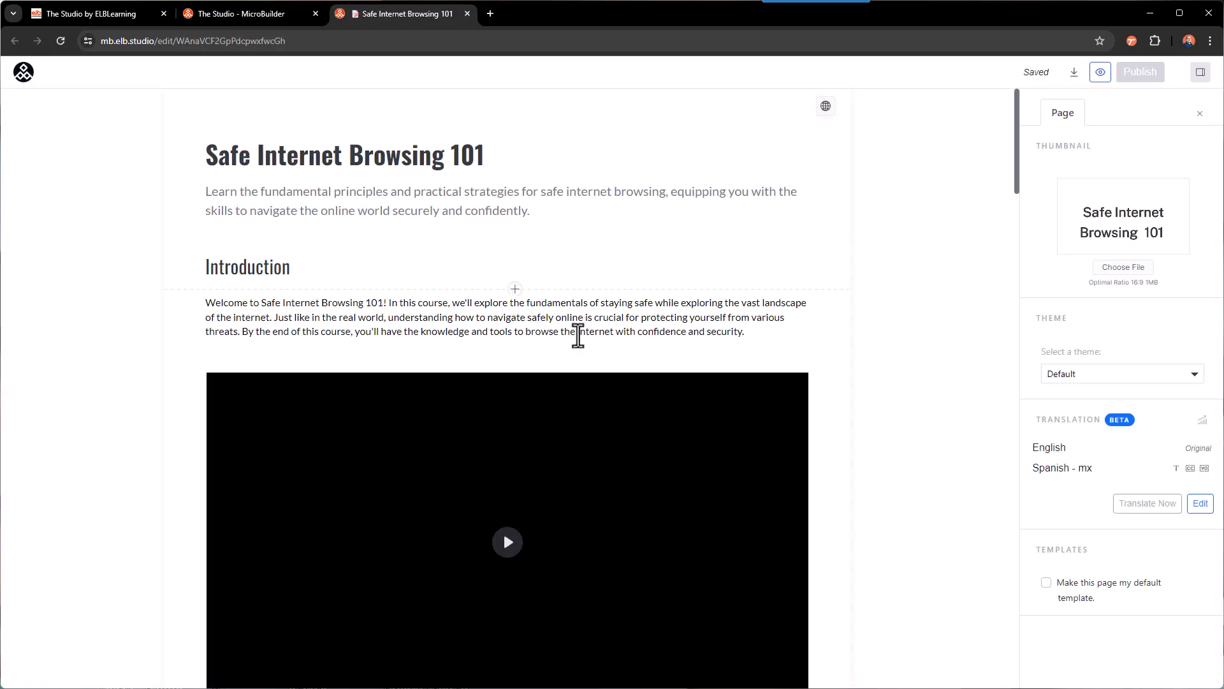
pyautogui.scroll(-3)
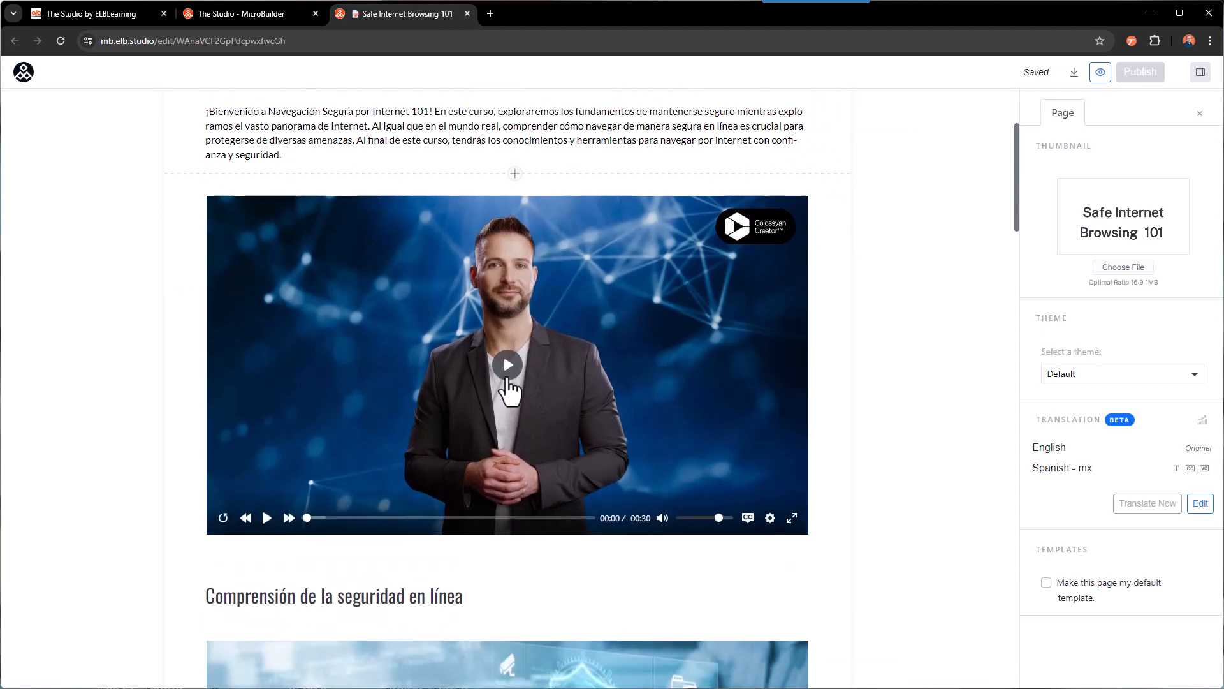
pyautogui.click(1139, 71)
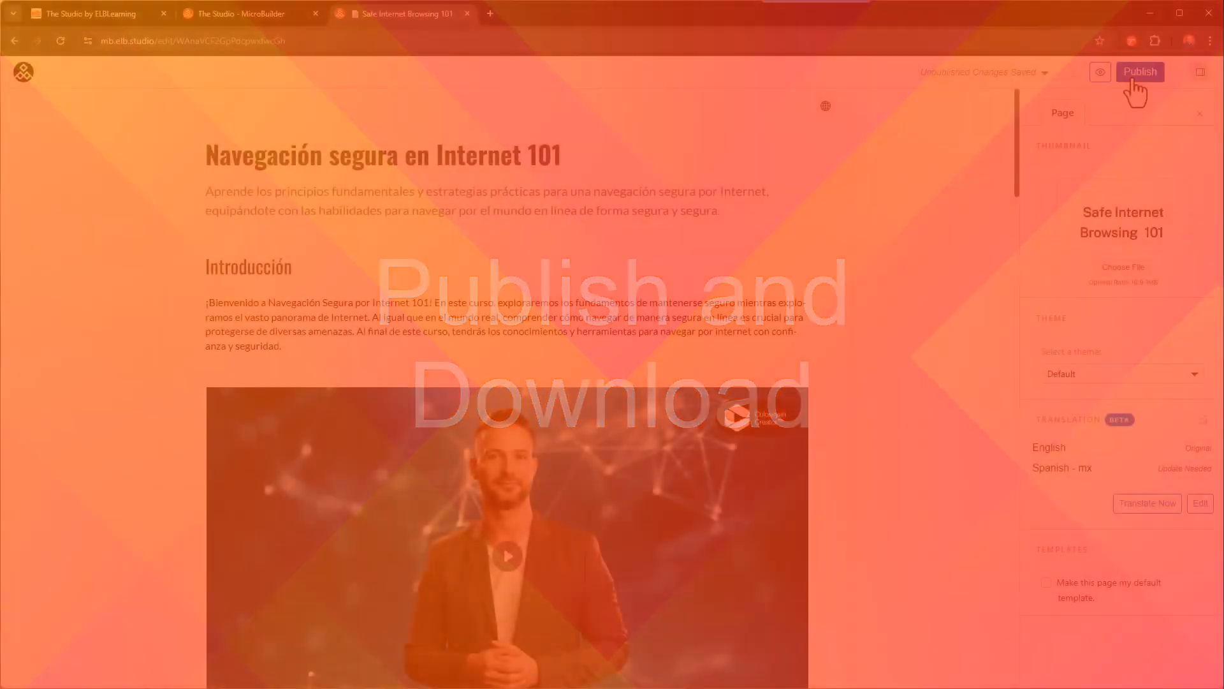
# Publish the Safe Internet Browsing 101 module
pyautogui.click(1138, 72)
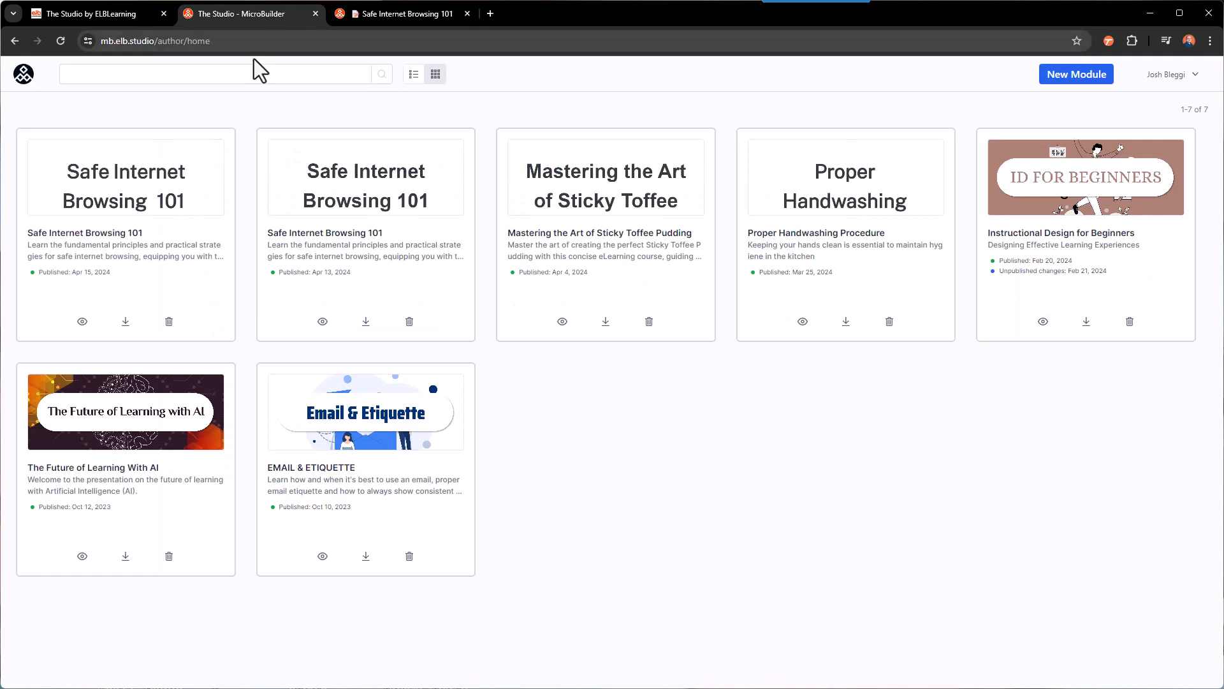
pyautogui.moveTo(125, 321)
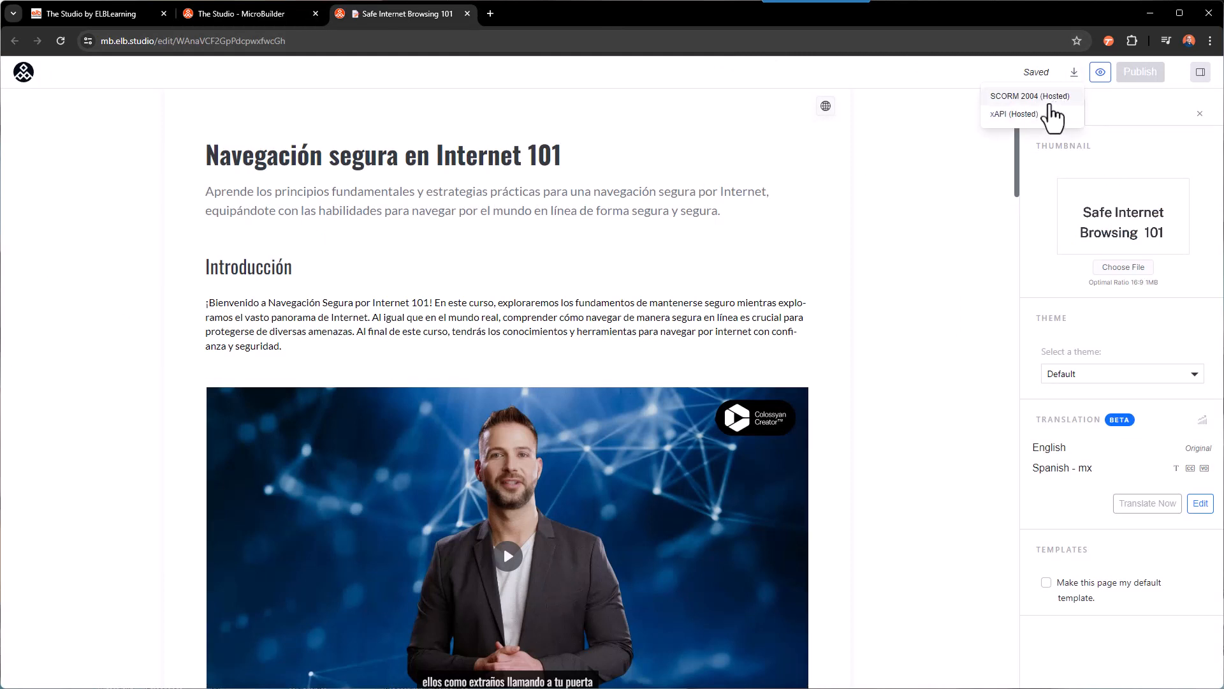
pyautogui.moveTo(1030, 113)
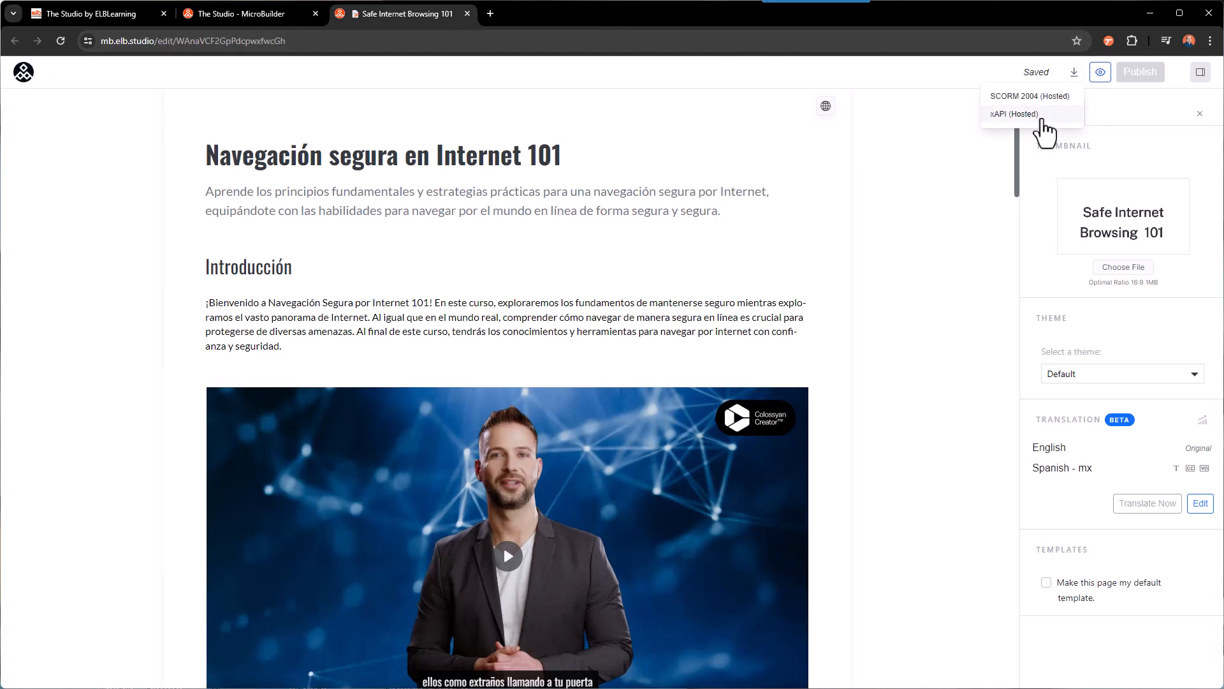